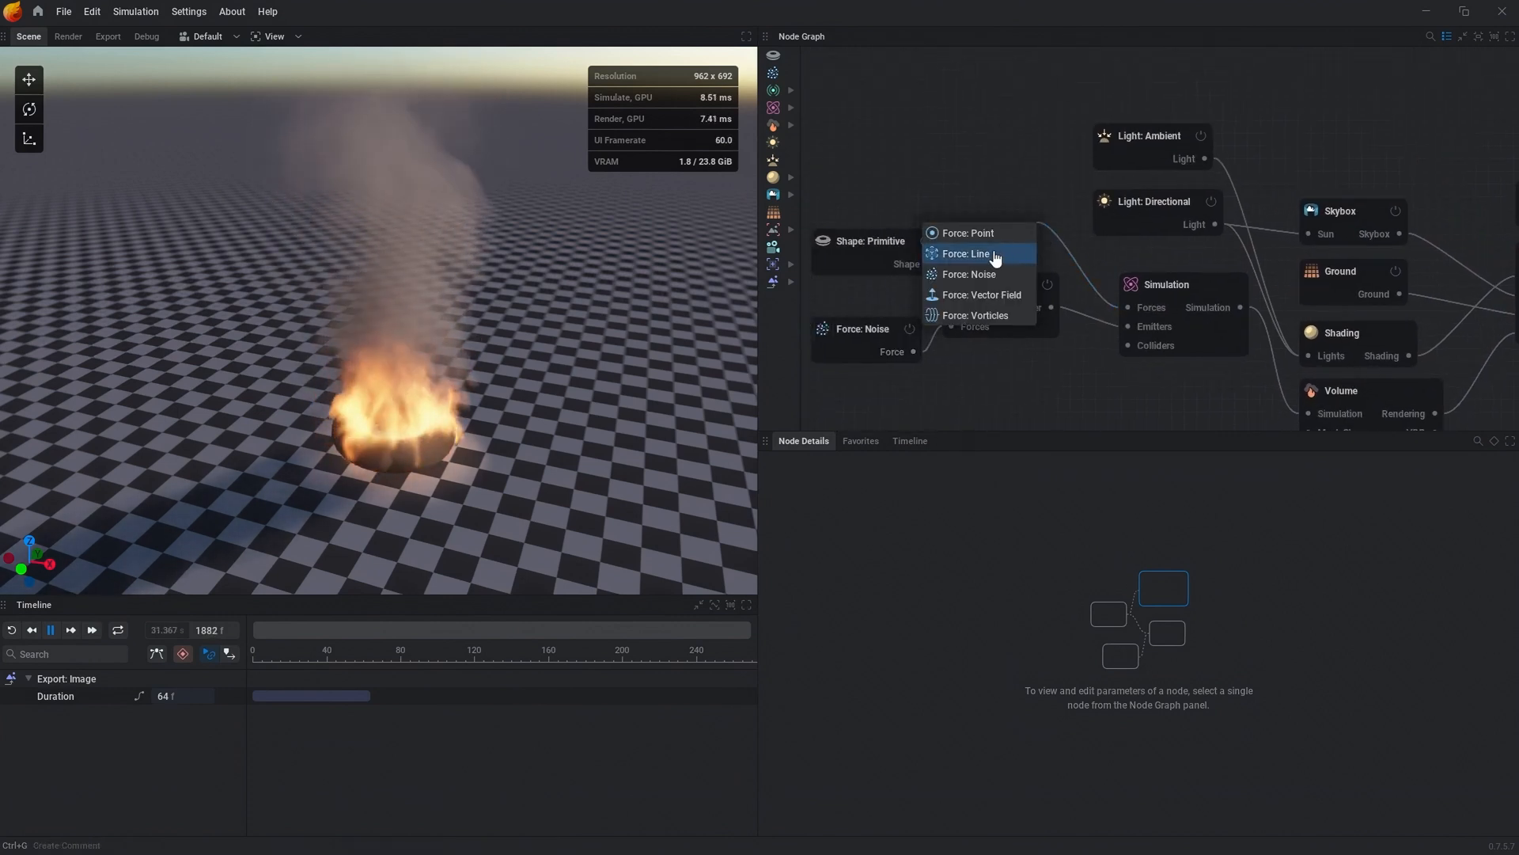
# - Add a Line force with push strength 0.2, twist strength 0.5 and 40% chaos intensity
pyautogui.click(967, 253)
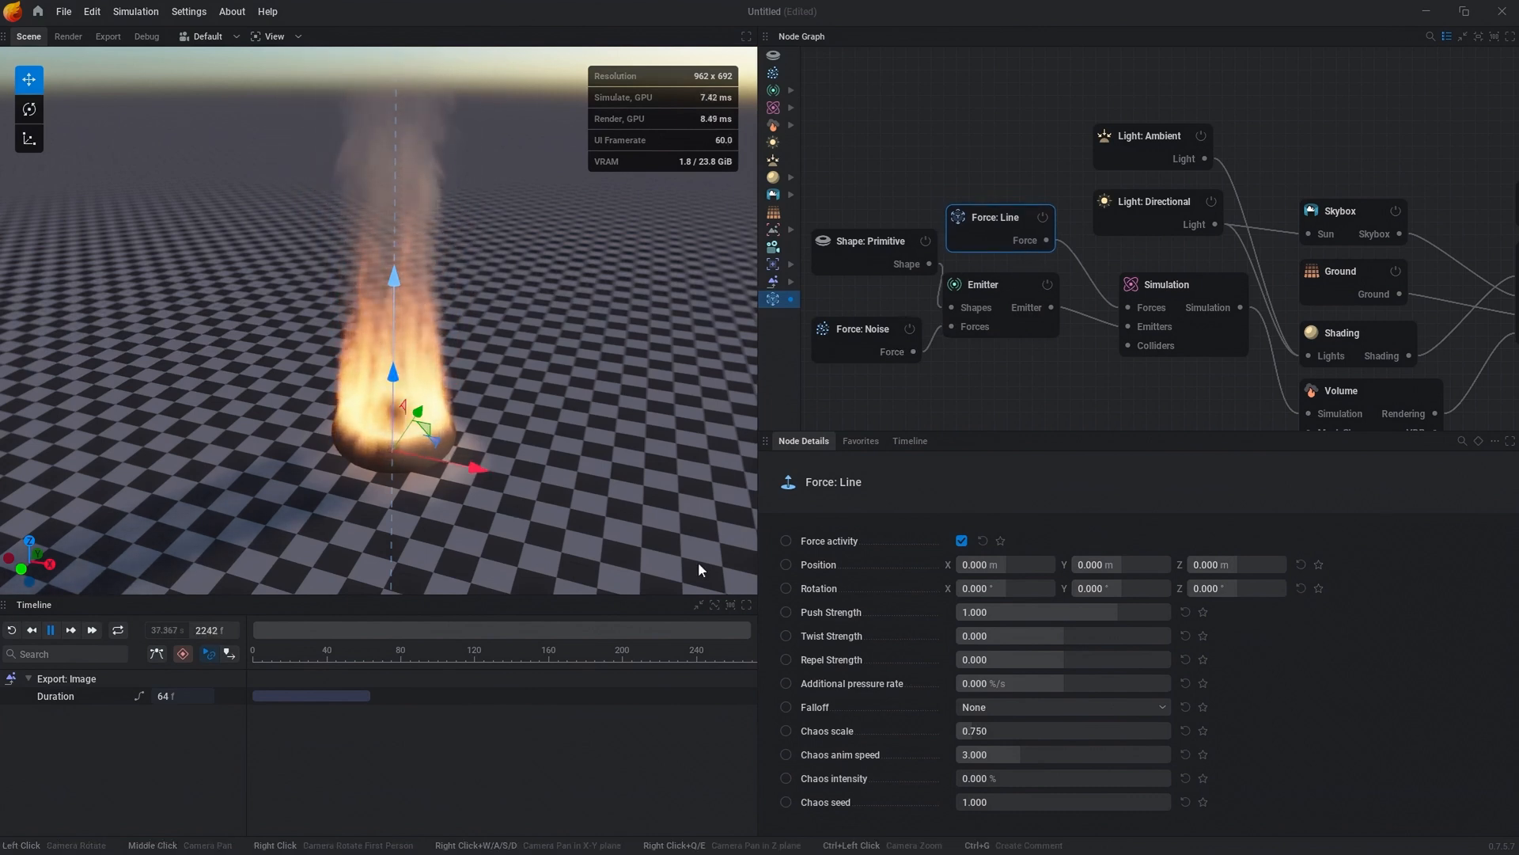
pyautogui.click(1062, 612)
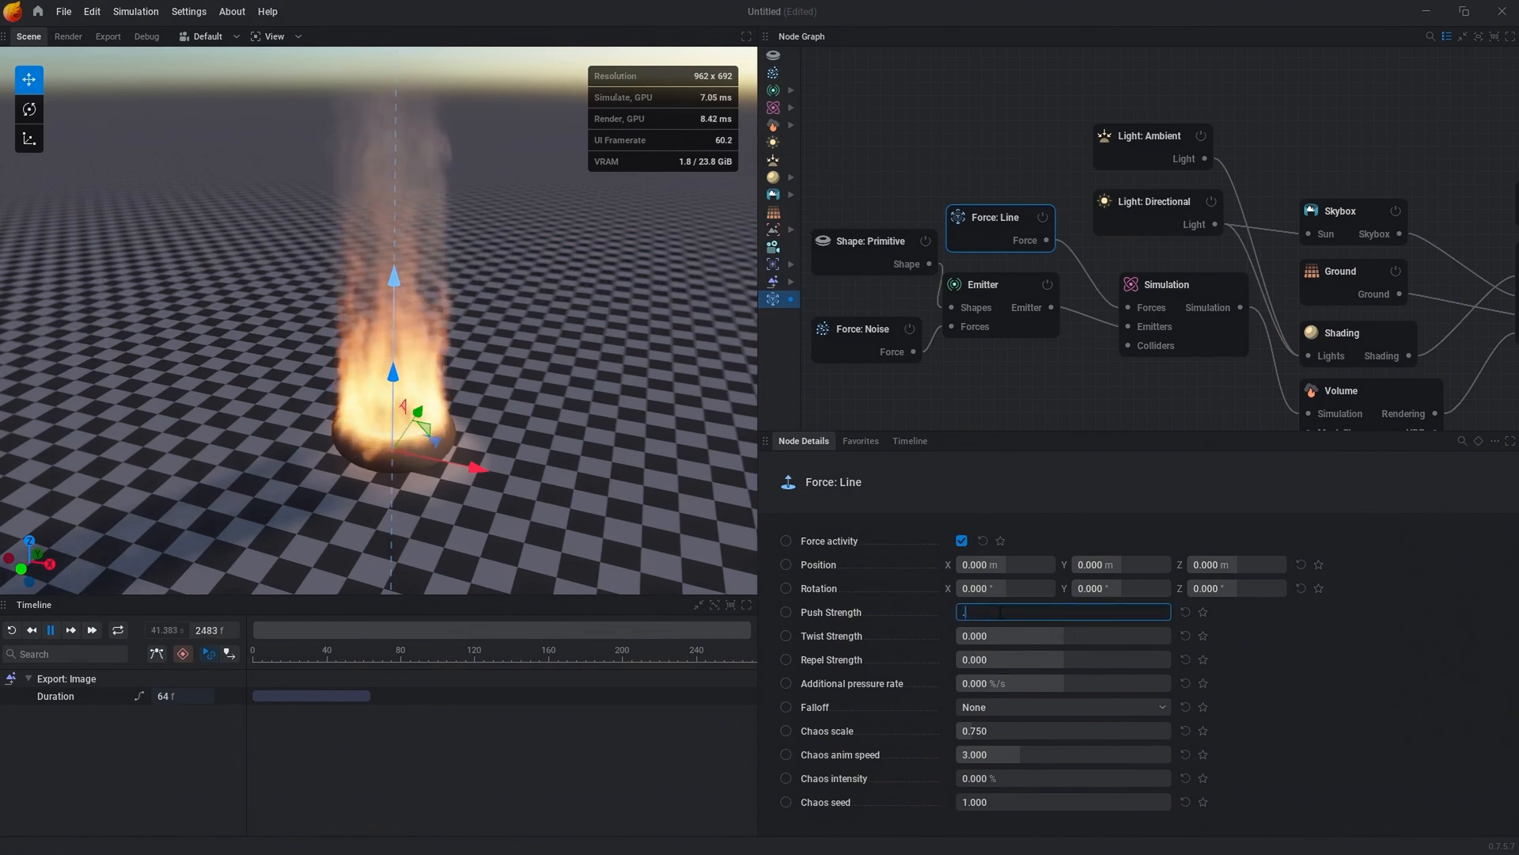
pyautogui.write('0.200')
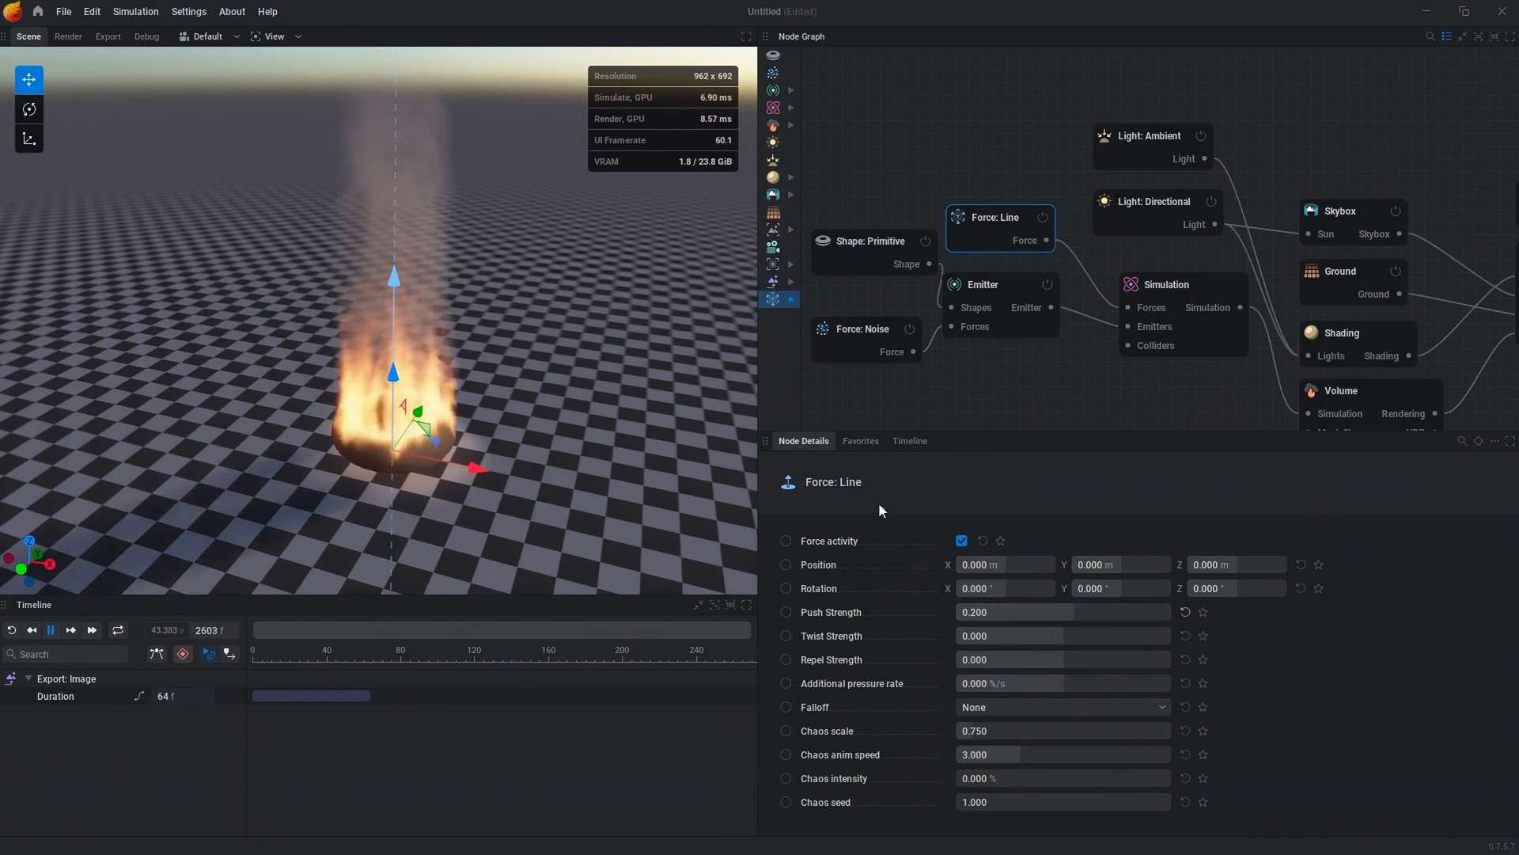
pyautogui.click(1062, 636)
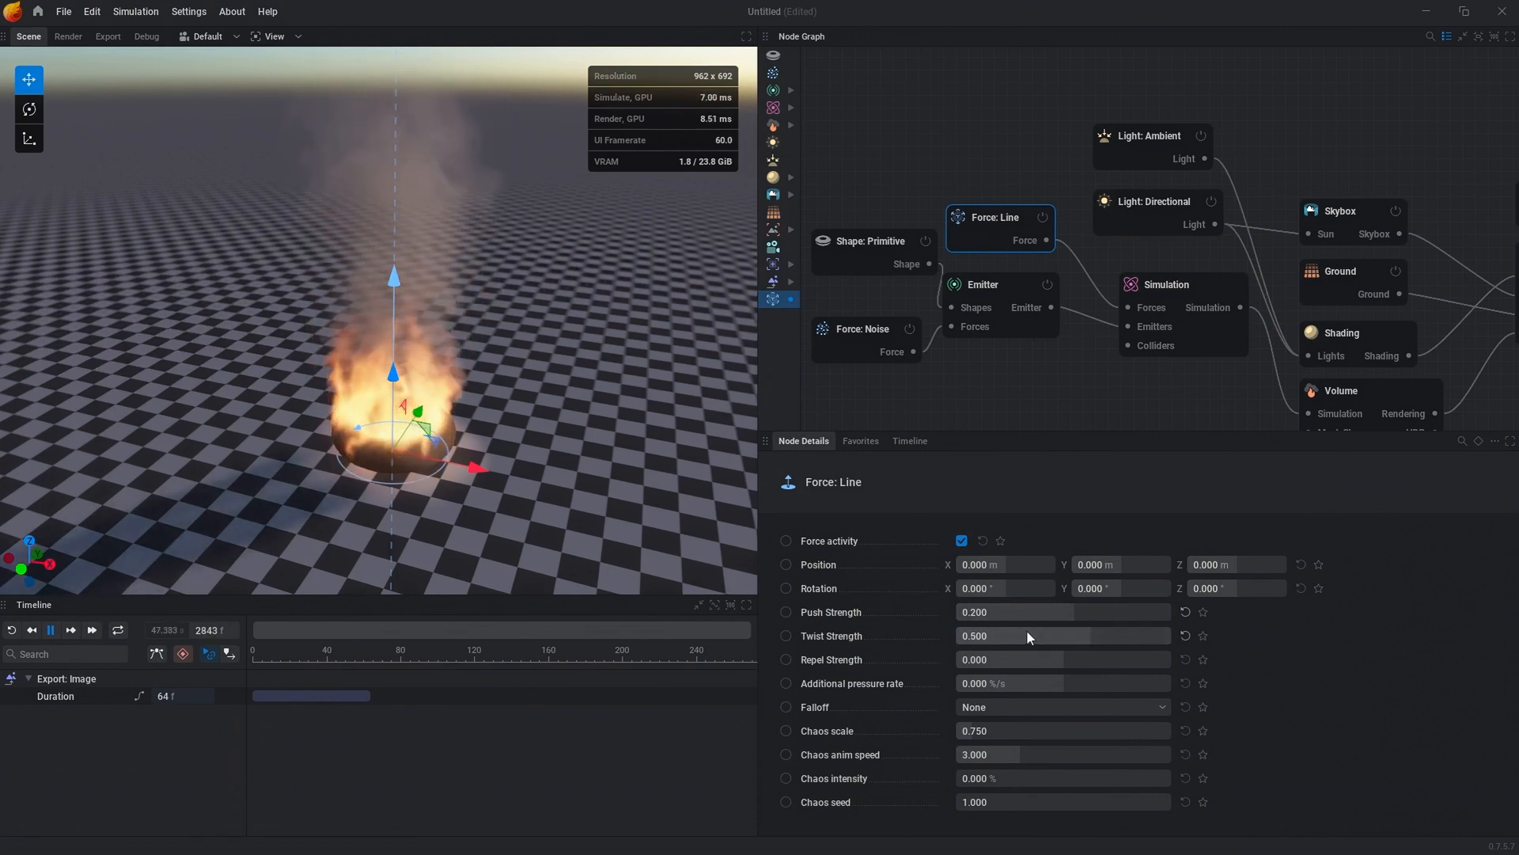
pyautogui.click(1062, 777)
pyautogui.write('40.000')
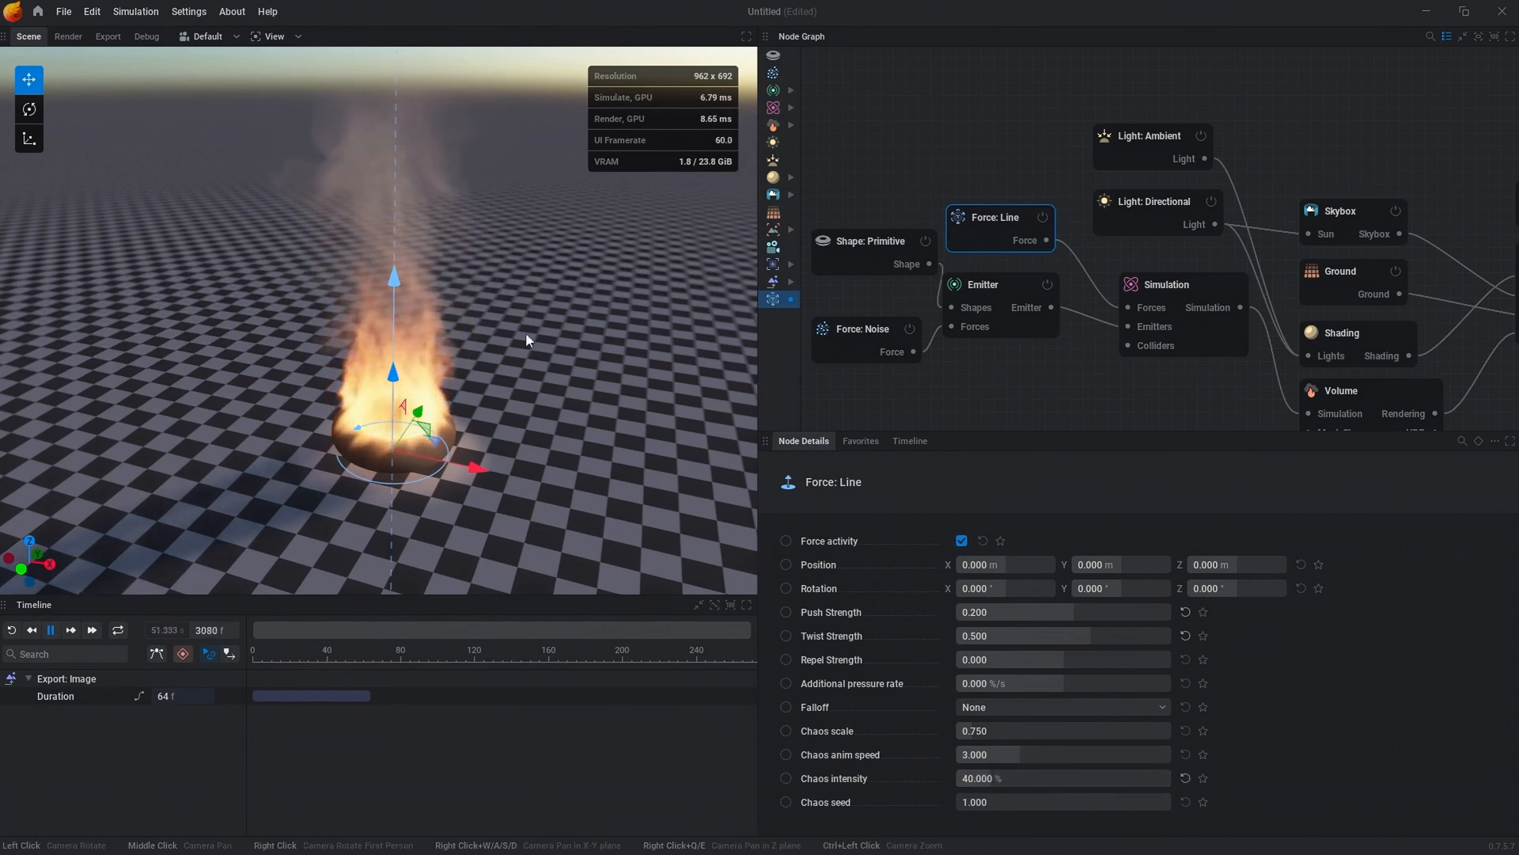
pyautogui.moveTo(993, 355)
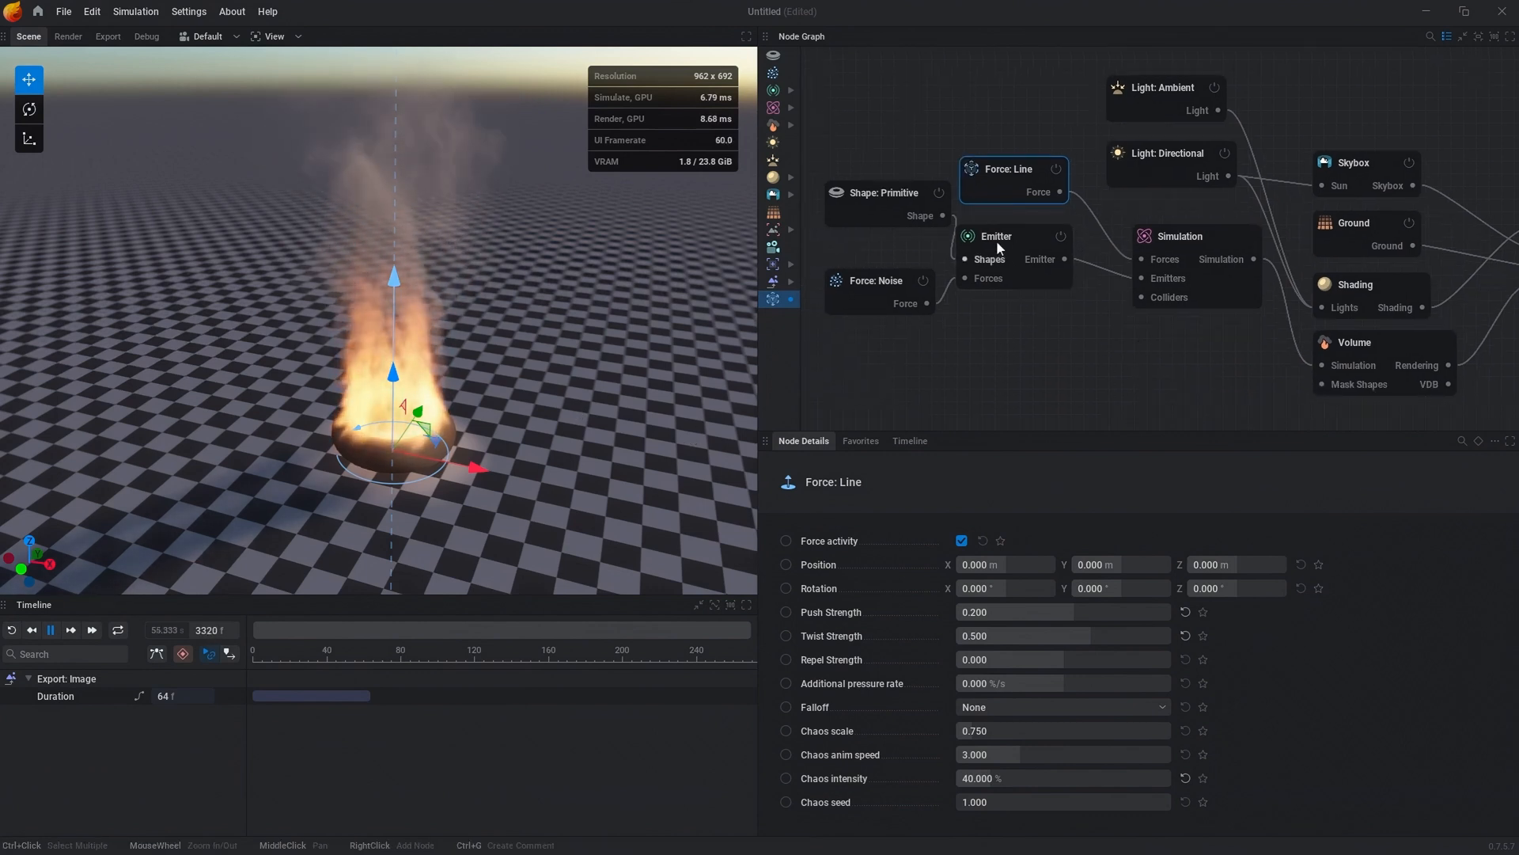
# - Set the emitter's Fuel emission to No Emission
pyautogui.click(996, 236)
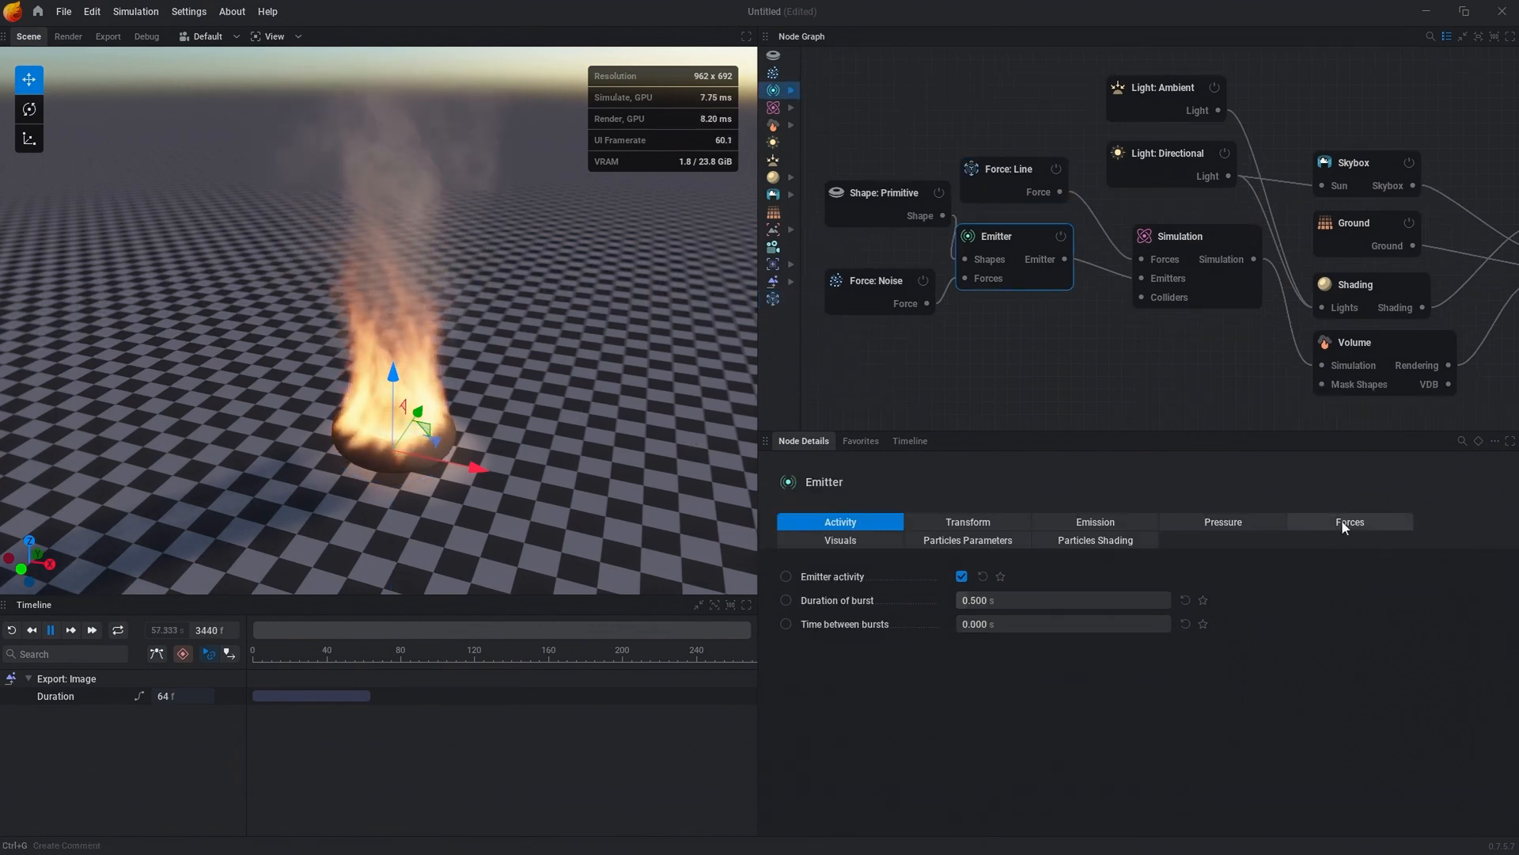
pyautogui.click(1094, 521)
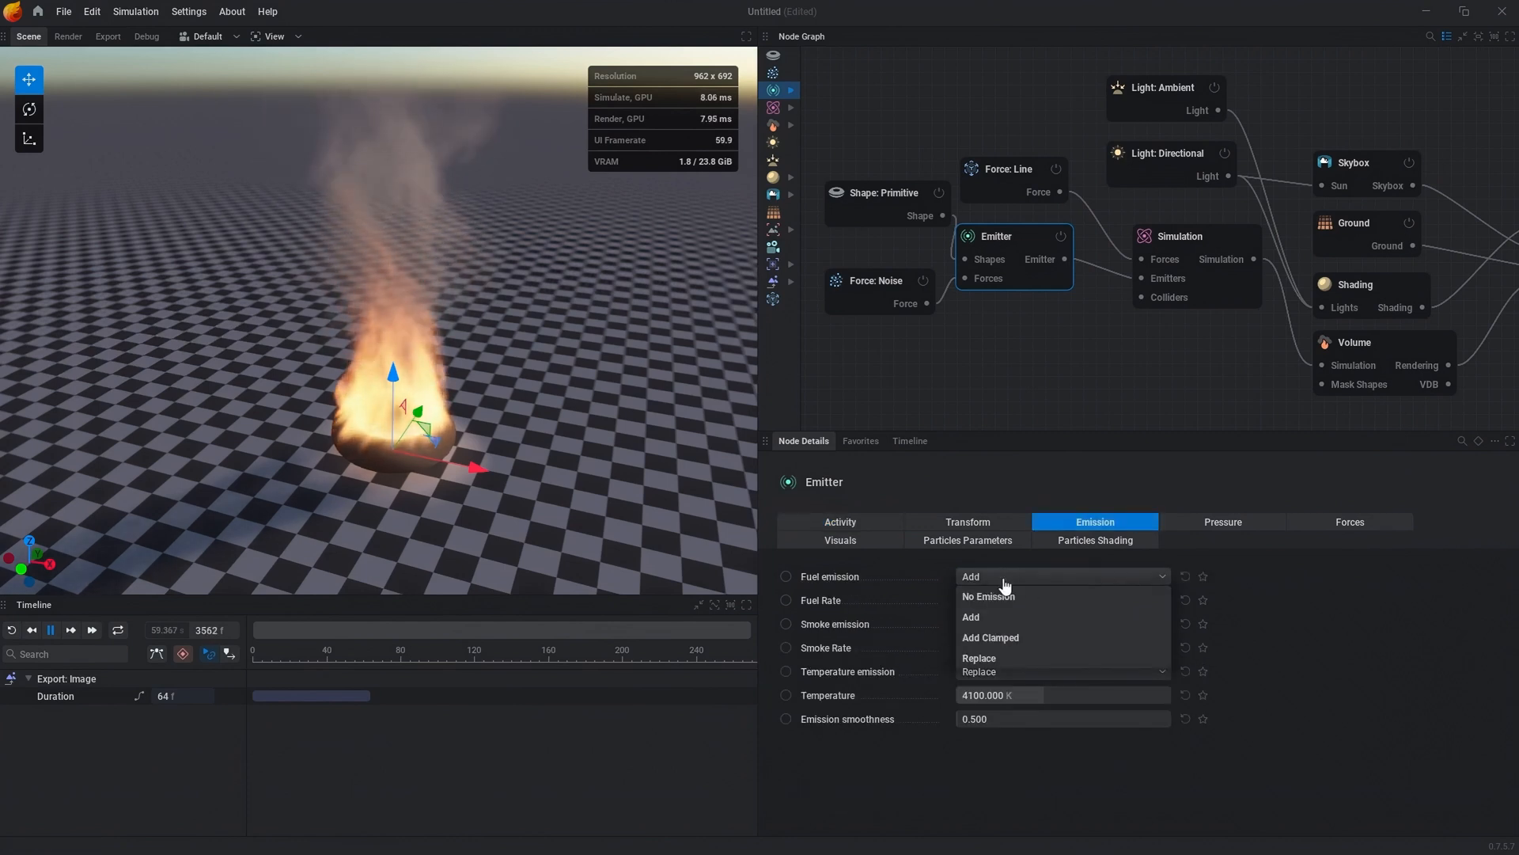
pyautogui.click(988, 596)
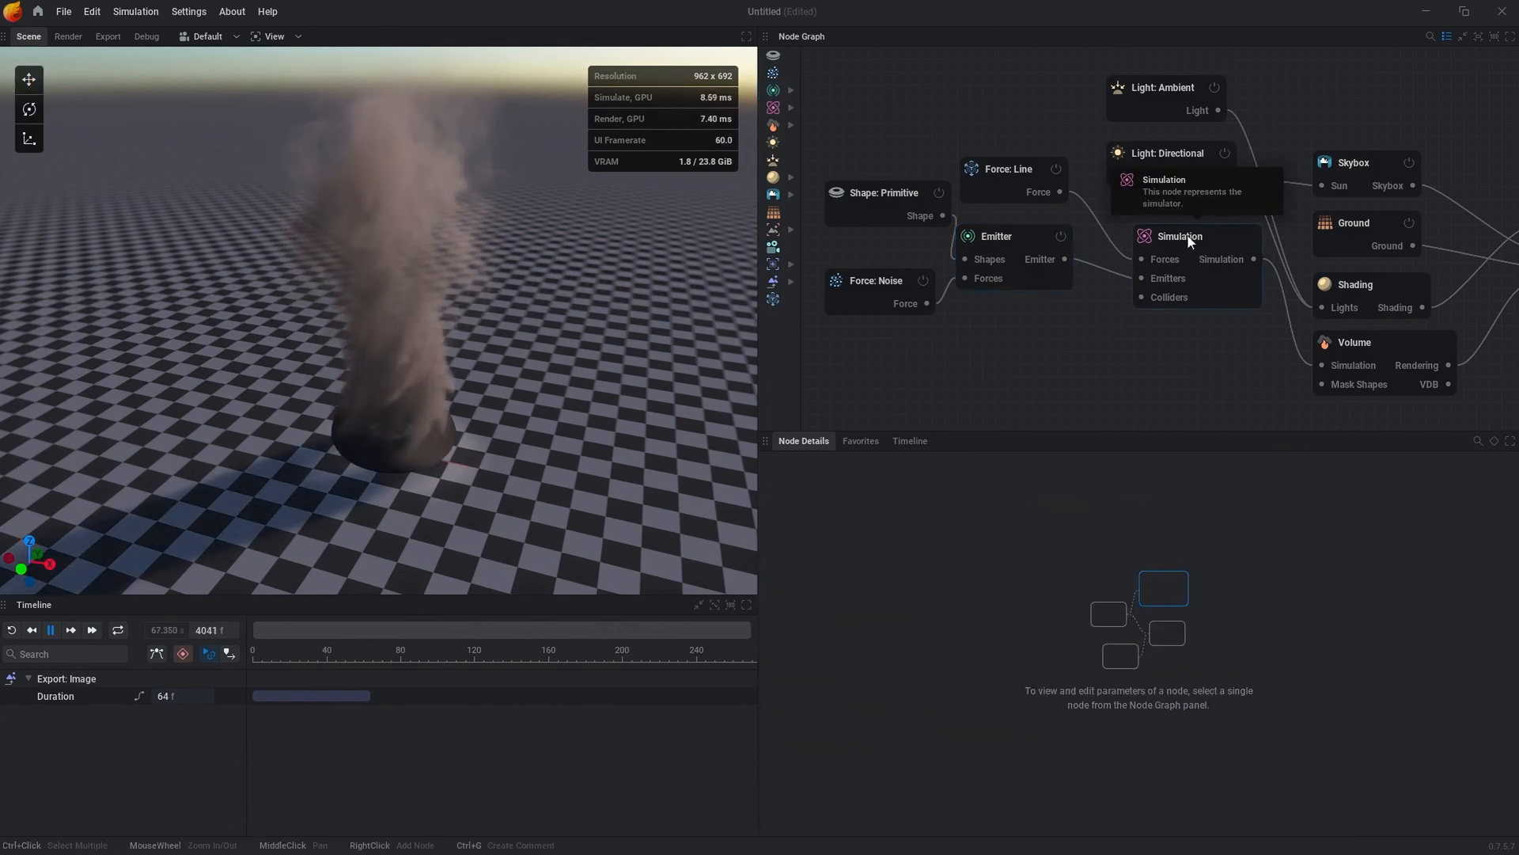
# - Set the simulation's Force Tightness to 10%, then select the Shape: Primitive node
pyautogui.click(1179, 236)
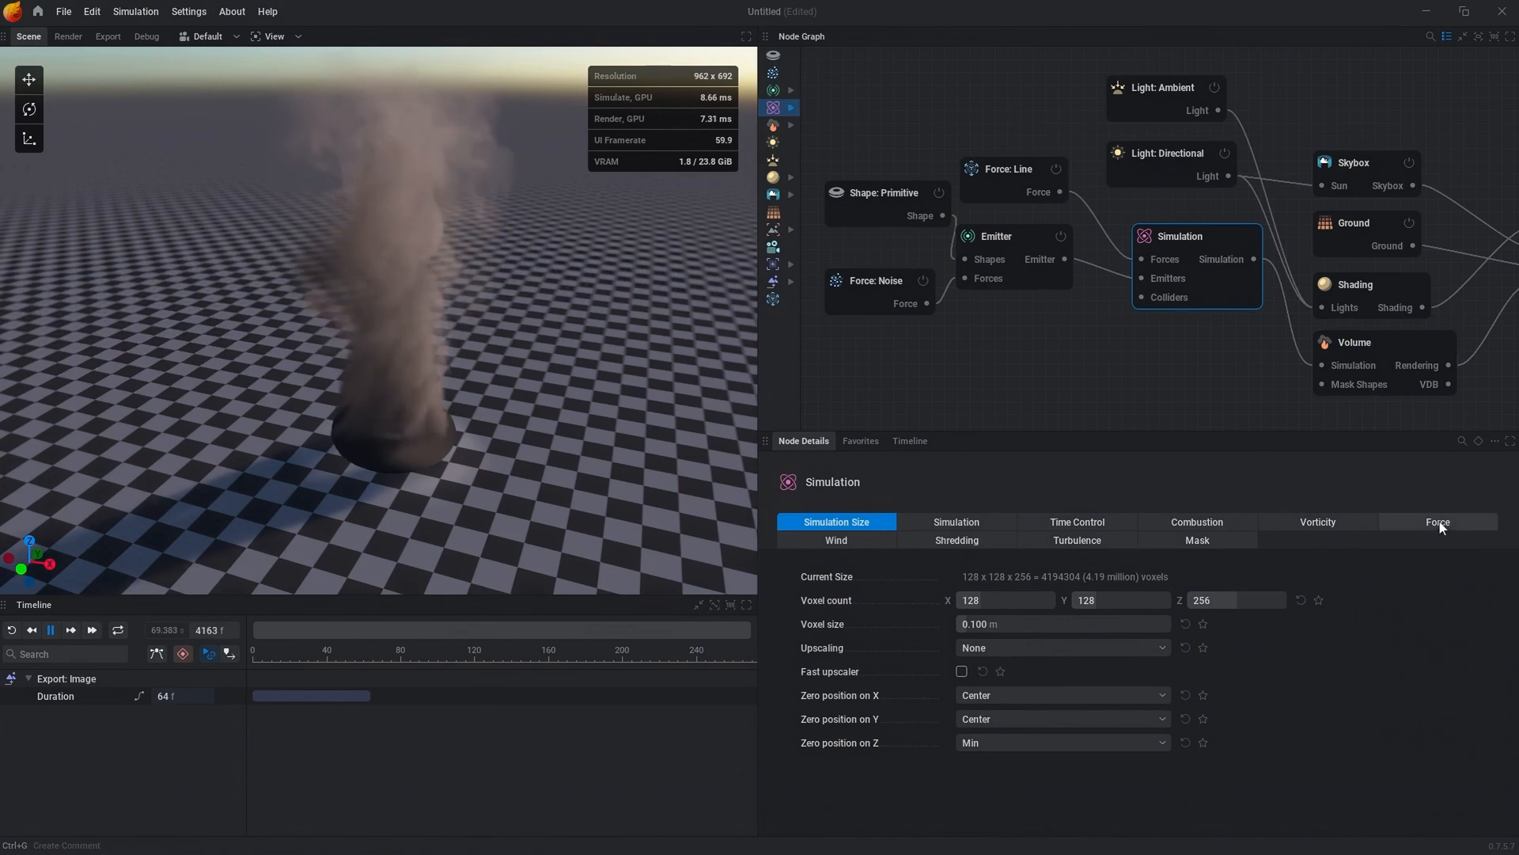
pyautogui.click(1438, 521)
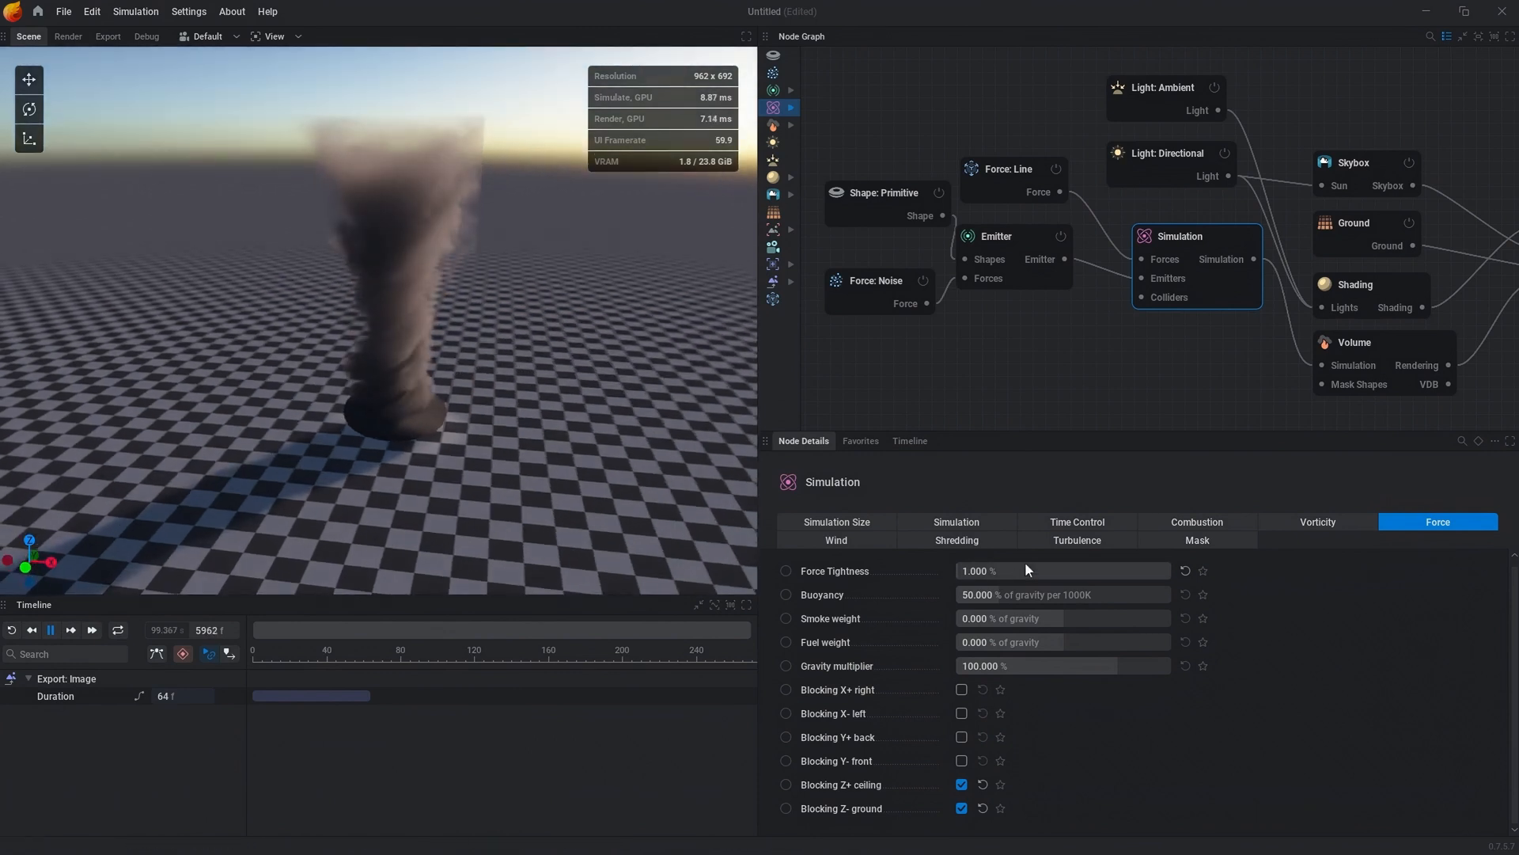
pyautogui.click(1063, 570)
pyautogui.write('10.000')
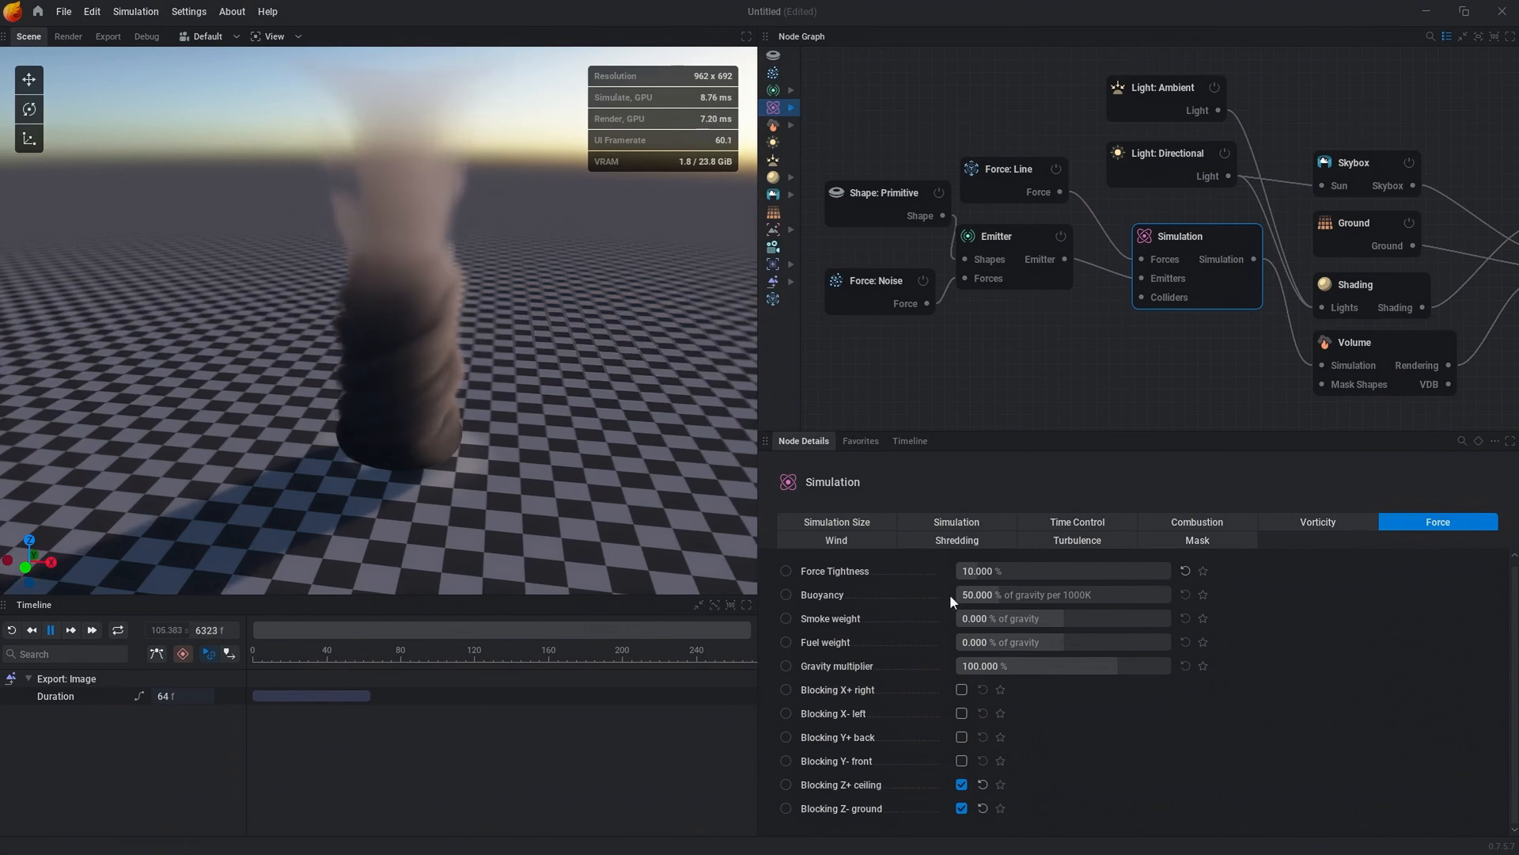
pyautogui.click(1061, 569)
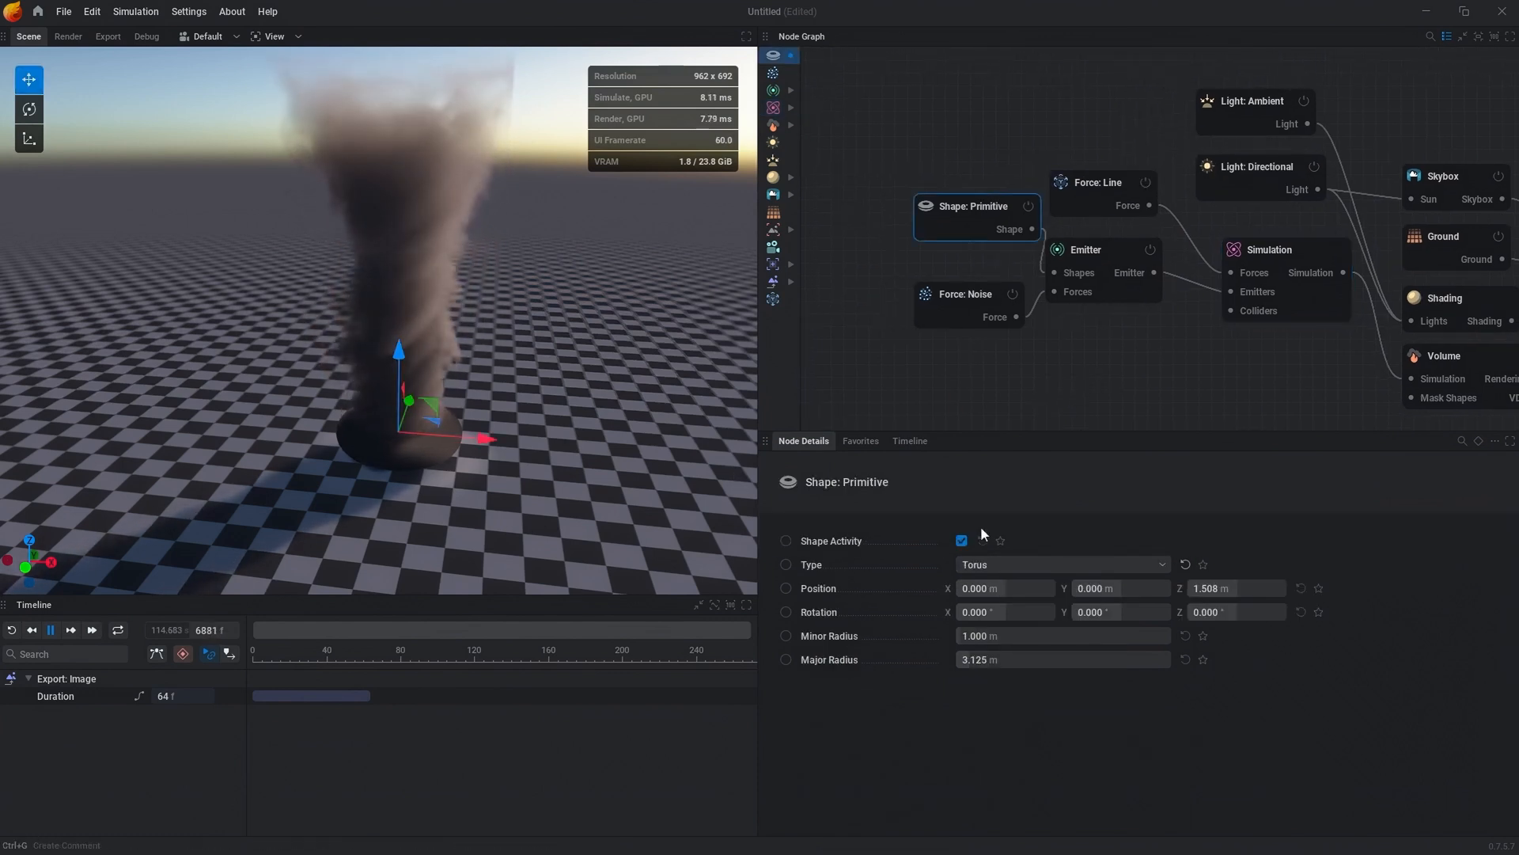
# - Change the primitive shape to a Cylinder with radius 2 m and height 12 m
pyautogui.click(1061, 564)
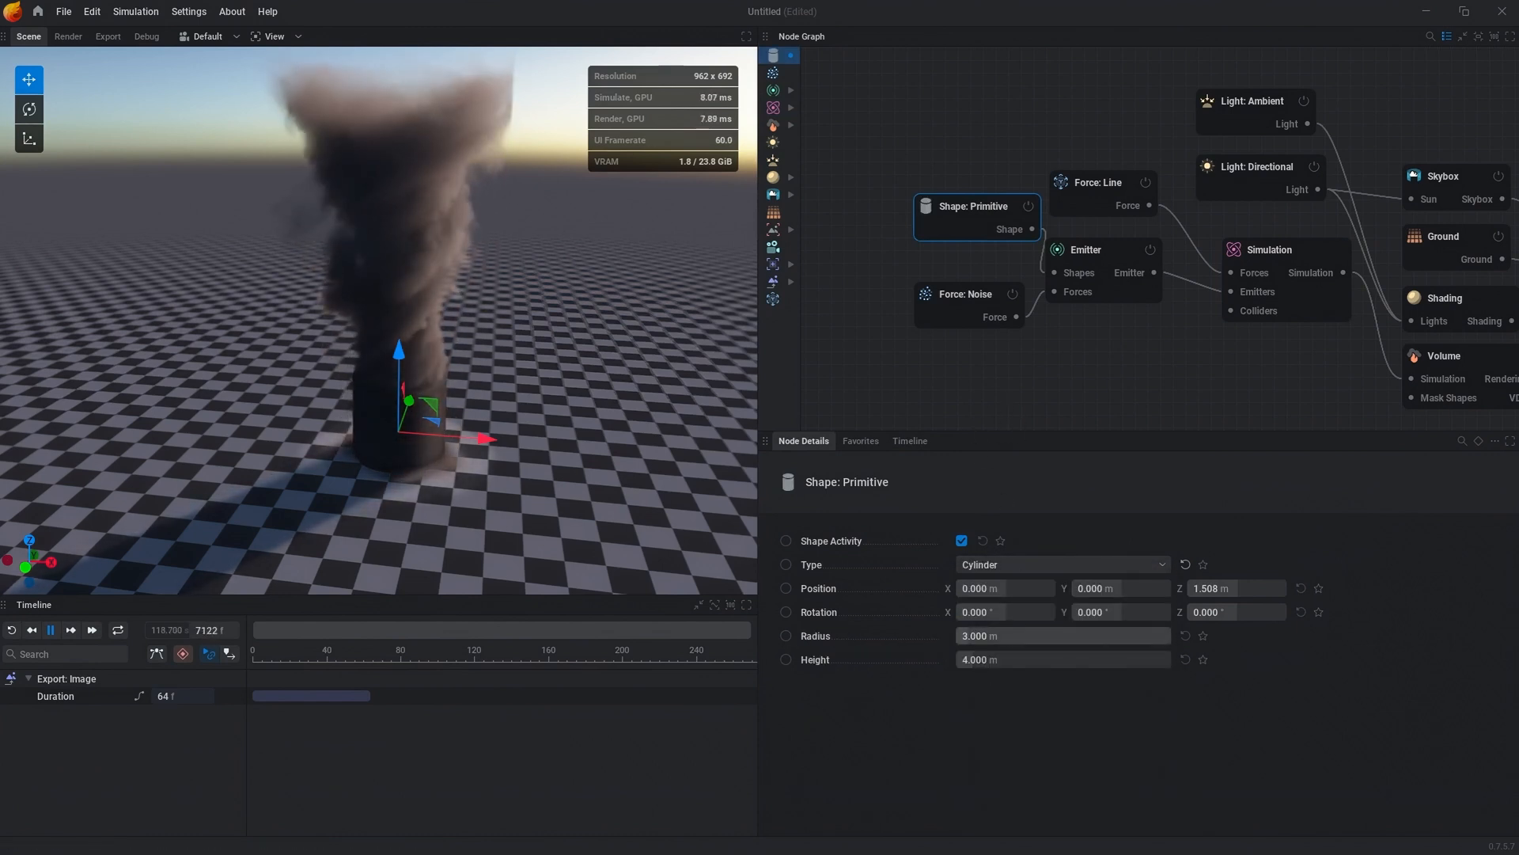
pyautogui.click(1062, 660)
pyautogui.write('12')
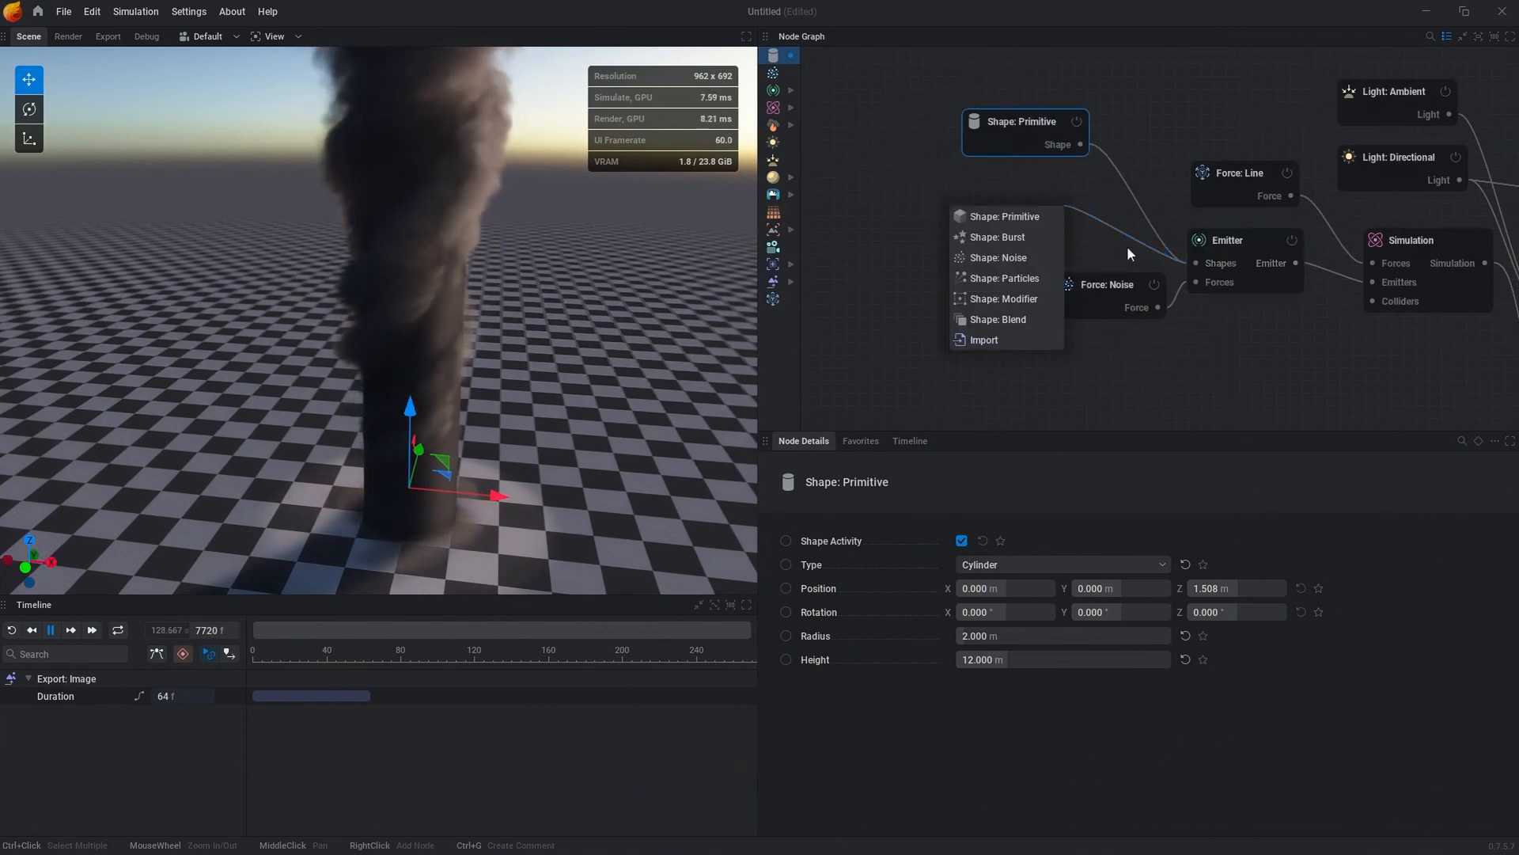
# - Add Shape: Noise and Shape: Blend nodes, blending the cylinder and noise into the emitter
pyautogui.click(998, 318)
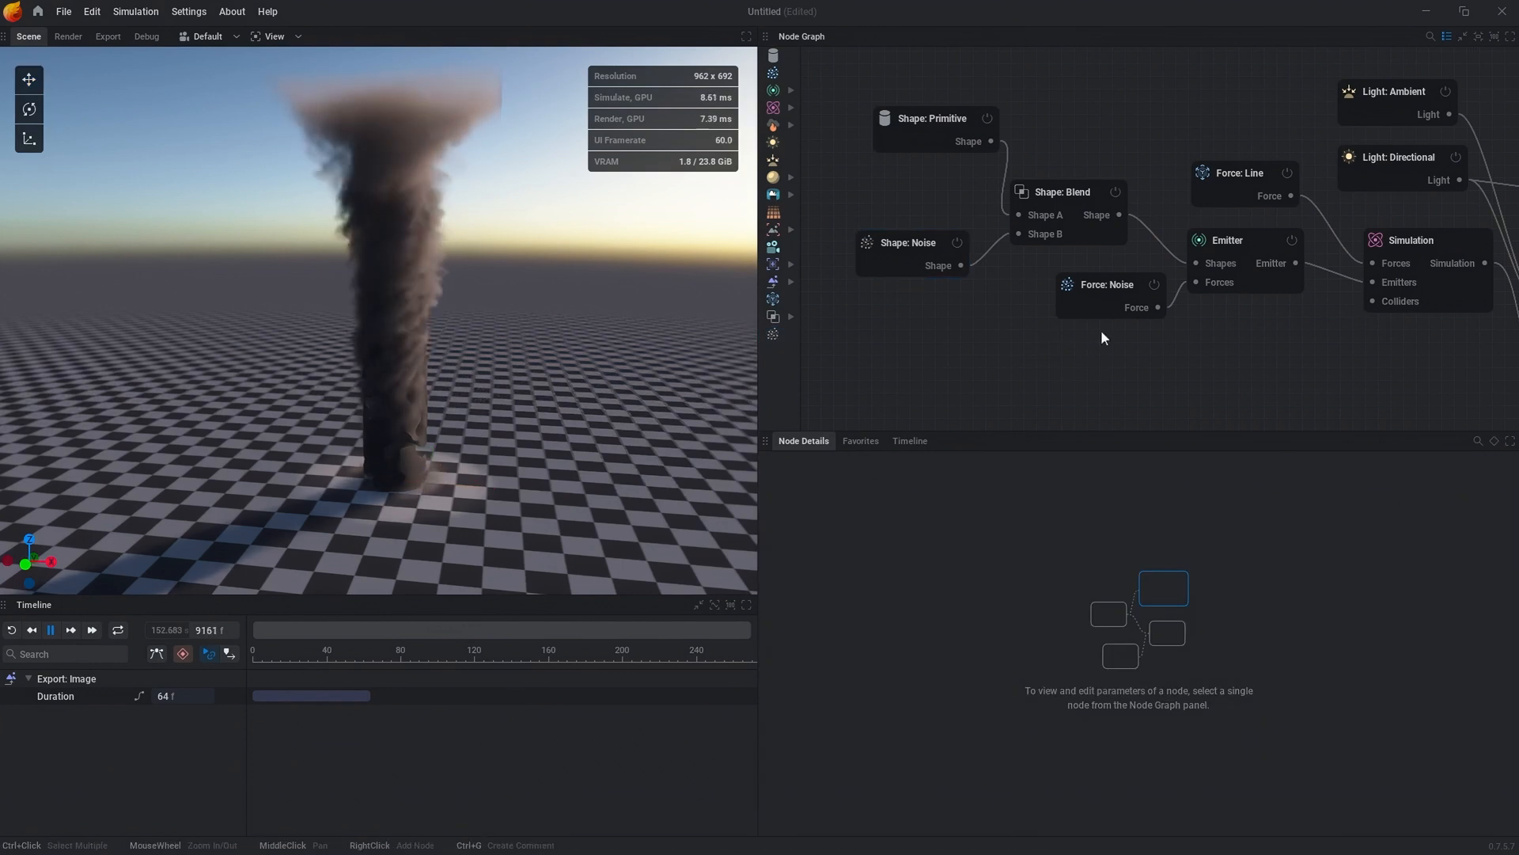
# - Set voxel count Z to 384 and apply the new 128 × 128 × 384 resolution
pyautogui.click(1259, 220)
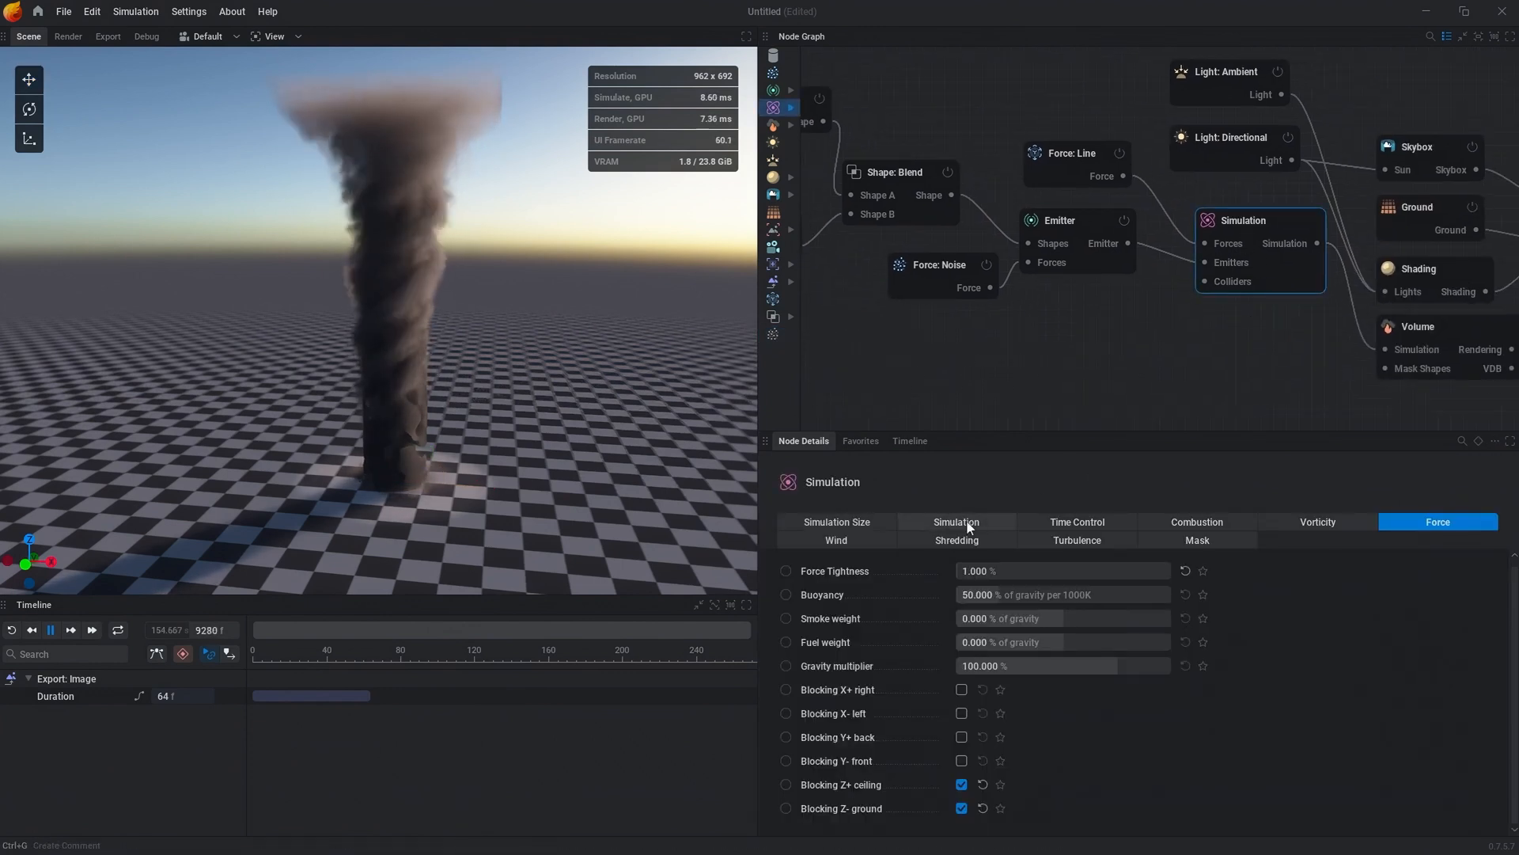
pyautogui.click(836, 521)
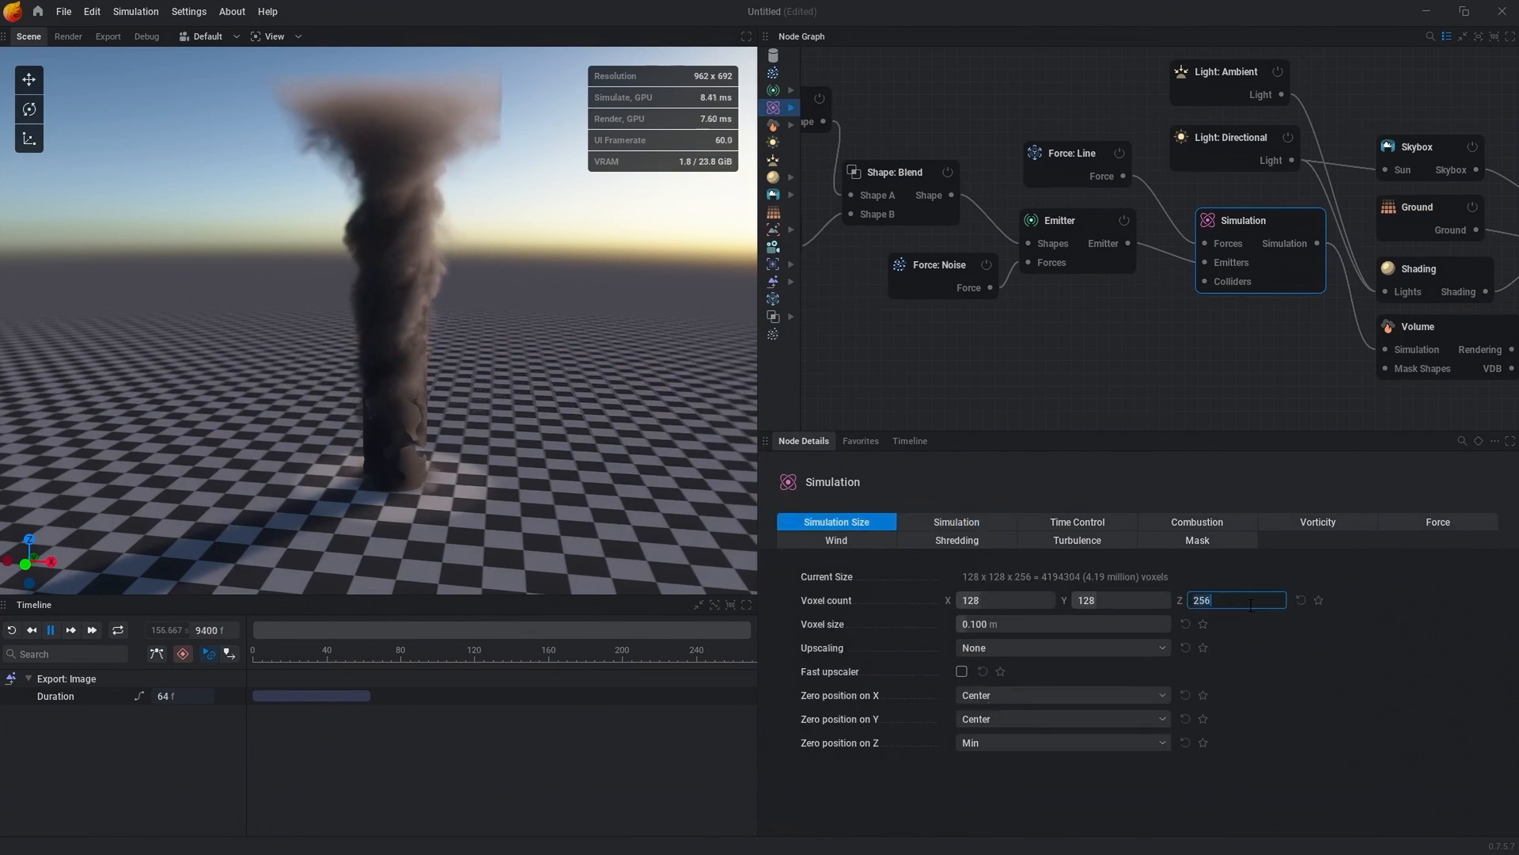
pyautogui.write('384')
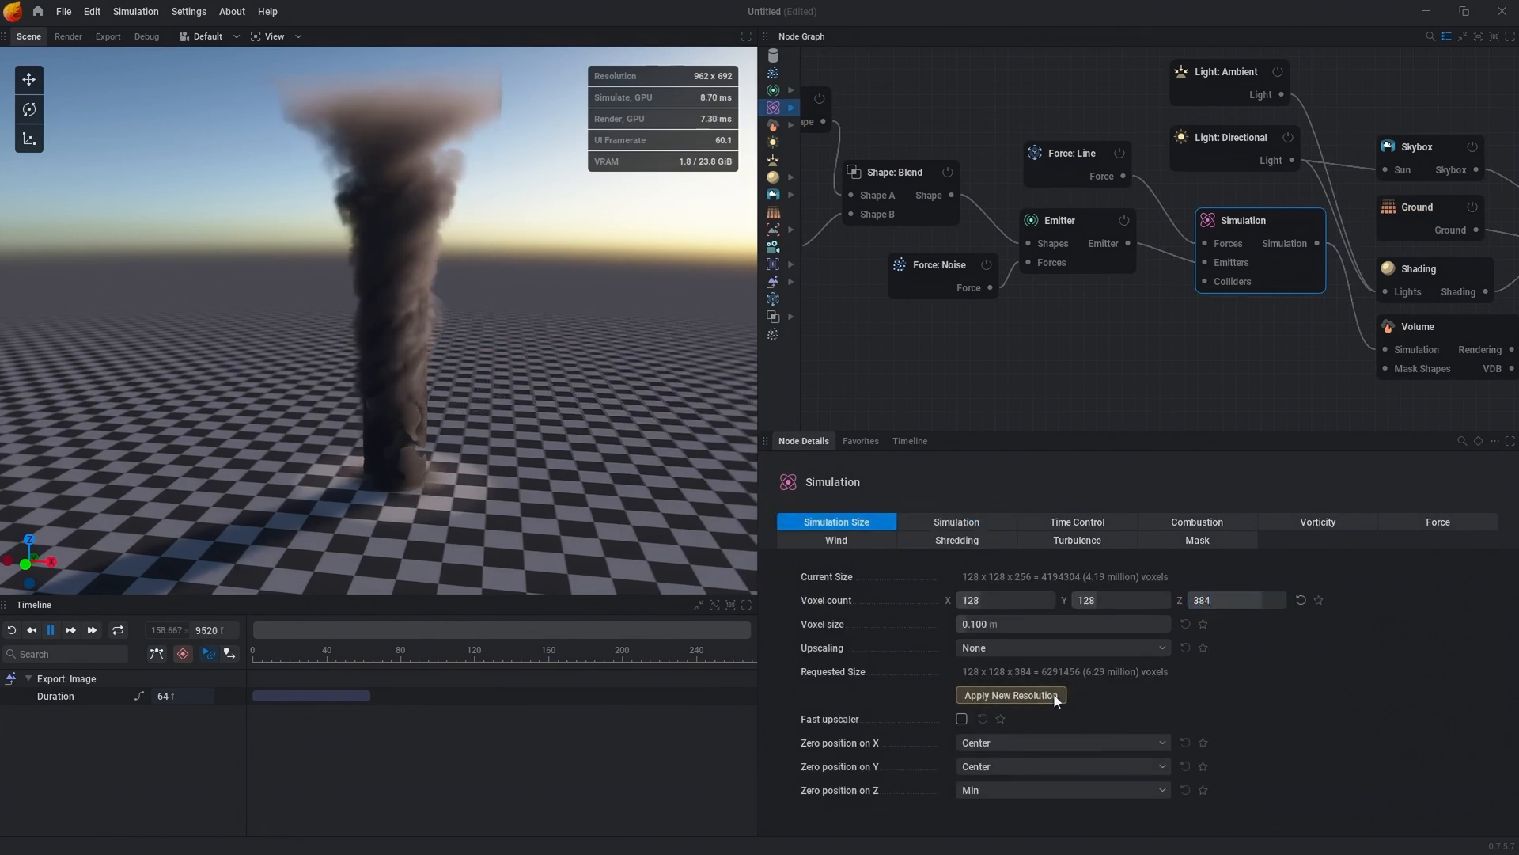
pyautogui.click(1009, 695)
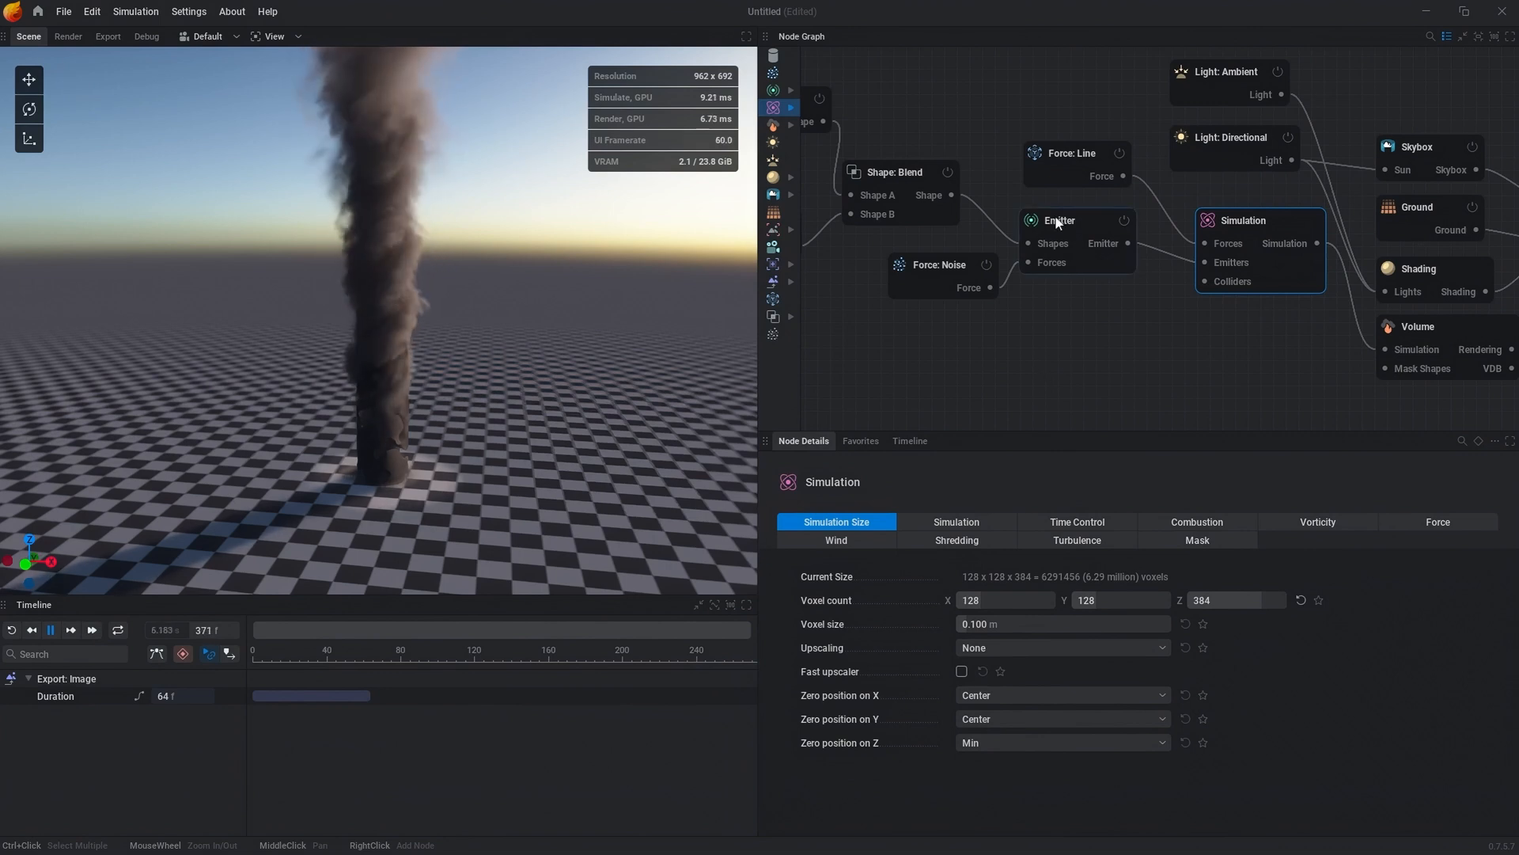
# - Set the emitter's Transform Rotation to Pin Override to expose a rotation input
pyautogui.click(1059, 220)
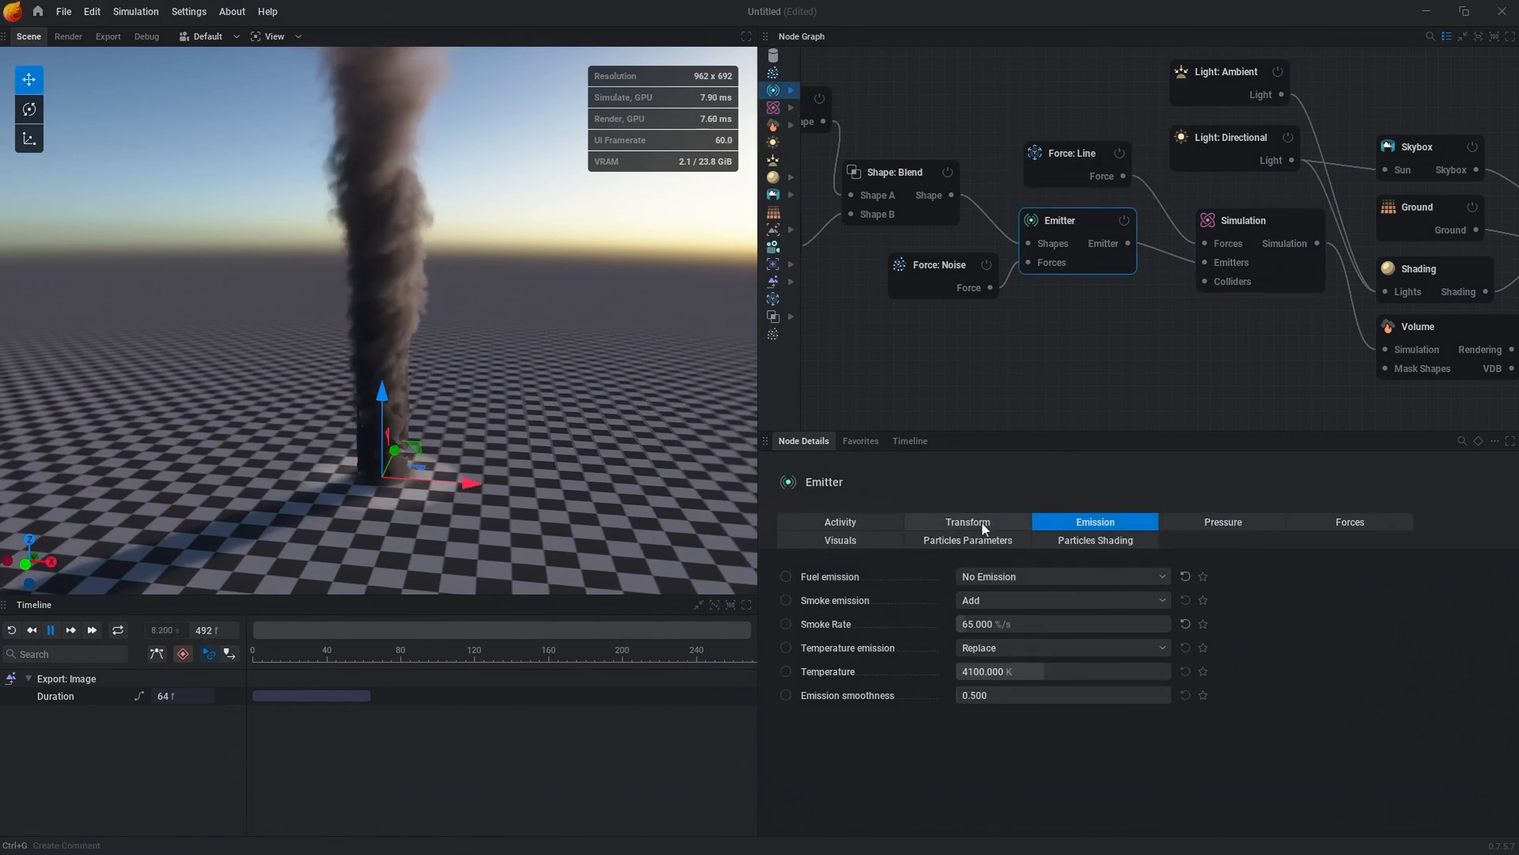
pyautogui.click(967, 522)
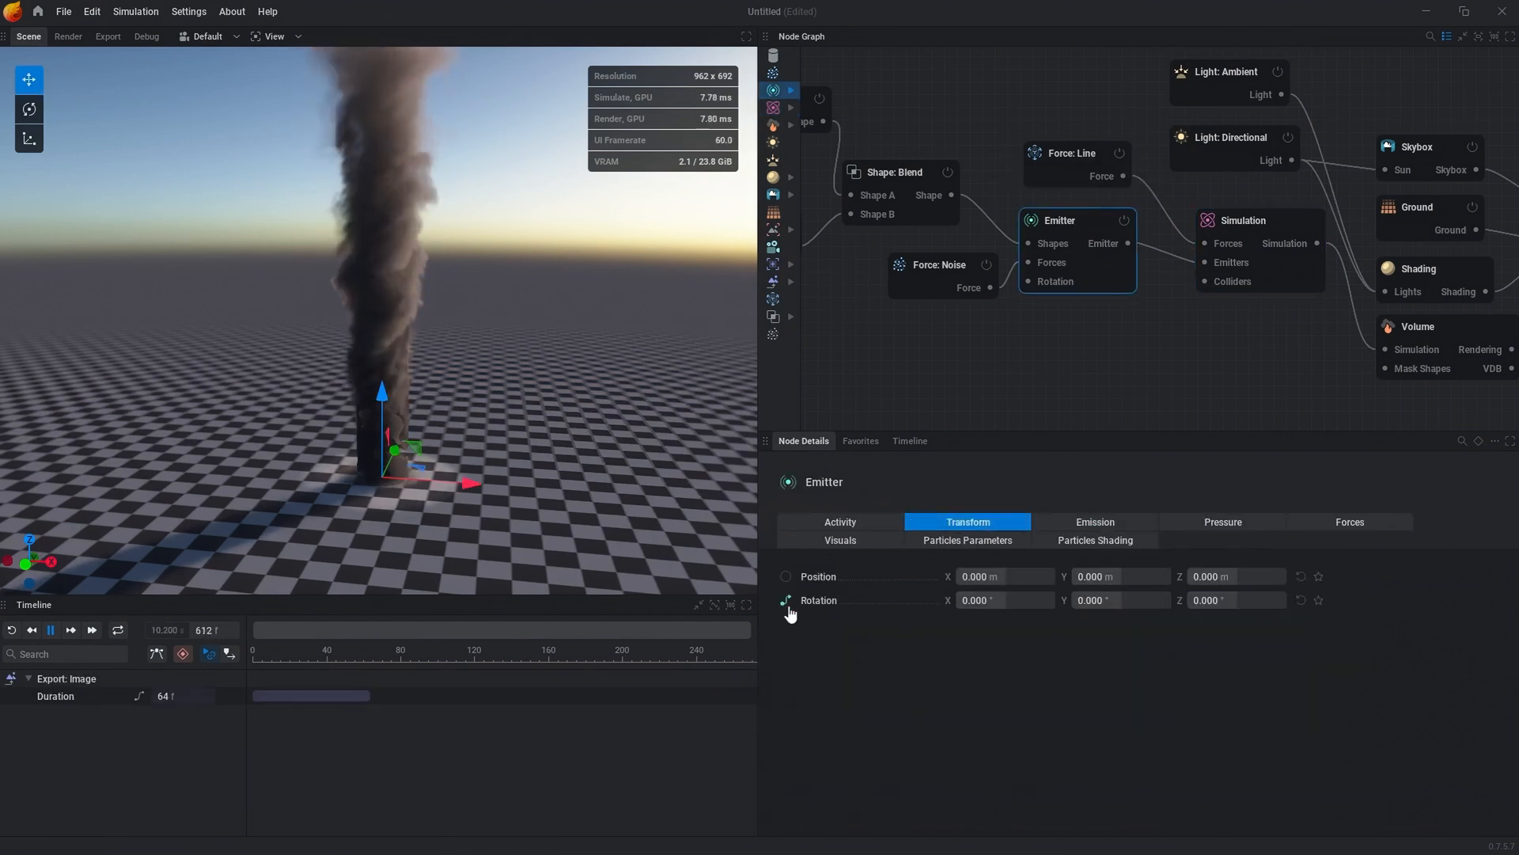
pyautogui.moveTo(785, 601)
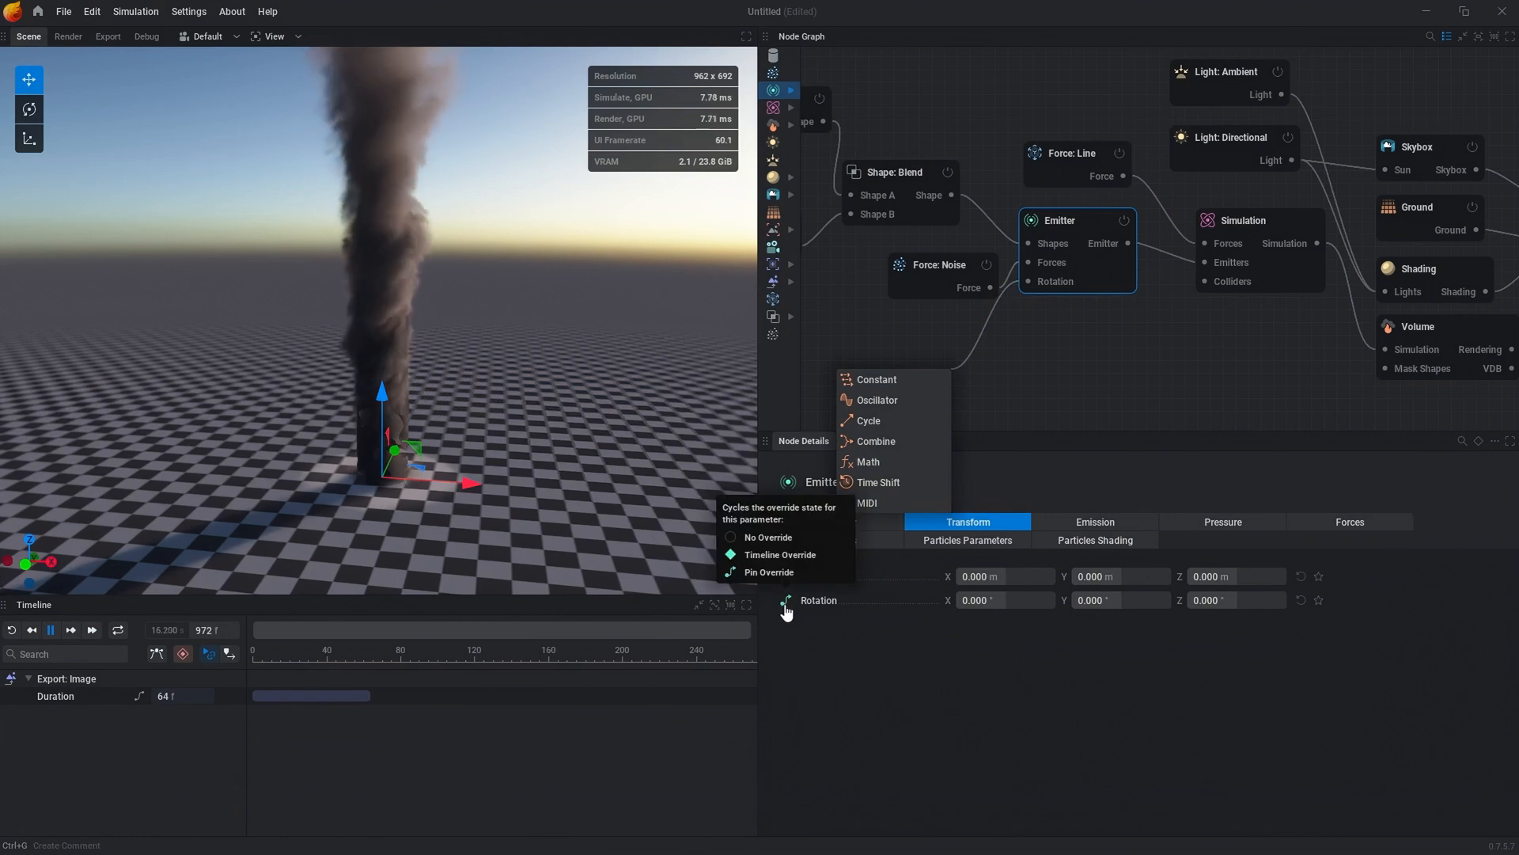
pyautogui.moveTo(870, 420)
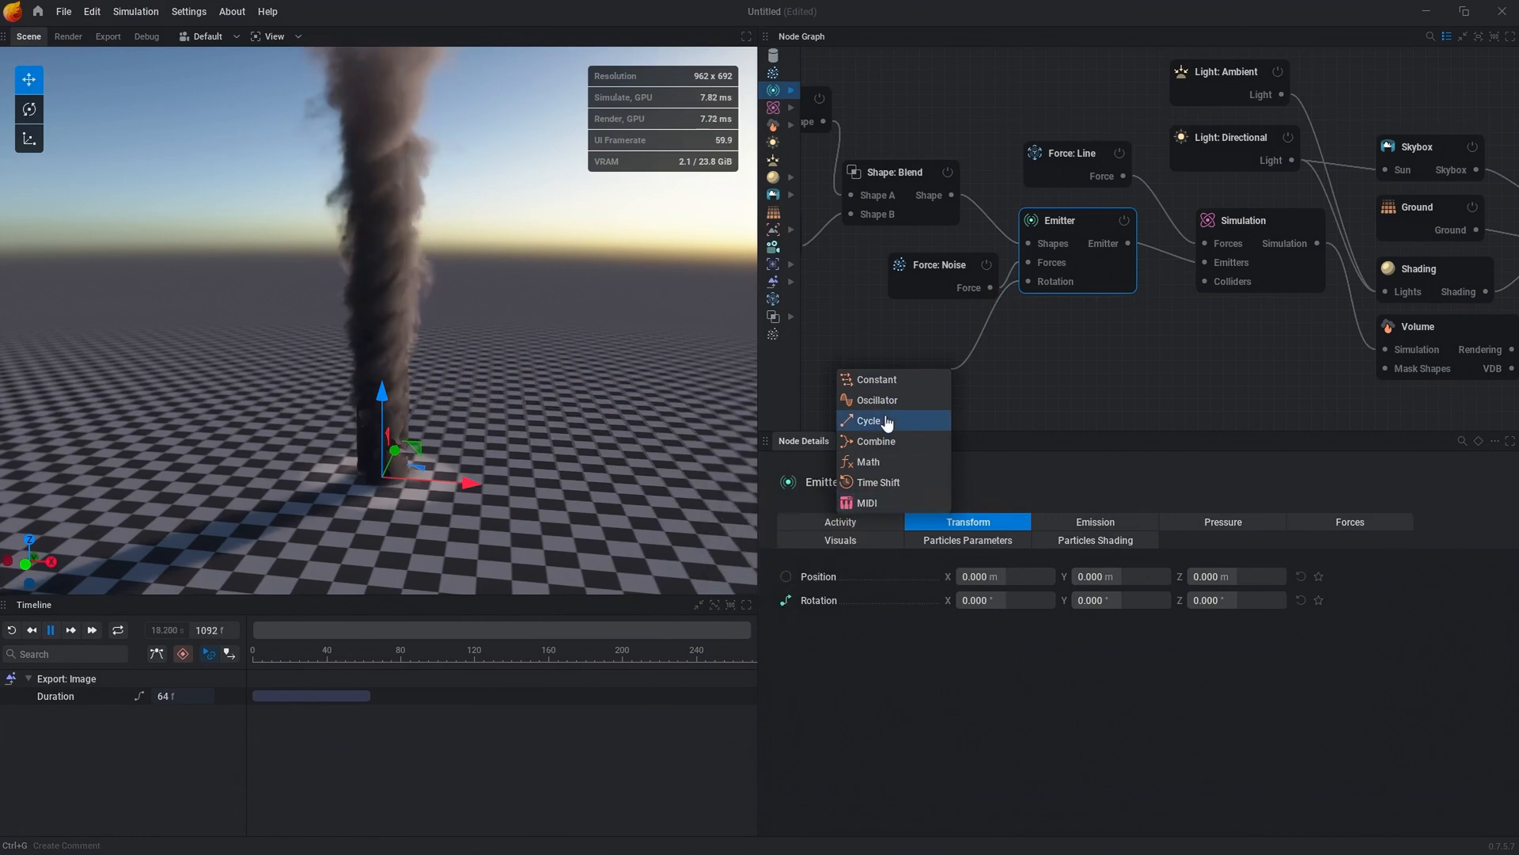
# - Drive emitter rotation with a Cycle signal on Z only, and adjust the line force twist
pyautogui.click(871, 420)
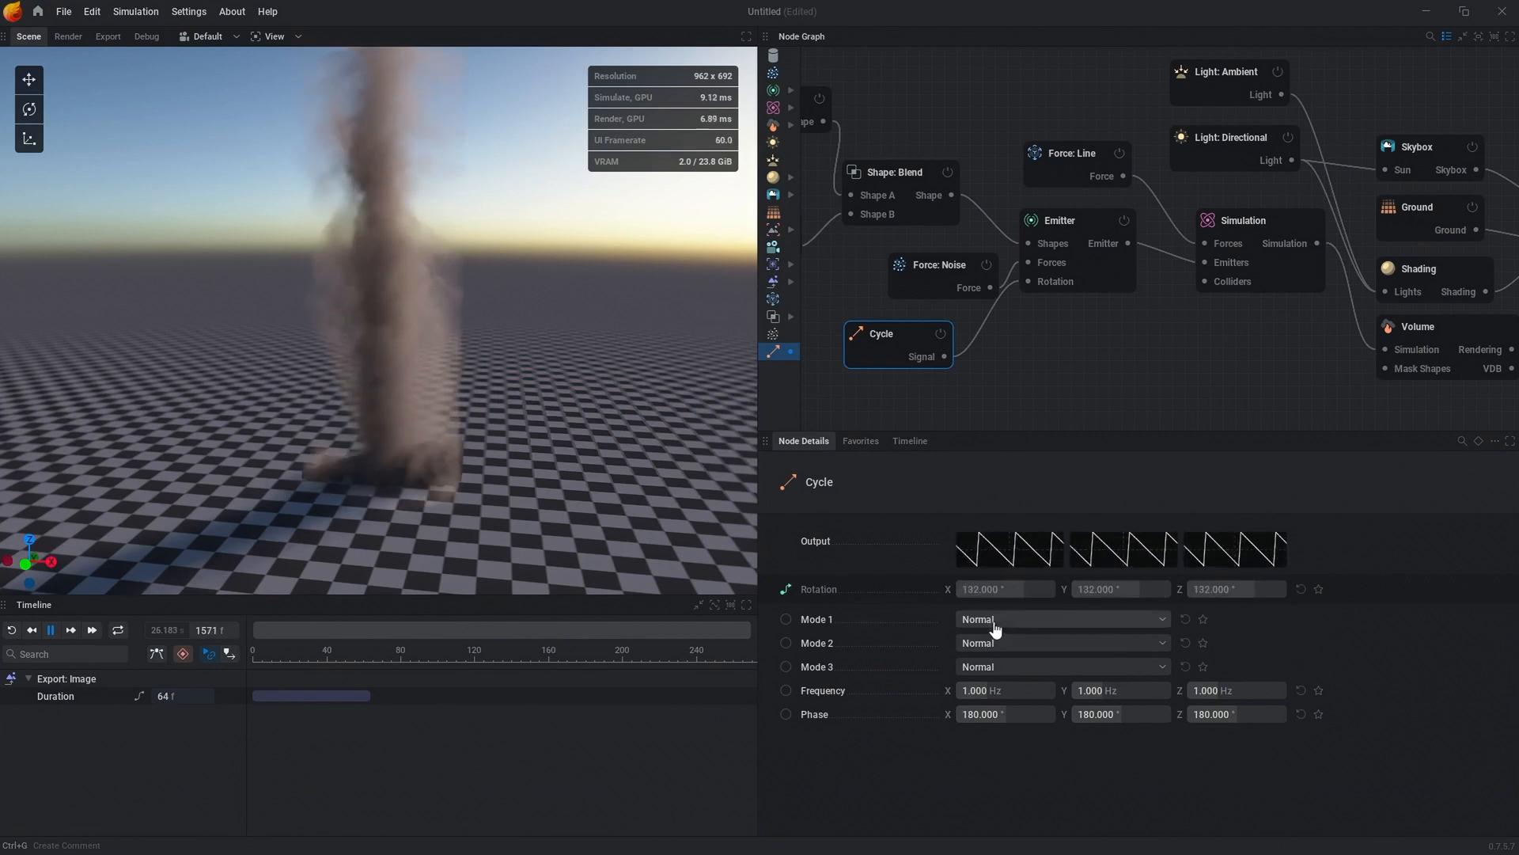
pyautogui.click(1061, 618)
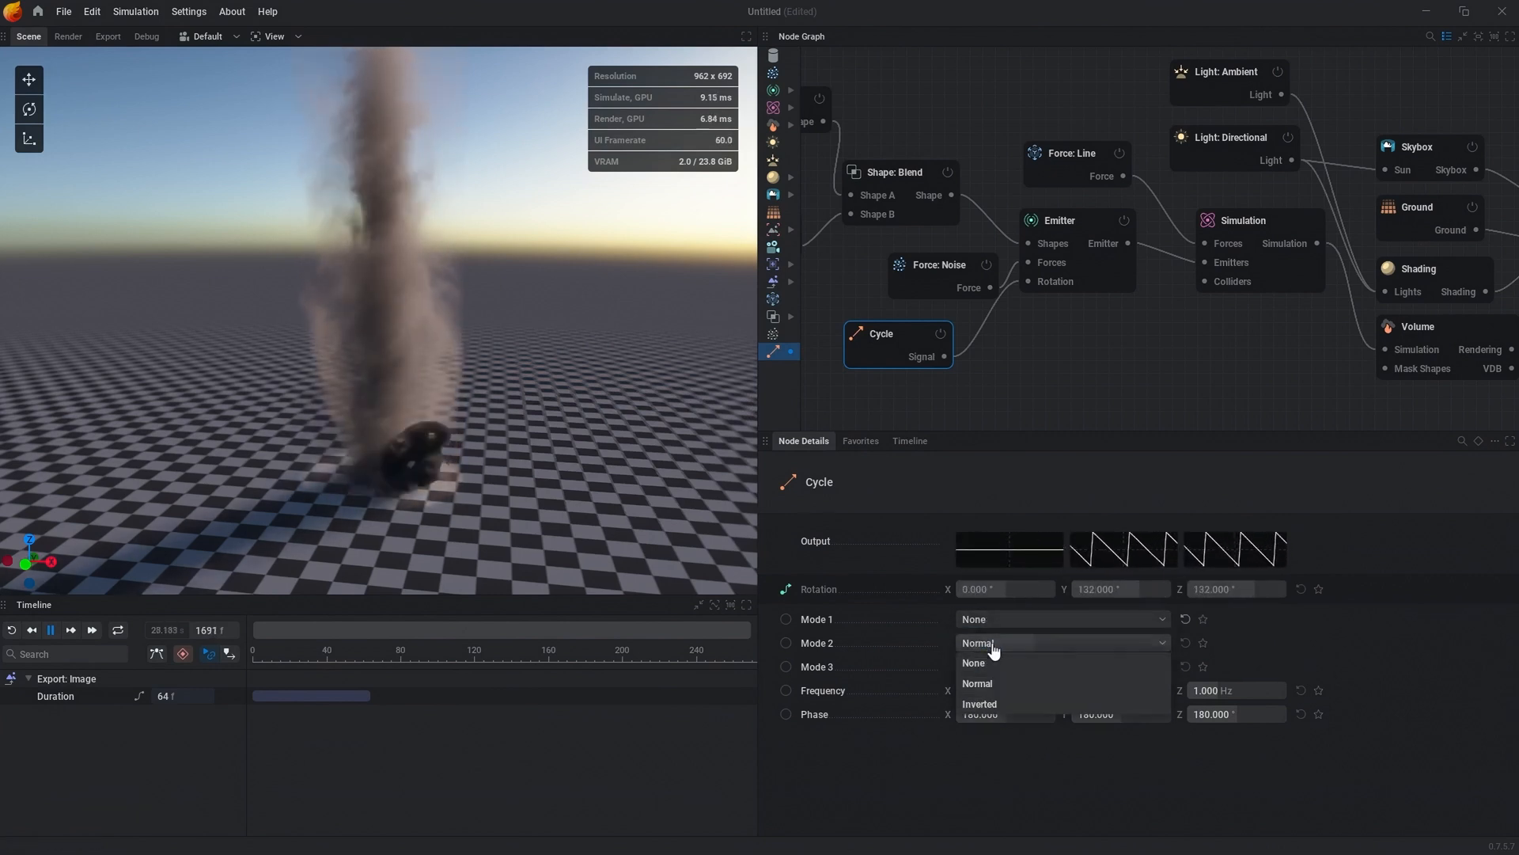
pyautogui.click(972, 663)
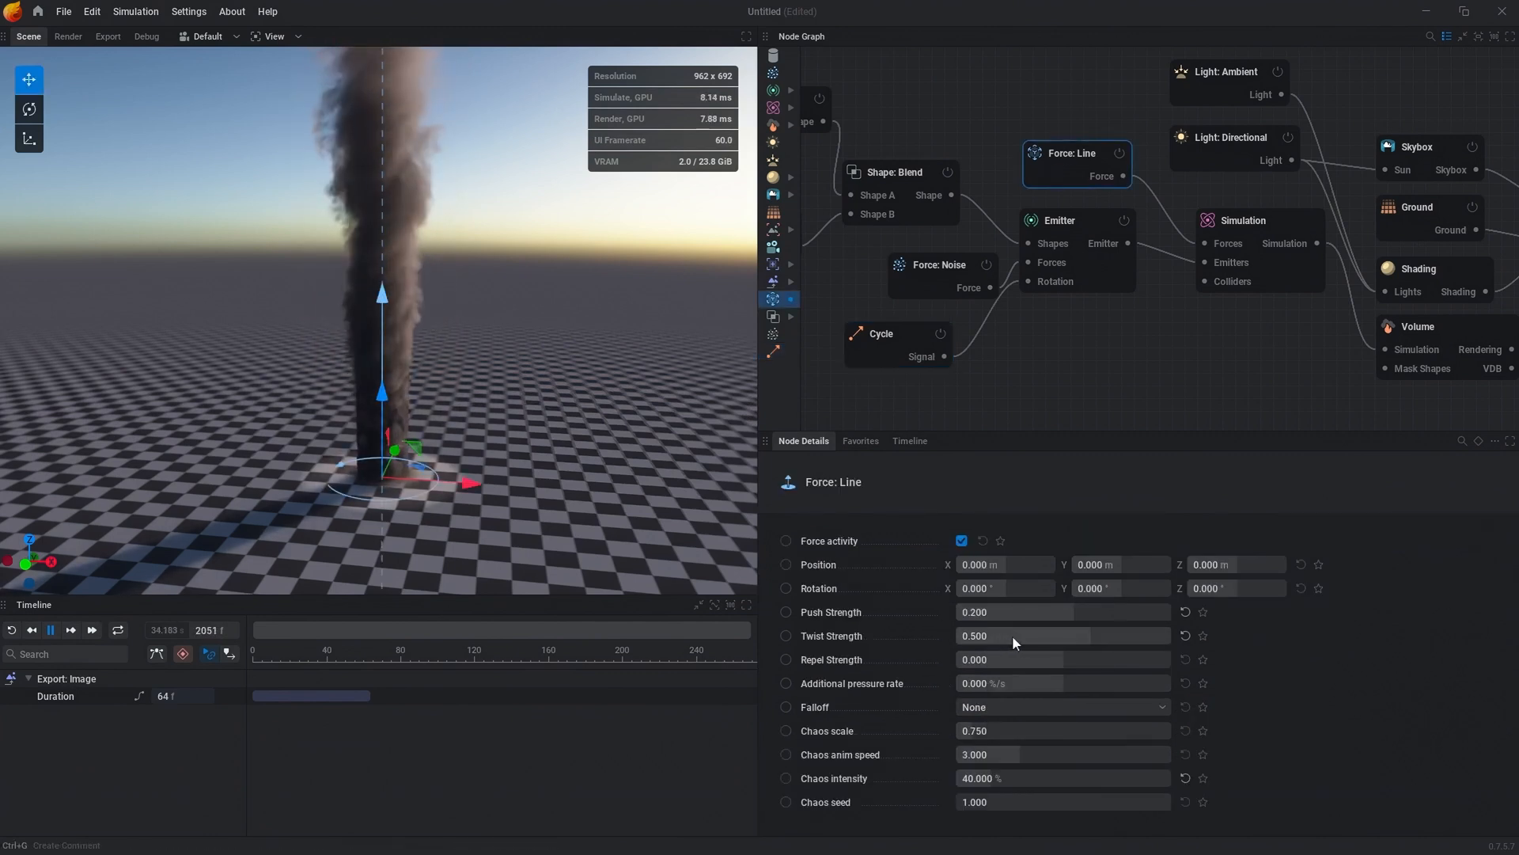
pyautogui.click(881, 332)
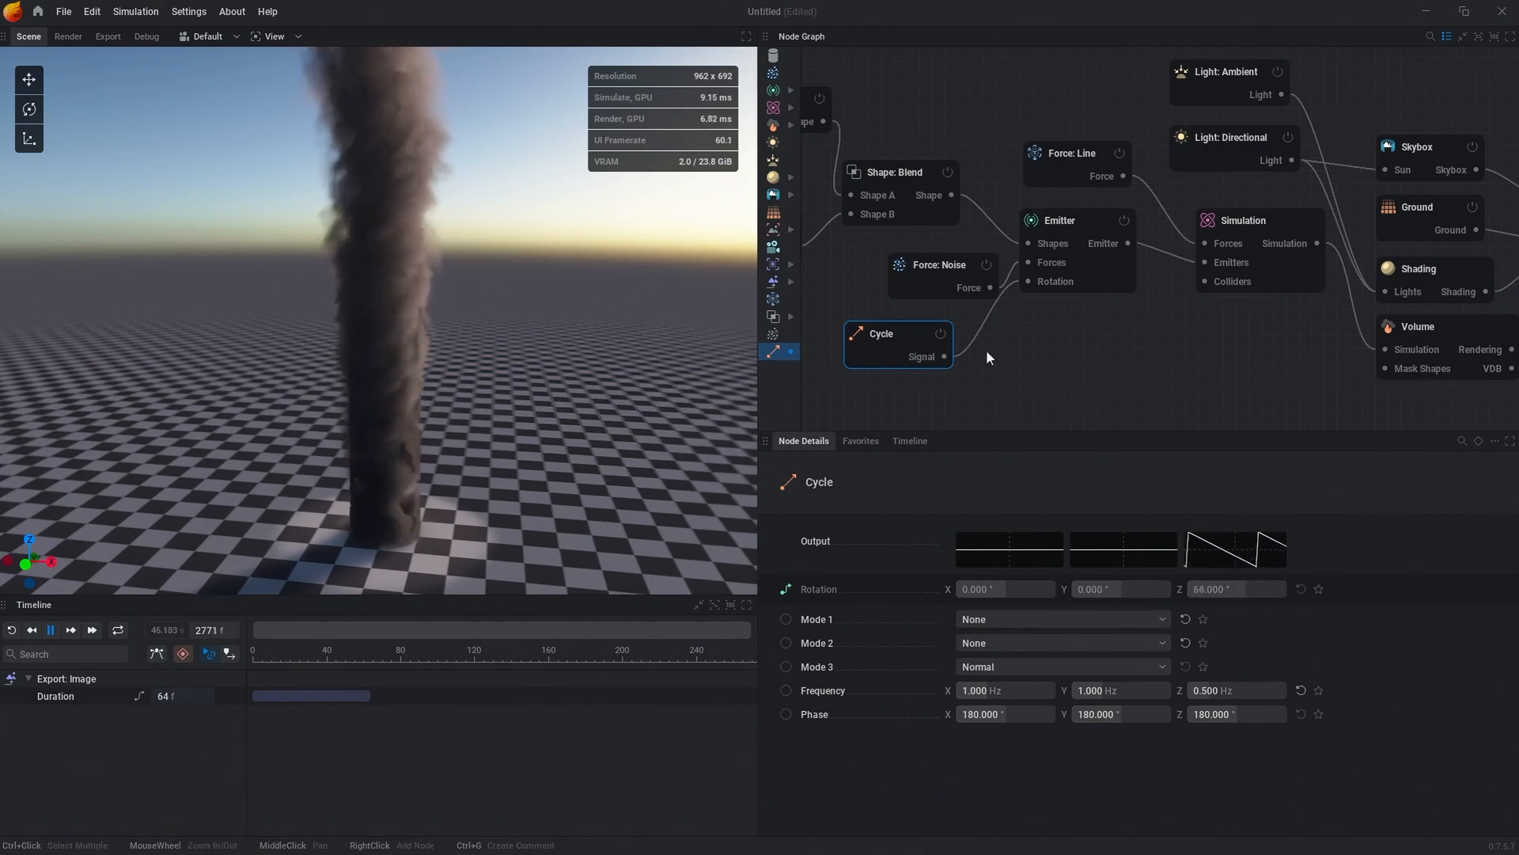
# - Uncheck Show emitter in the emitter's Visuals settings
pyautogui.click(1058, 221)
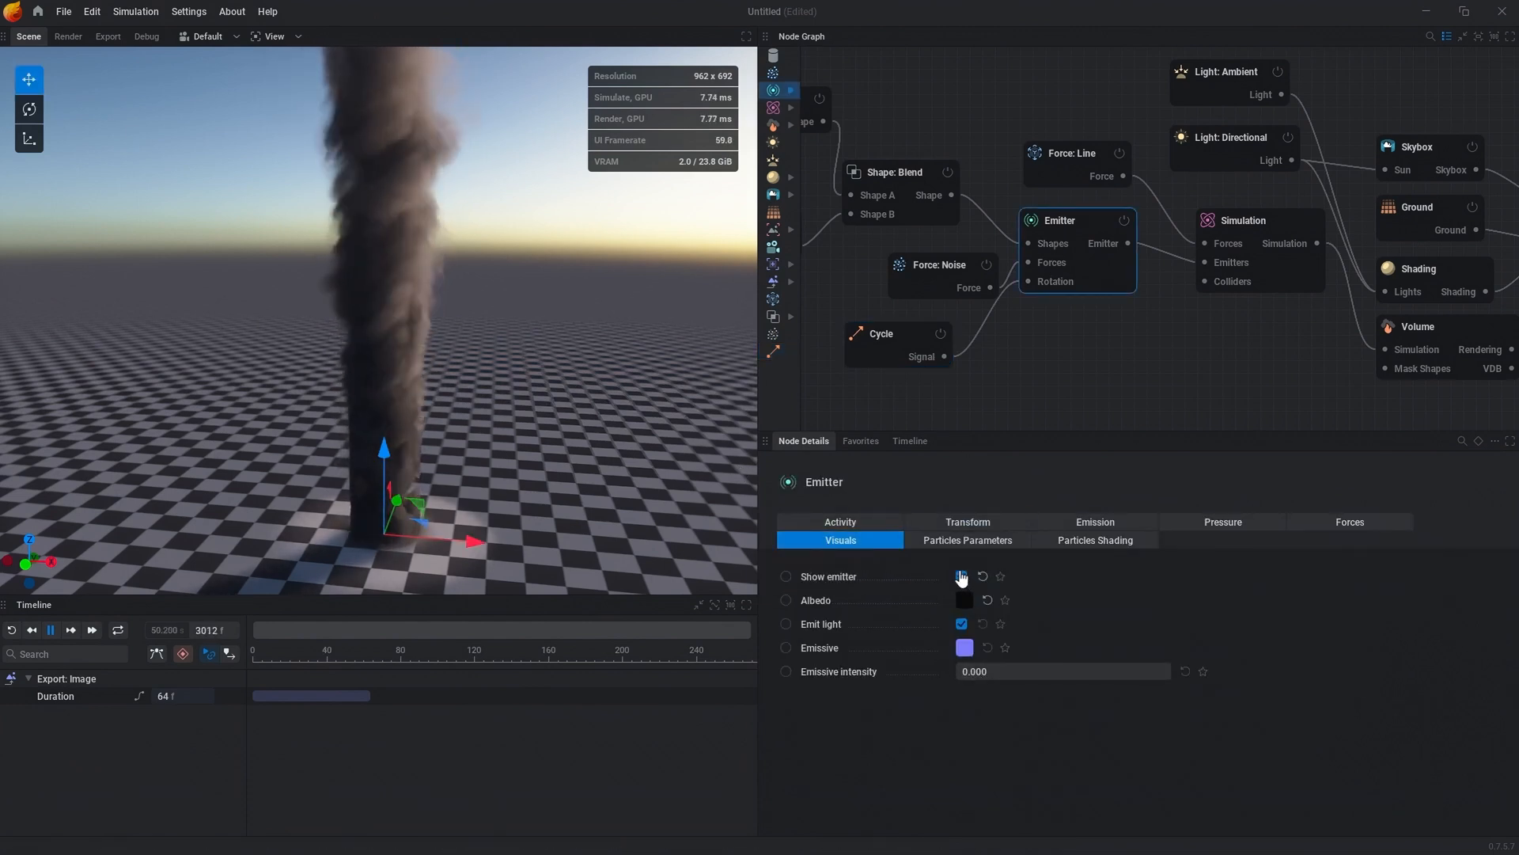
pyautogui.click(961, 576)
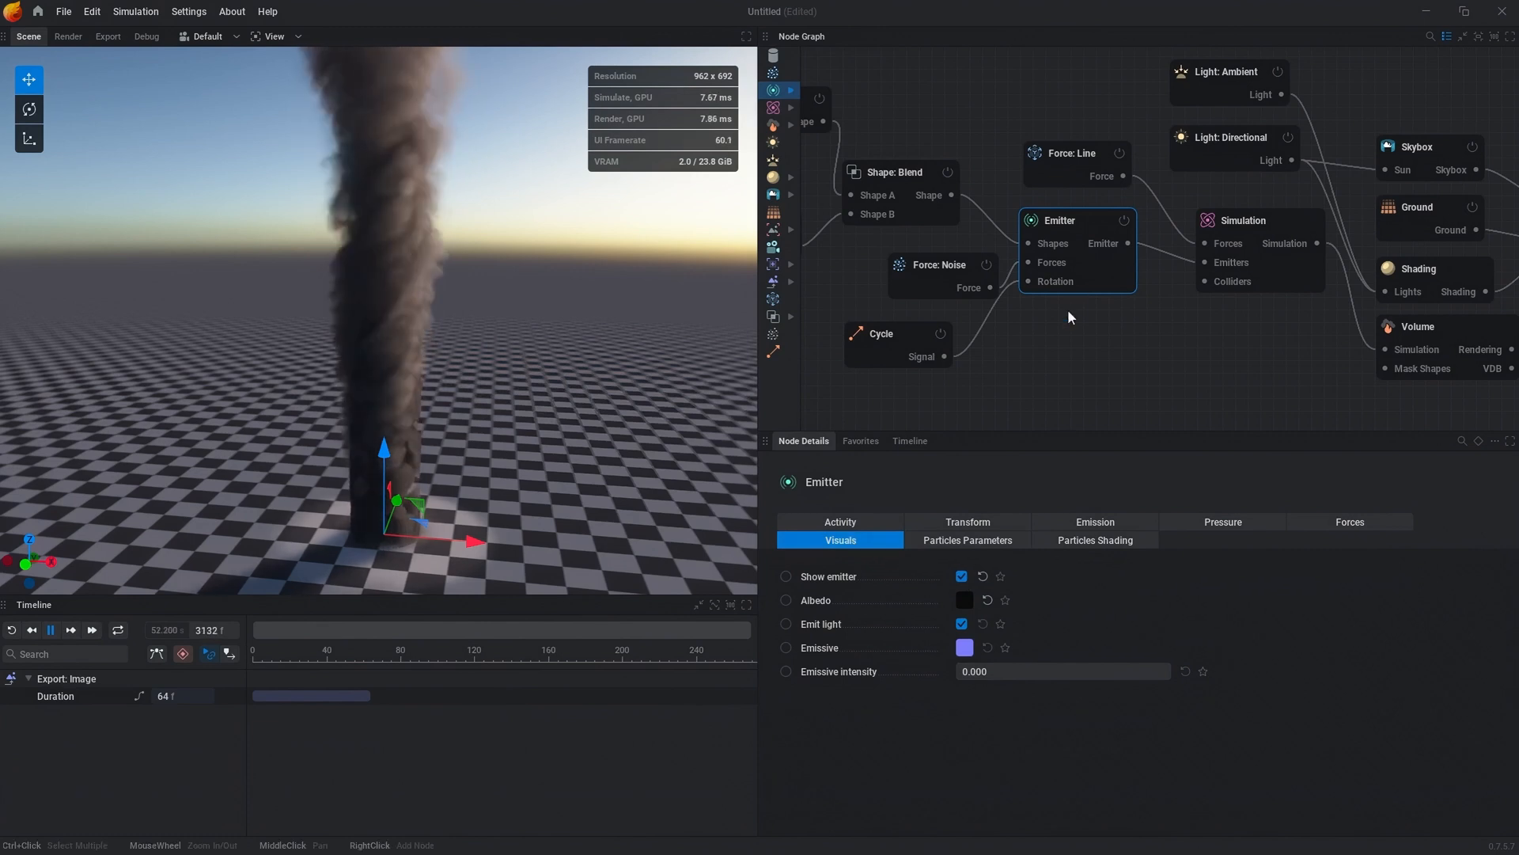
pyautogui.click(961, 576)
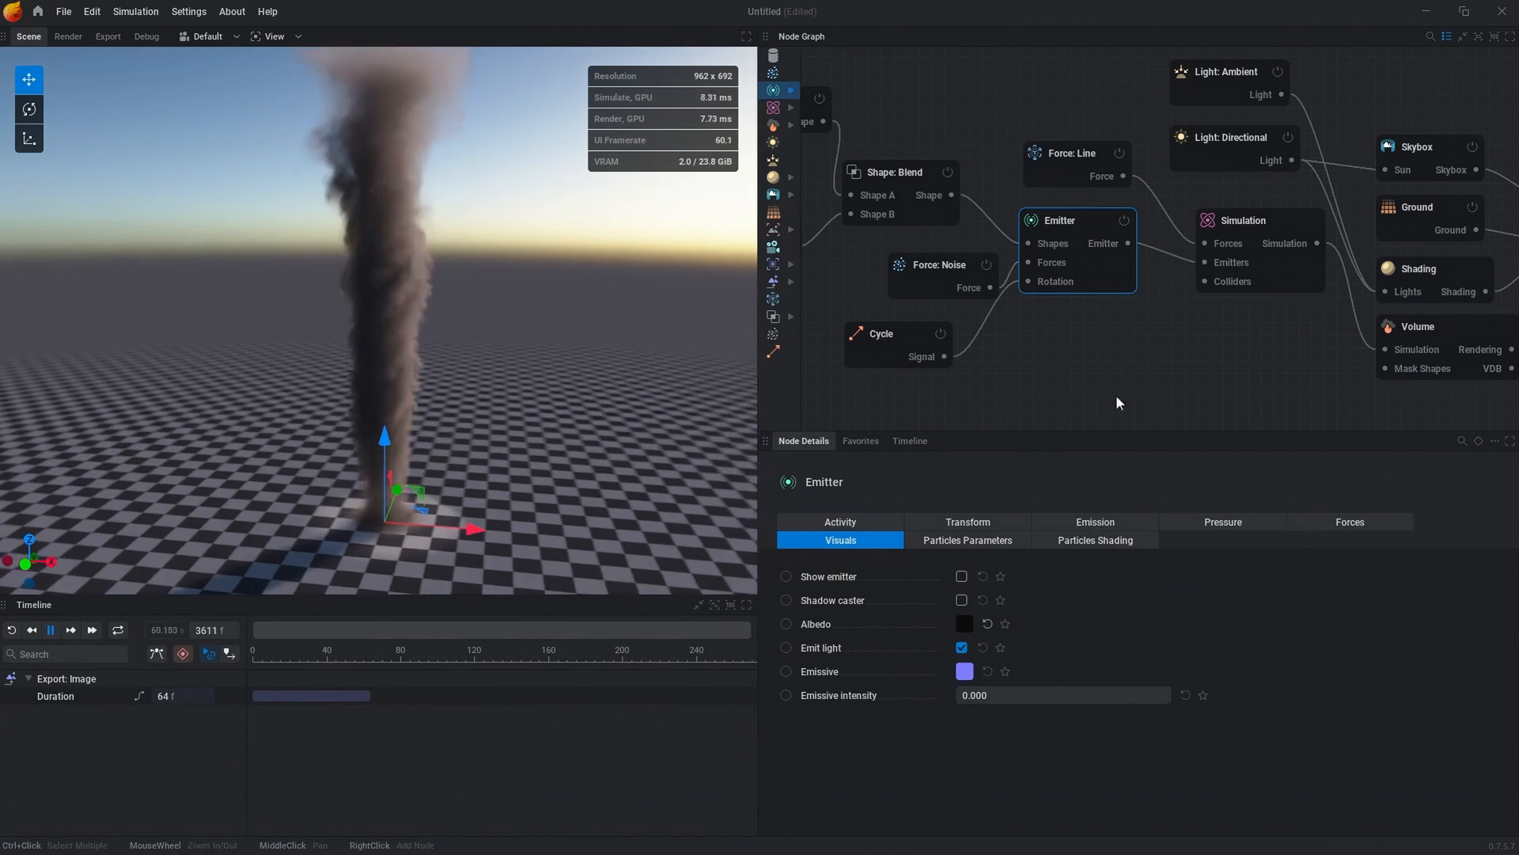
# - Set the emitter's Velocity transfer to 200% in its Forces settings
pyautogui.click(901, 398)
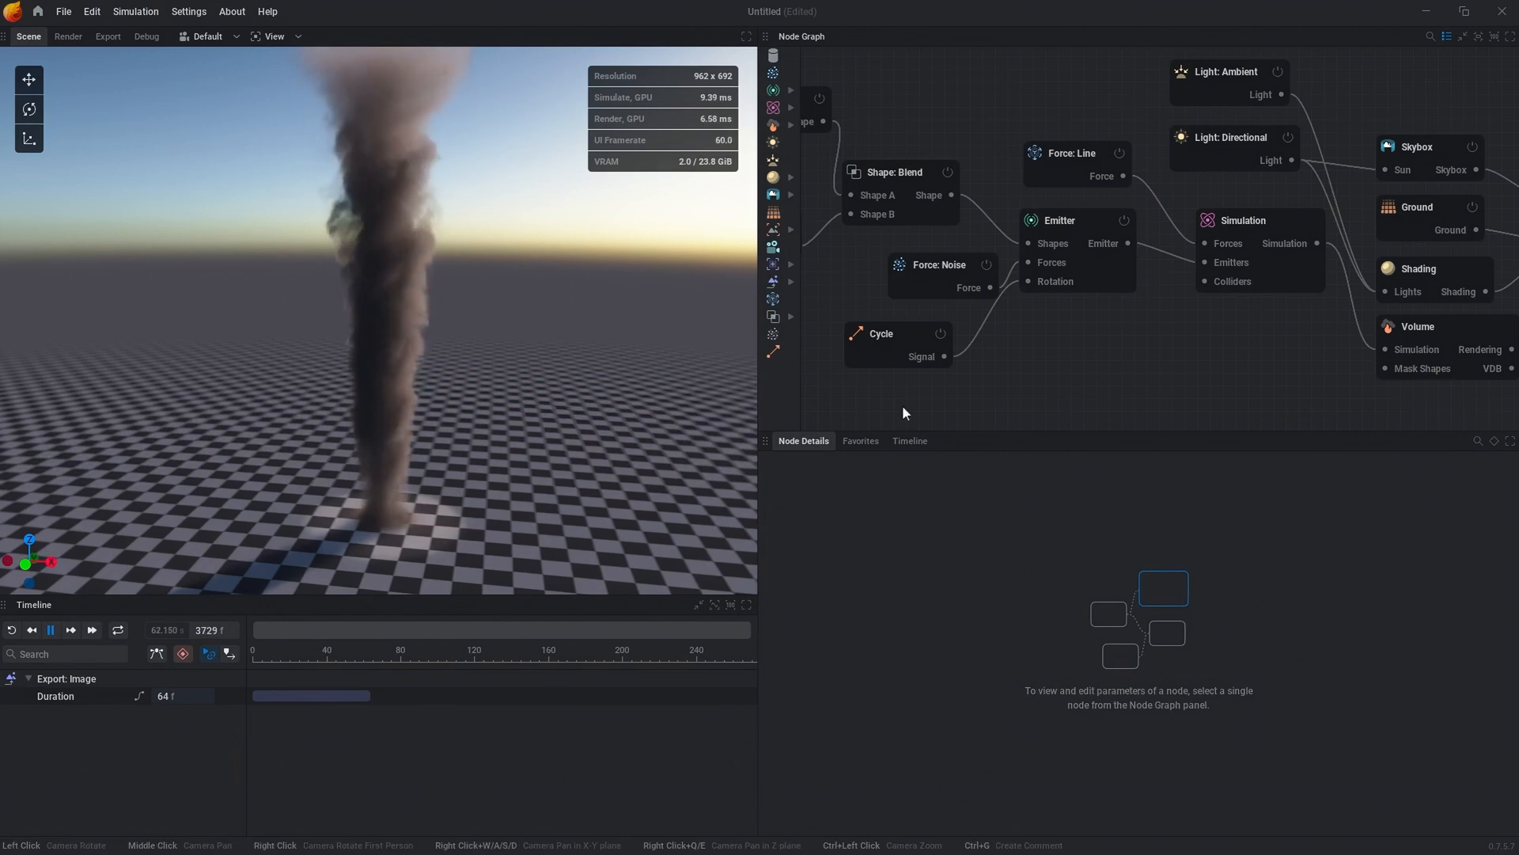
pyautogui.click(1057, 220)
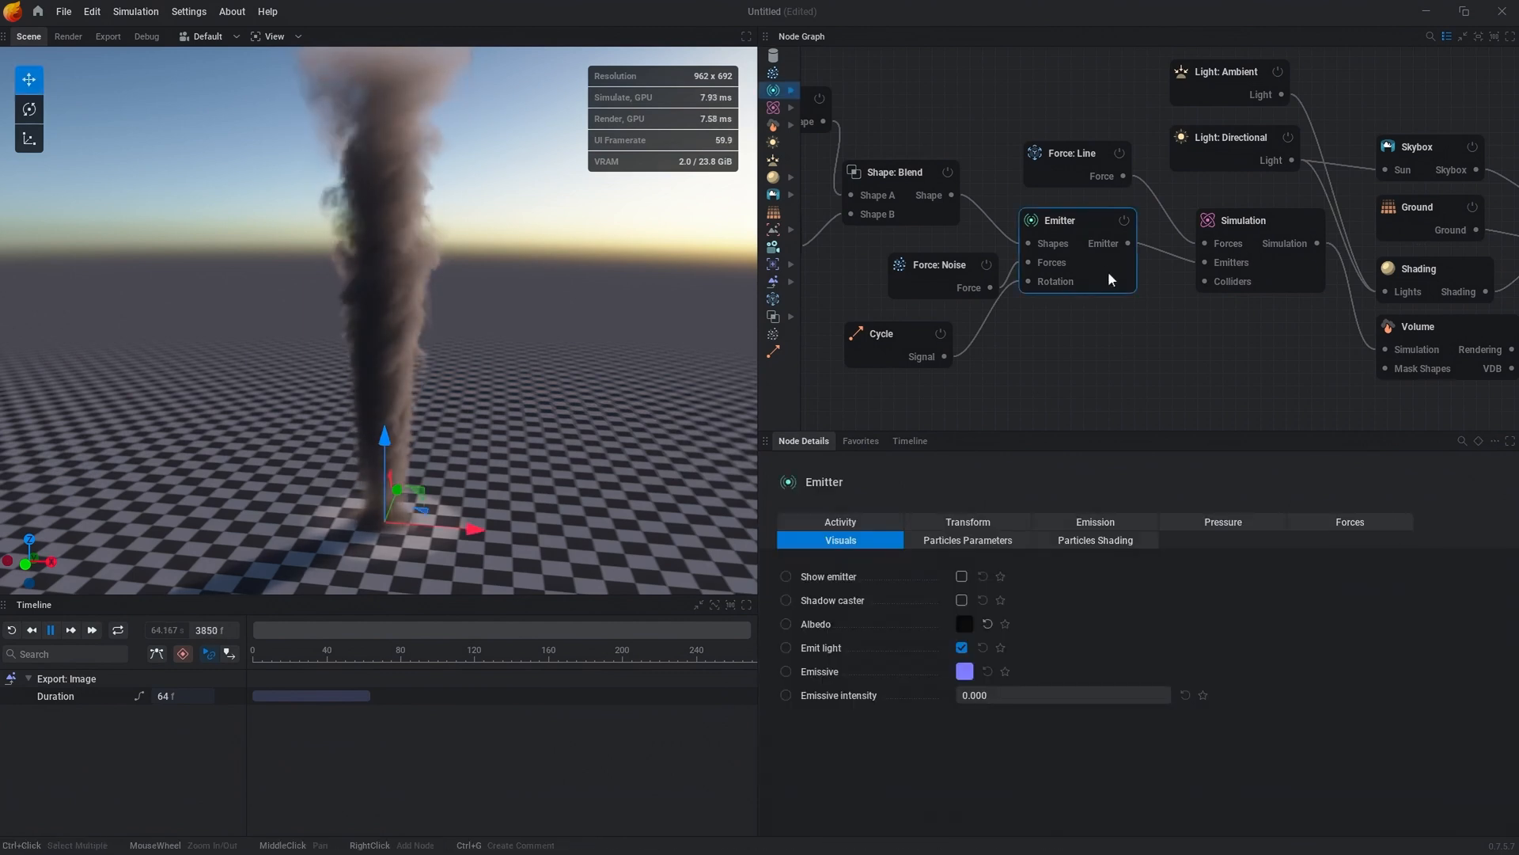
pyautogui.click(1348, 522)
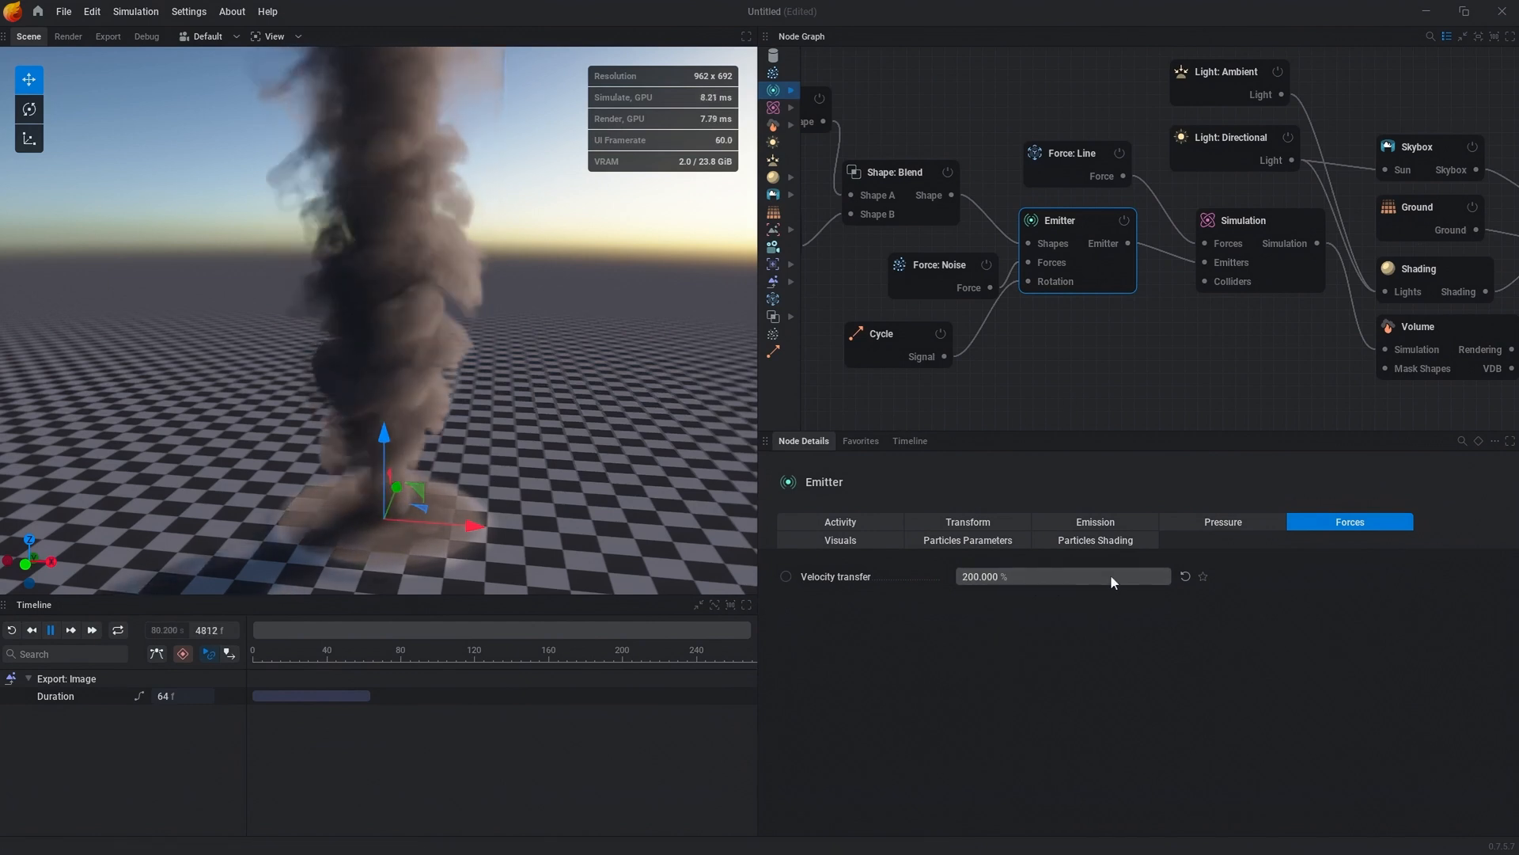
pyautogui.click(1061, 575)
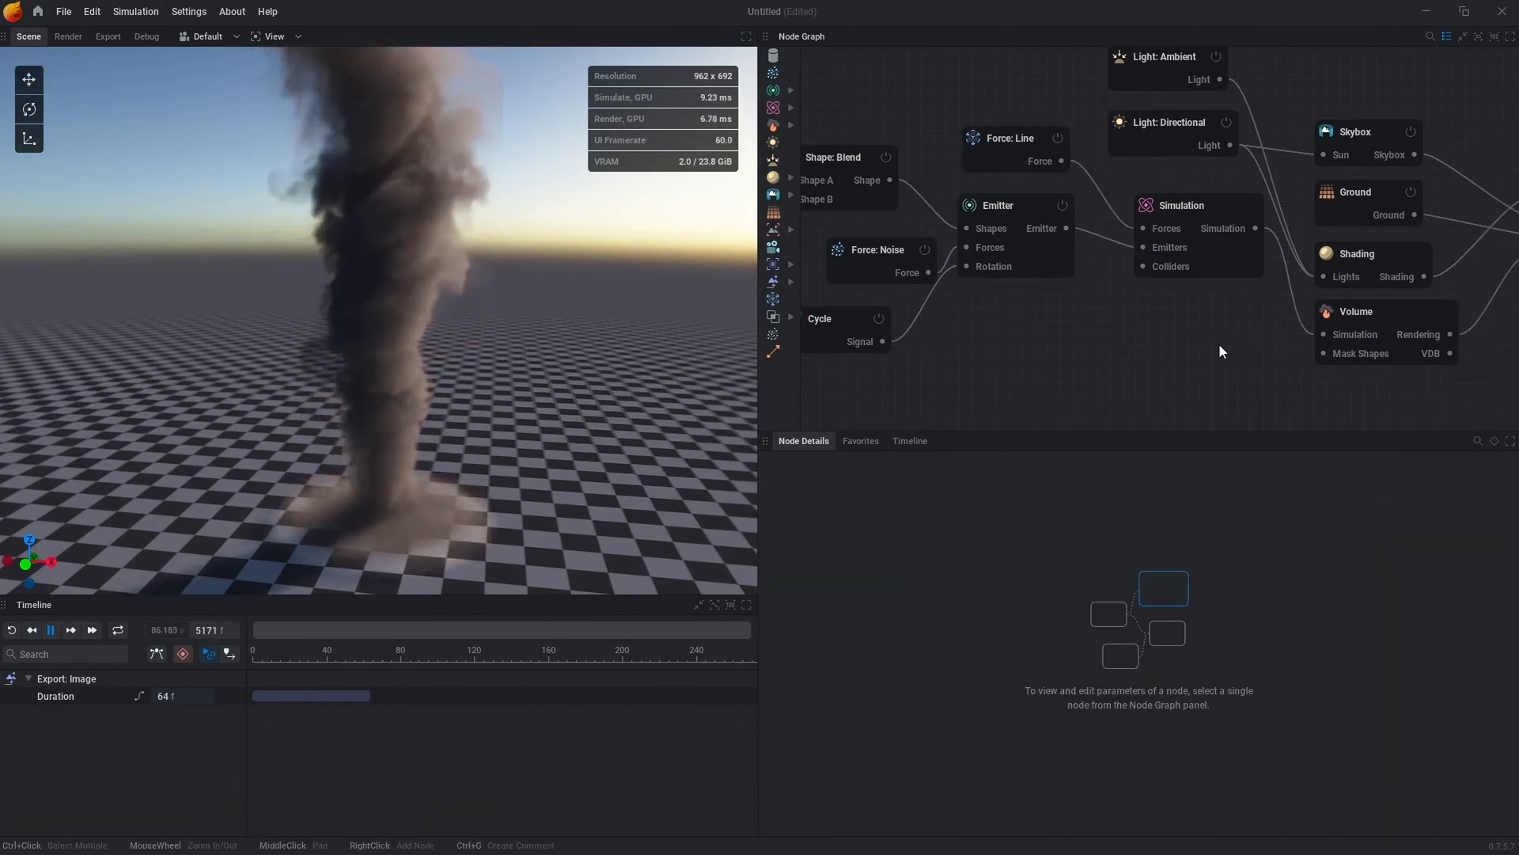
# - Show the Vorticity tab of the Simulation node's details
pyautogui.click(1181, 204)
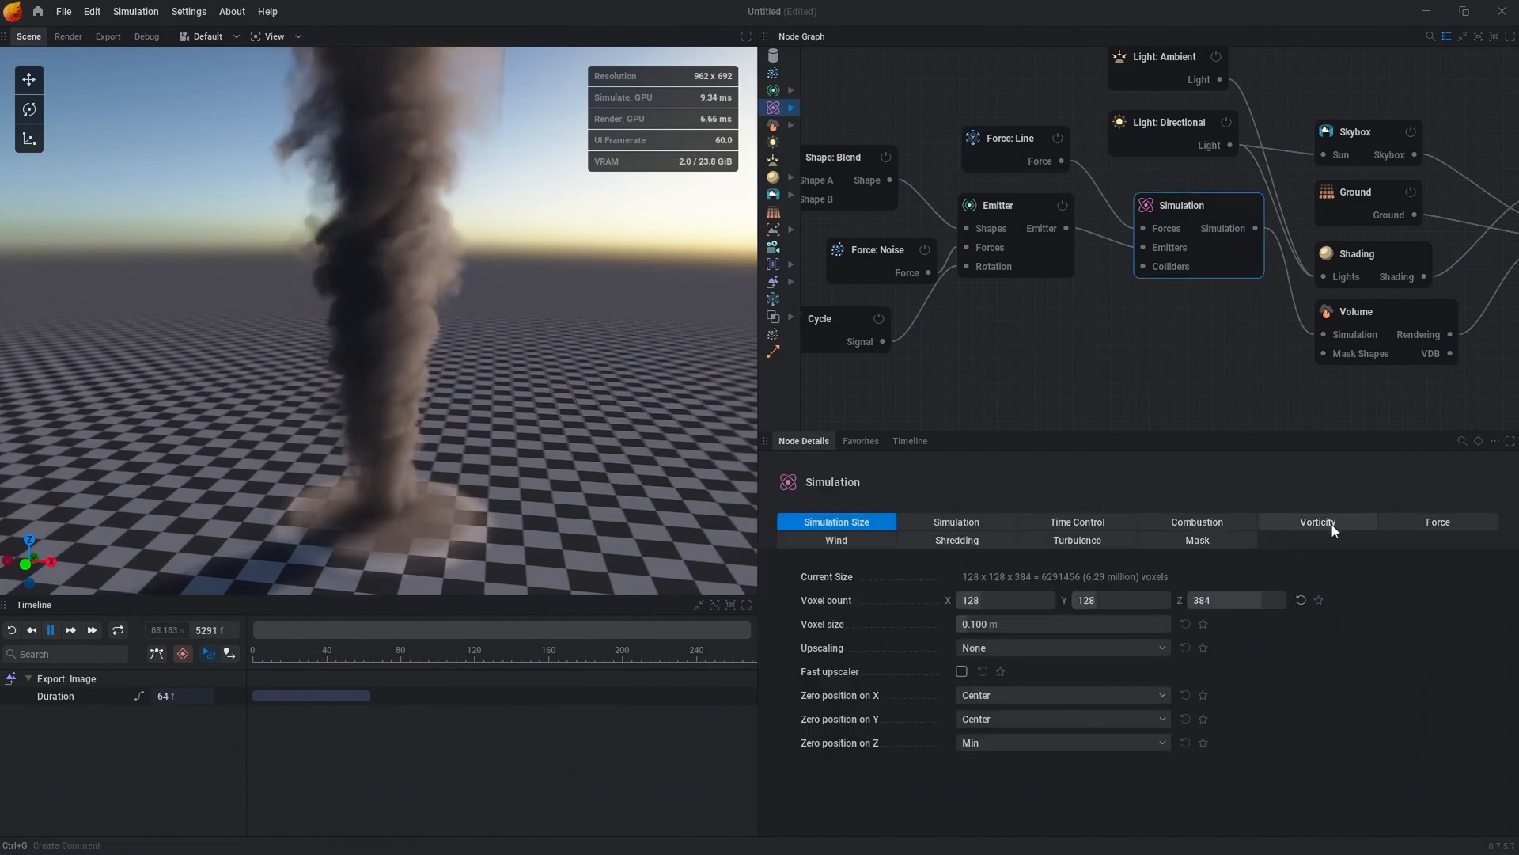
pyautogui.click(1316, 521)
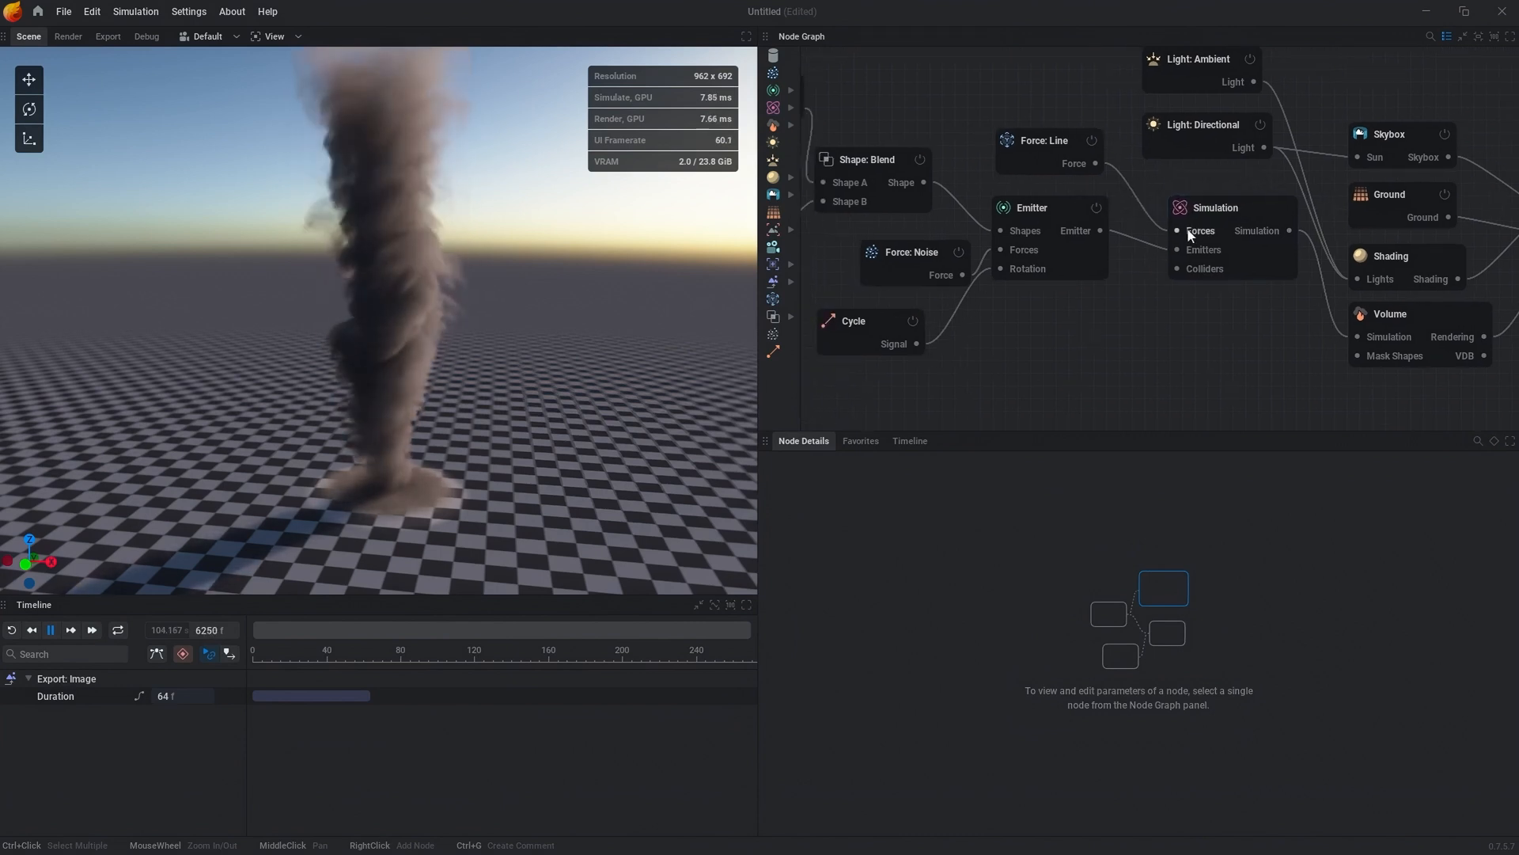
# - Connect a Noise force to the Simulation's Forces input and set its amplitude to 0.200
pyautogui.moveTo(1177, 230); pyautogui.dragTo(1041, 402)
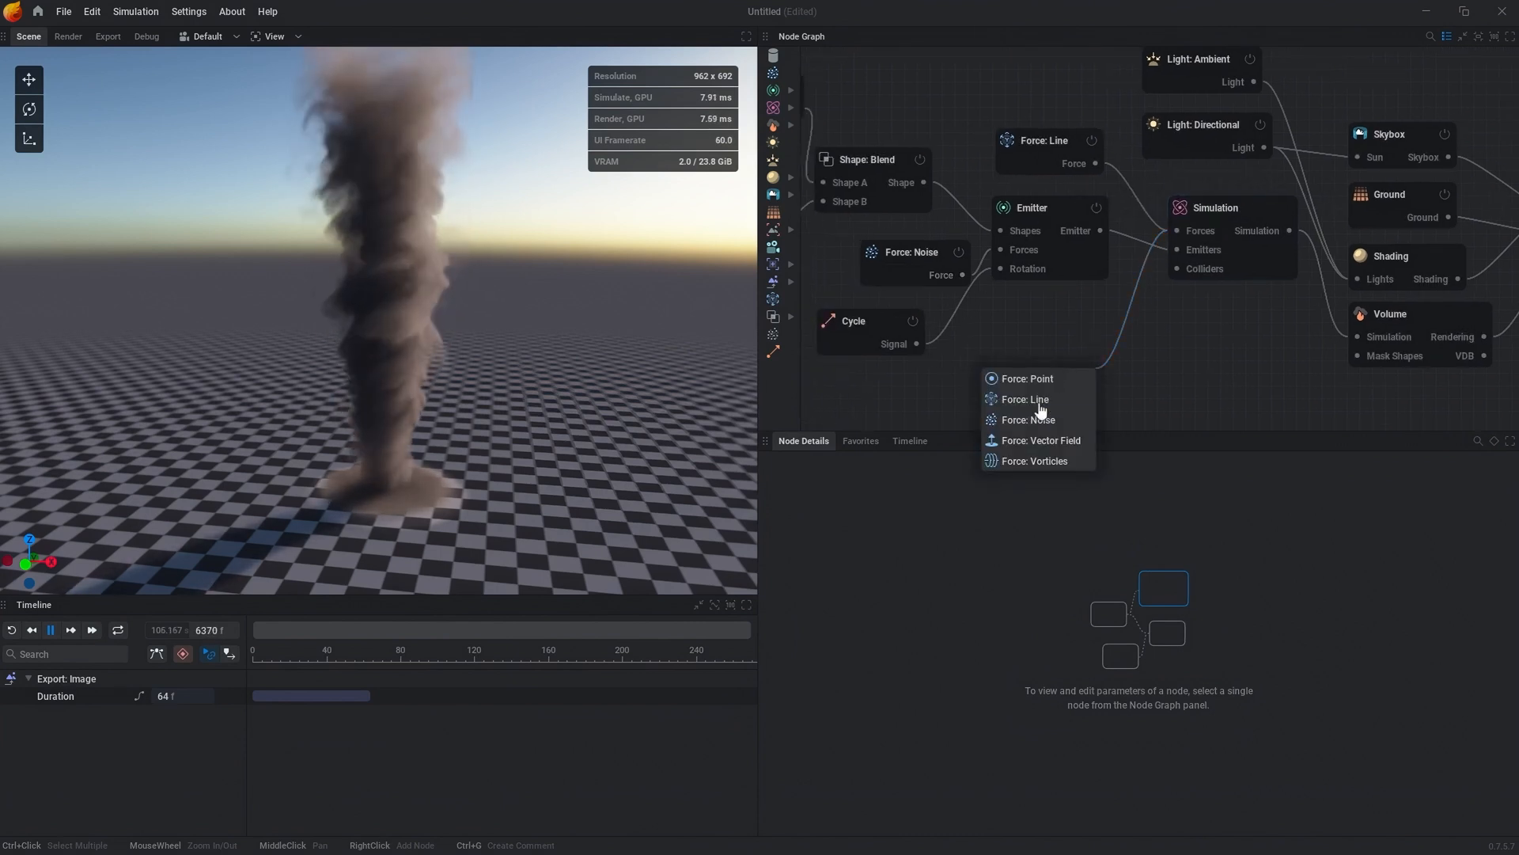
pyautogui.moveTo(1026, 419)
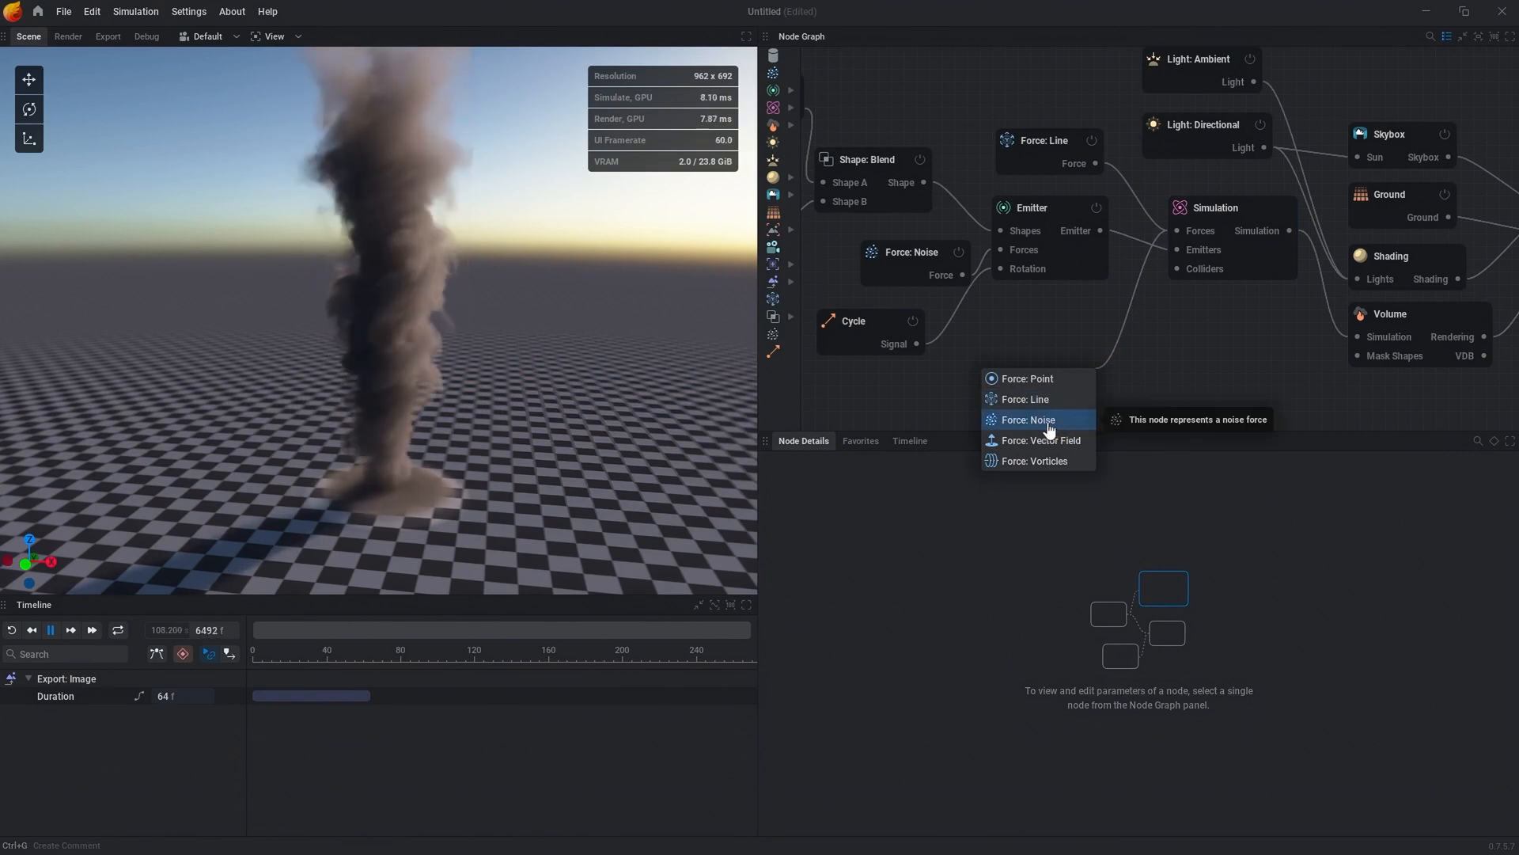
pyautogui.click(1026, 420)
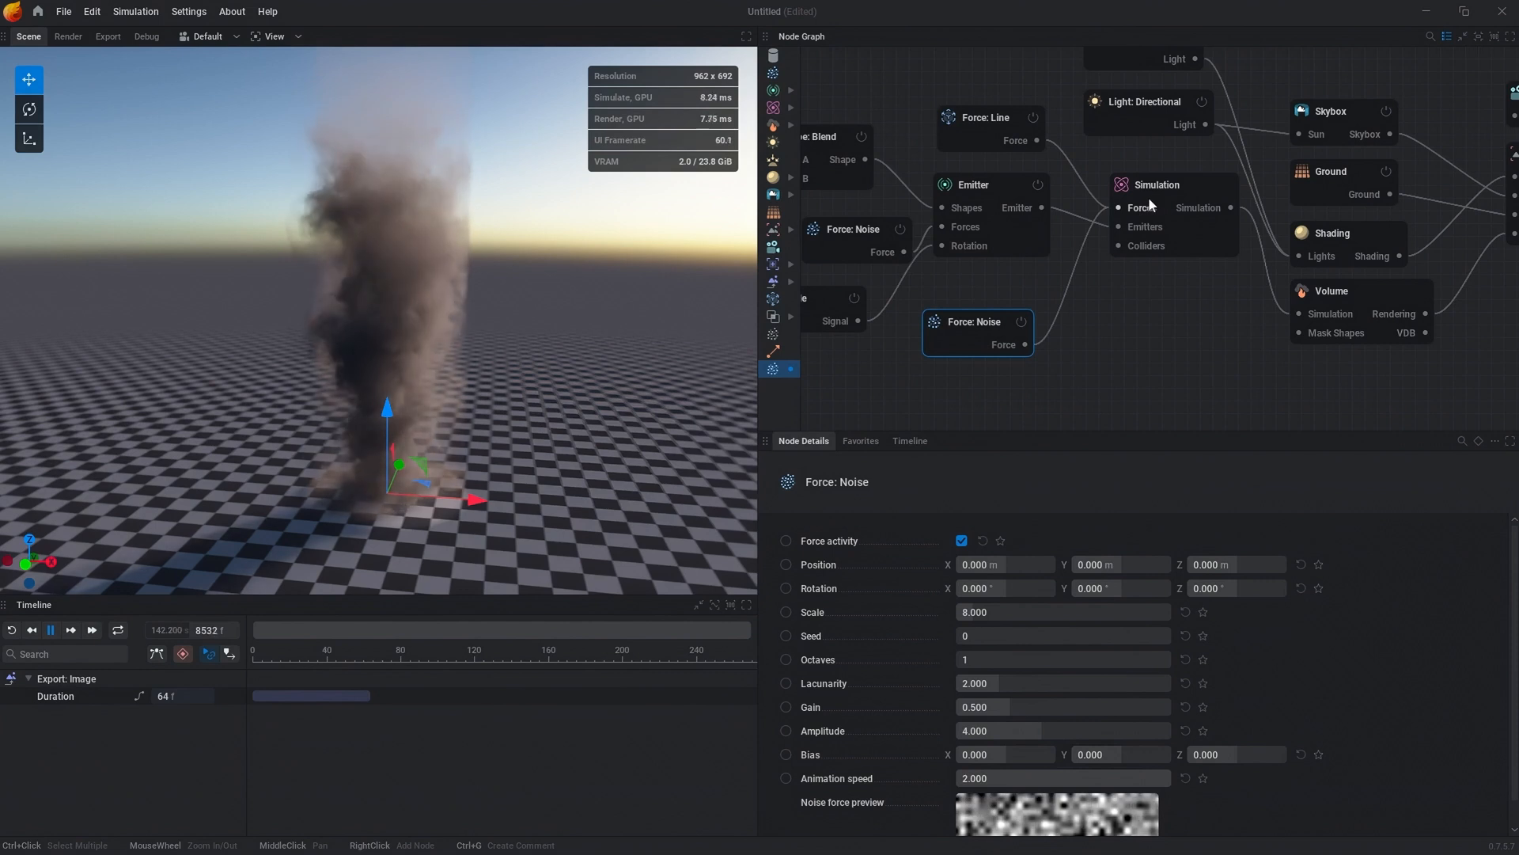
pyautogui.click(1061, 729)
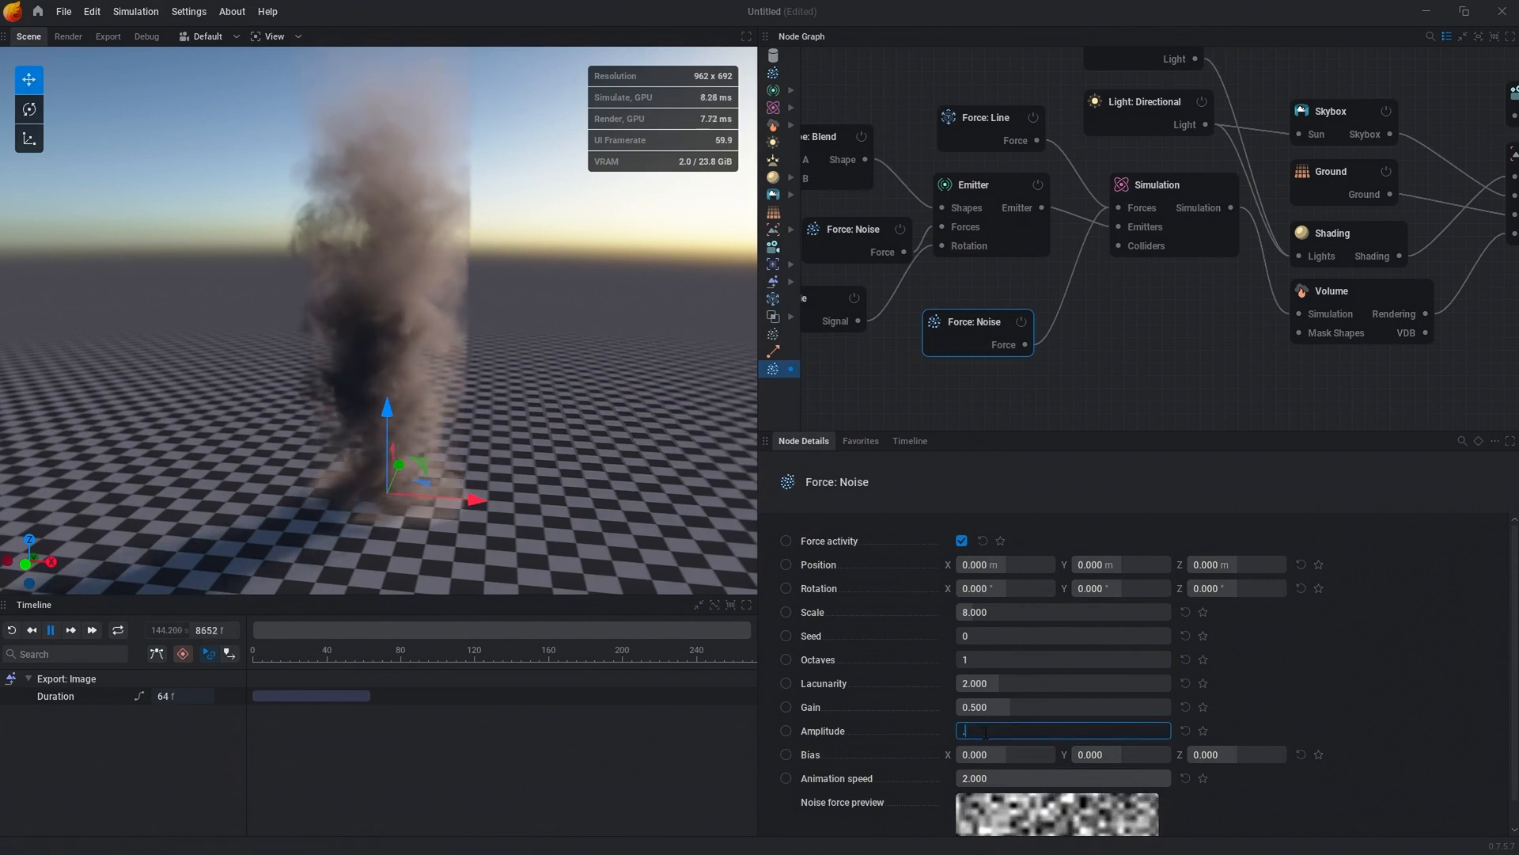
pyautogui.write('0.200')
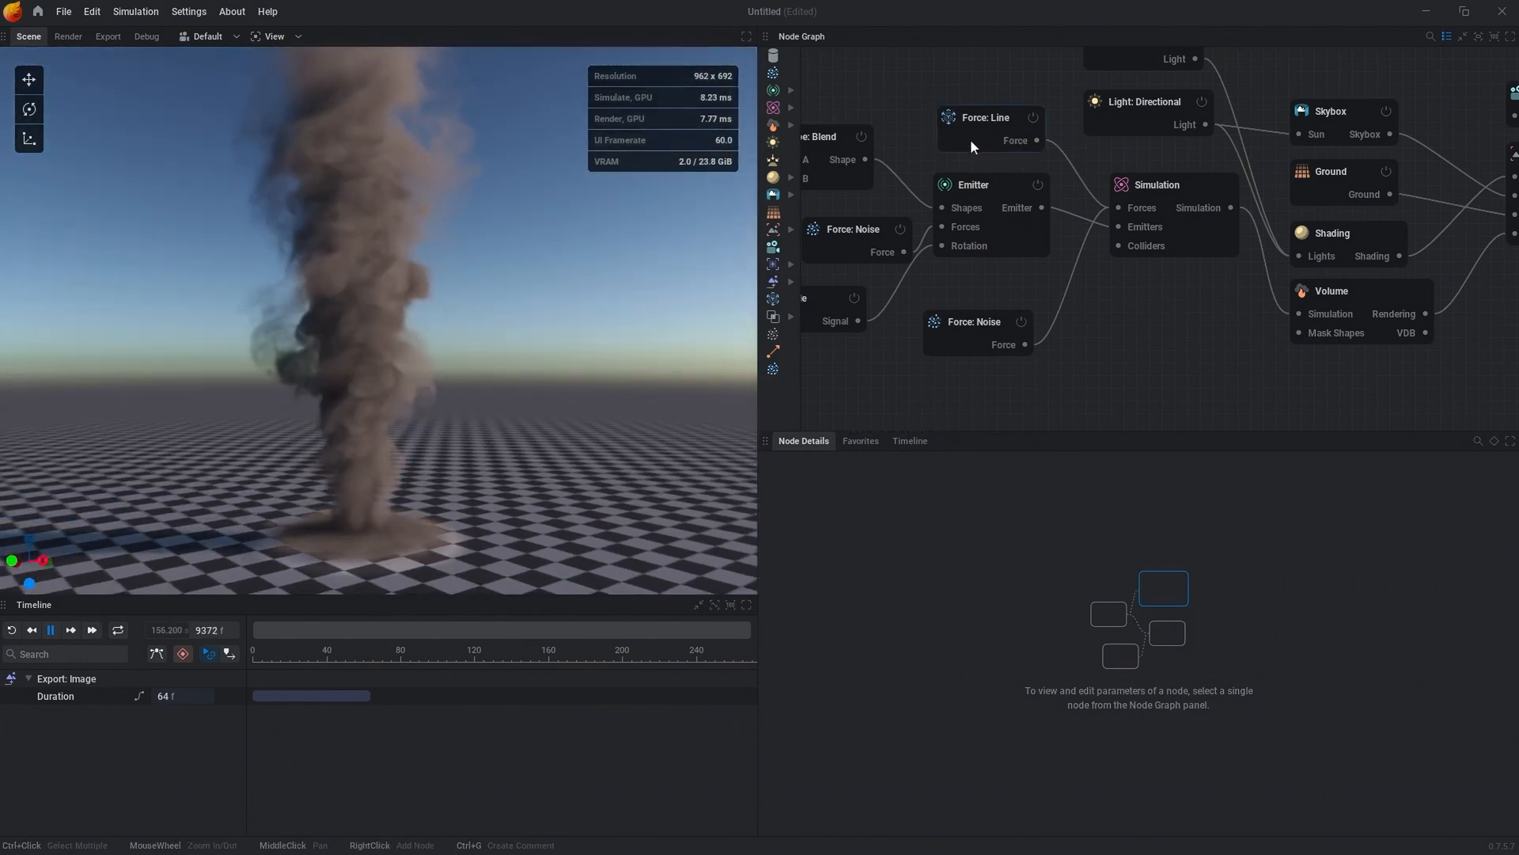
# - Open the Simulation node's vorticity settings: intensity 30%, large vorticity 10%, constant mask 20%
pyautogui.click(985, 118)
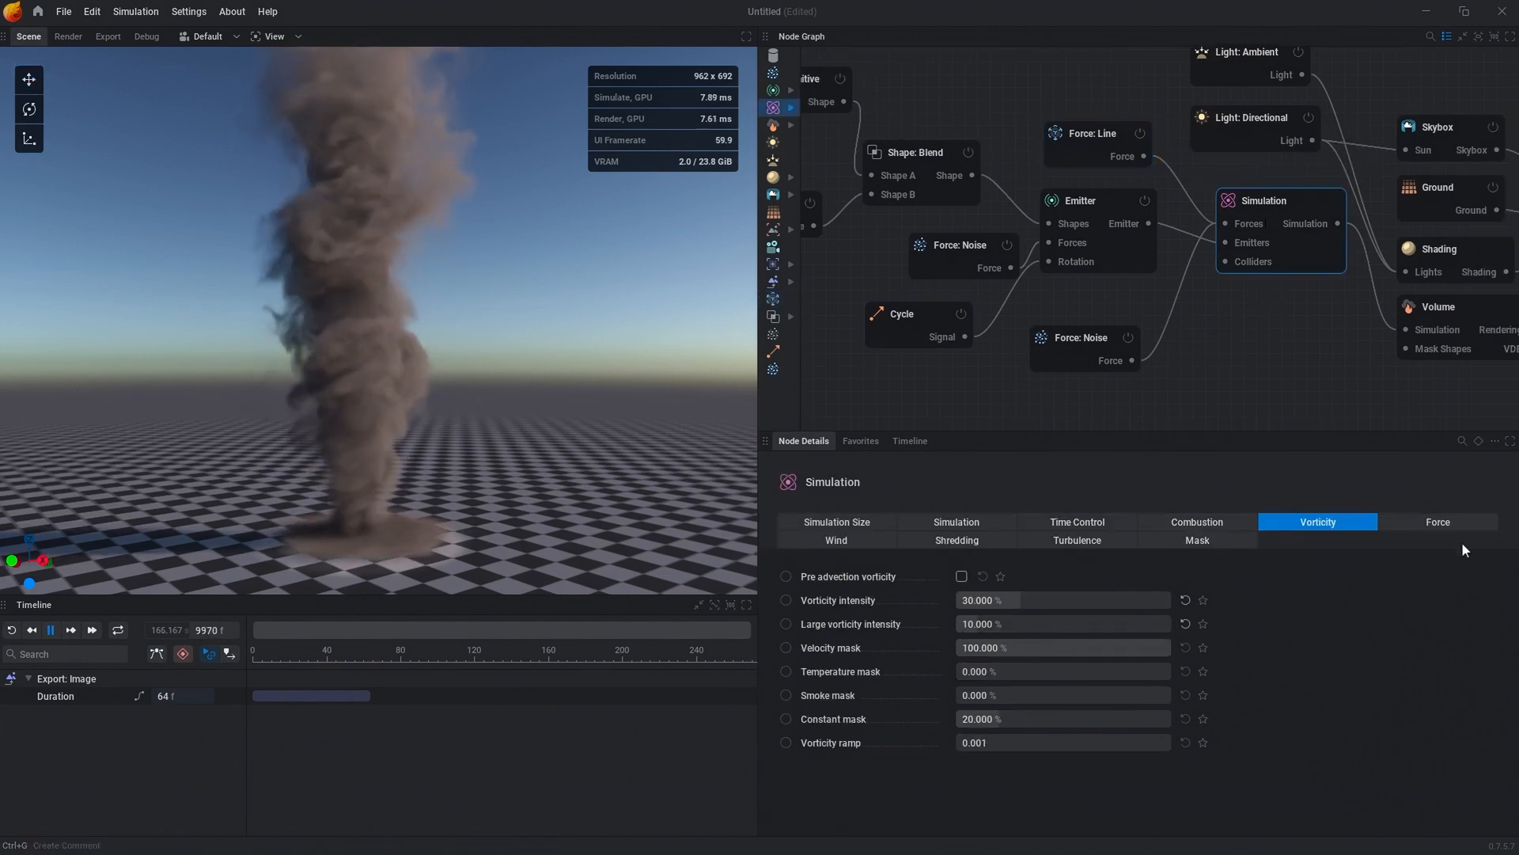
pyautogui.click(1437, 521)
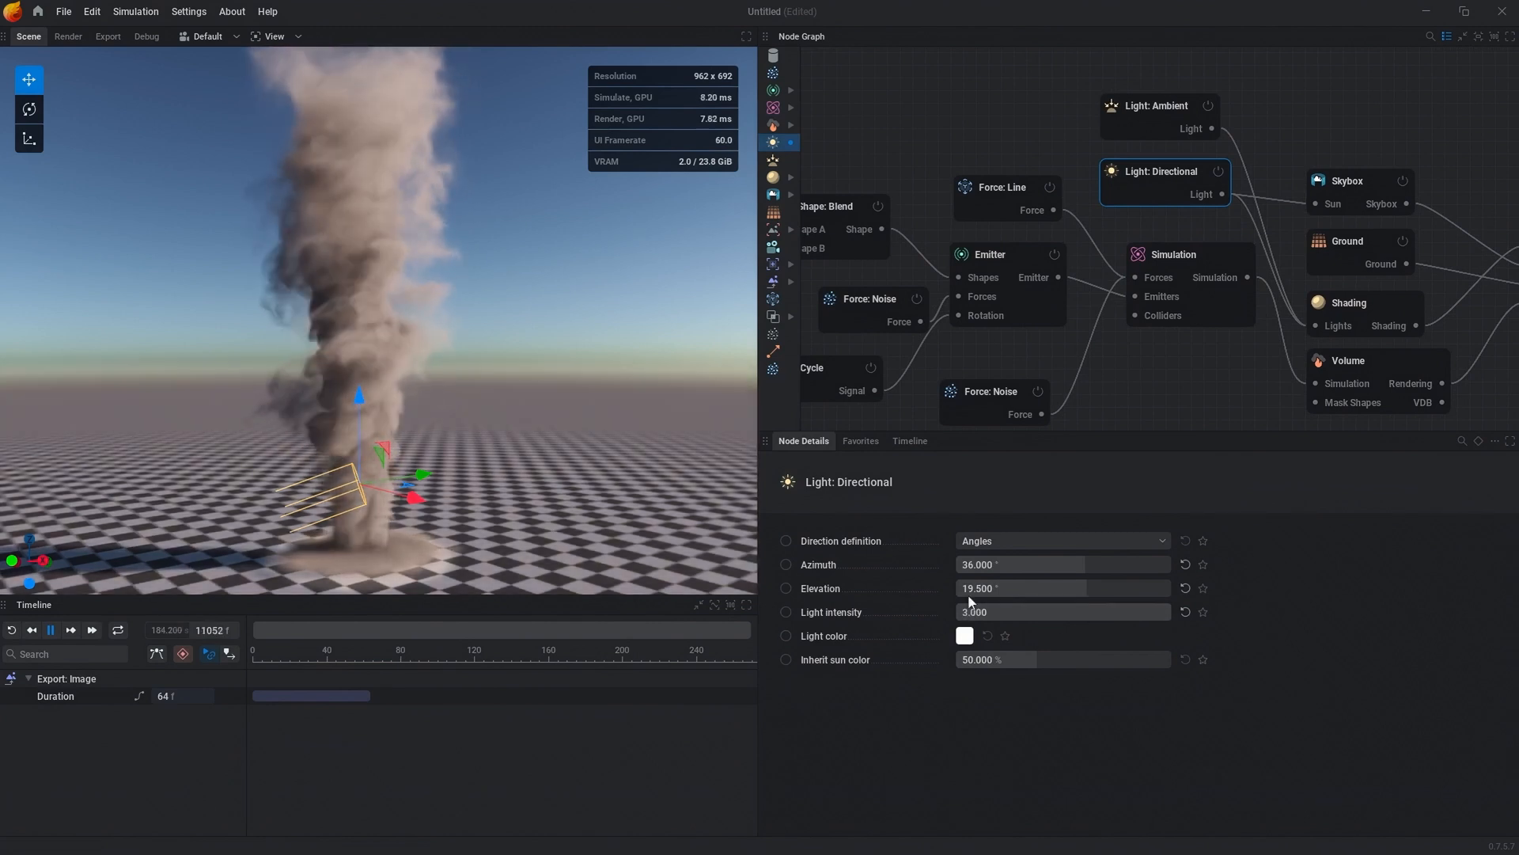
# - Set directional light elevation to 19.5° and sun colour inheritance to 0%, then check ambient light
pyautogui.click(1062, 659)
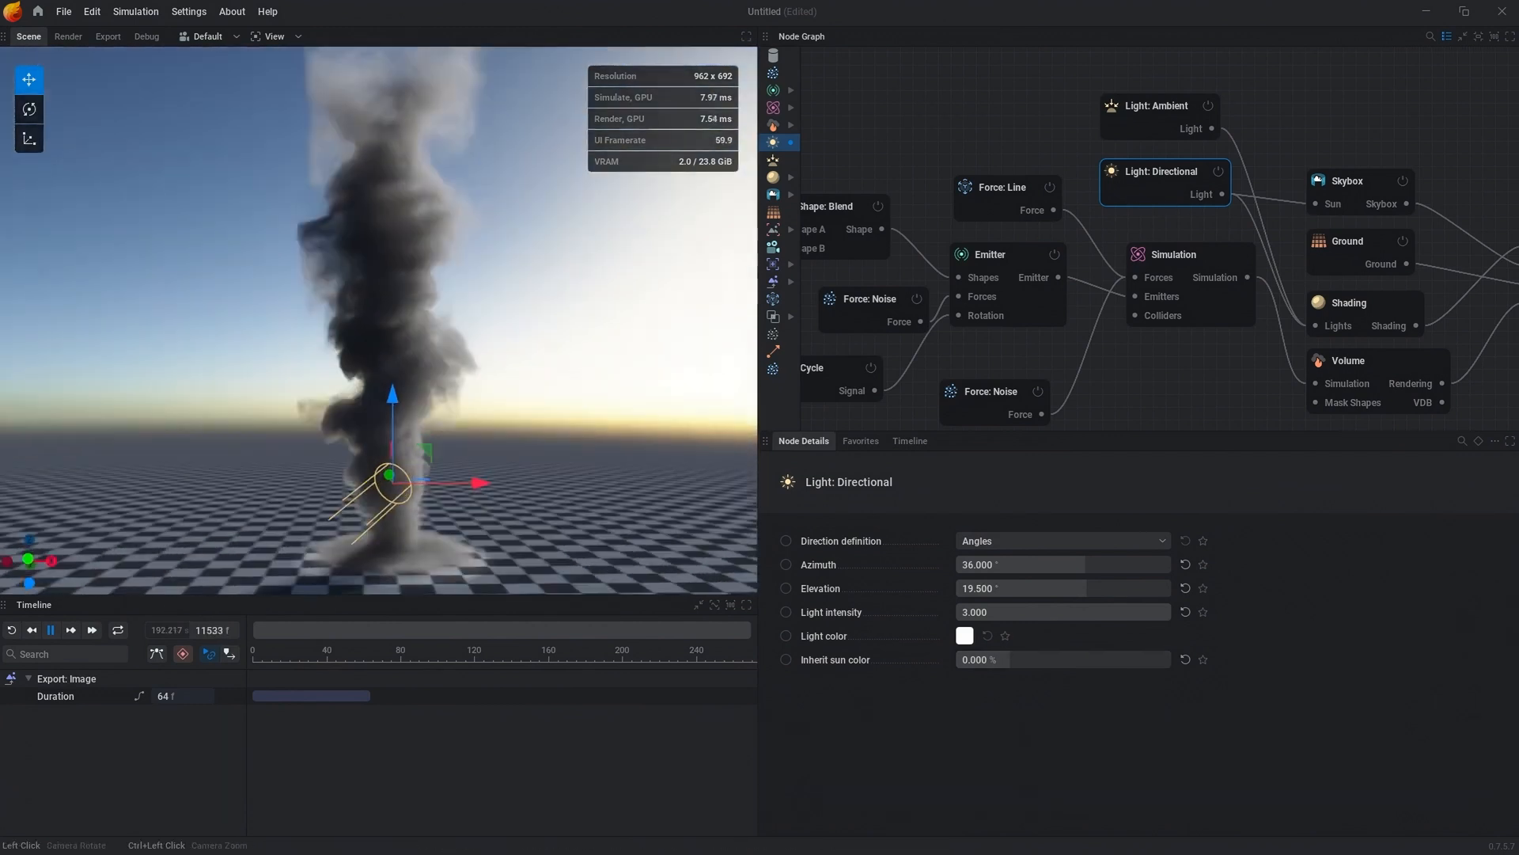
pyautogui.click(1158, 106)
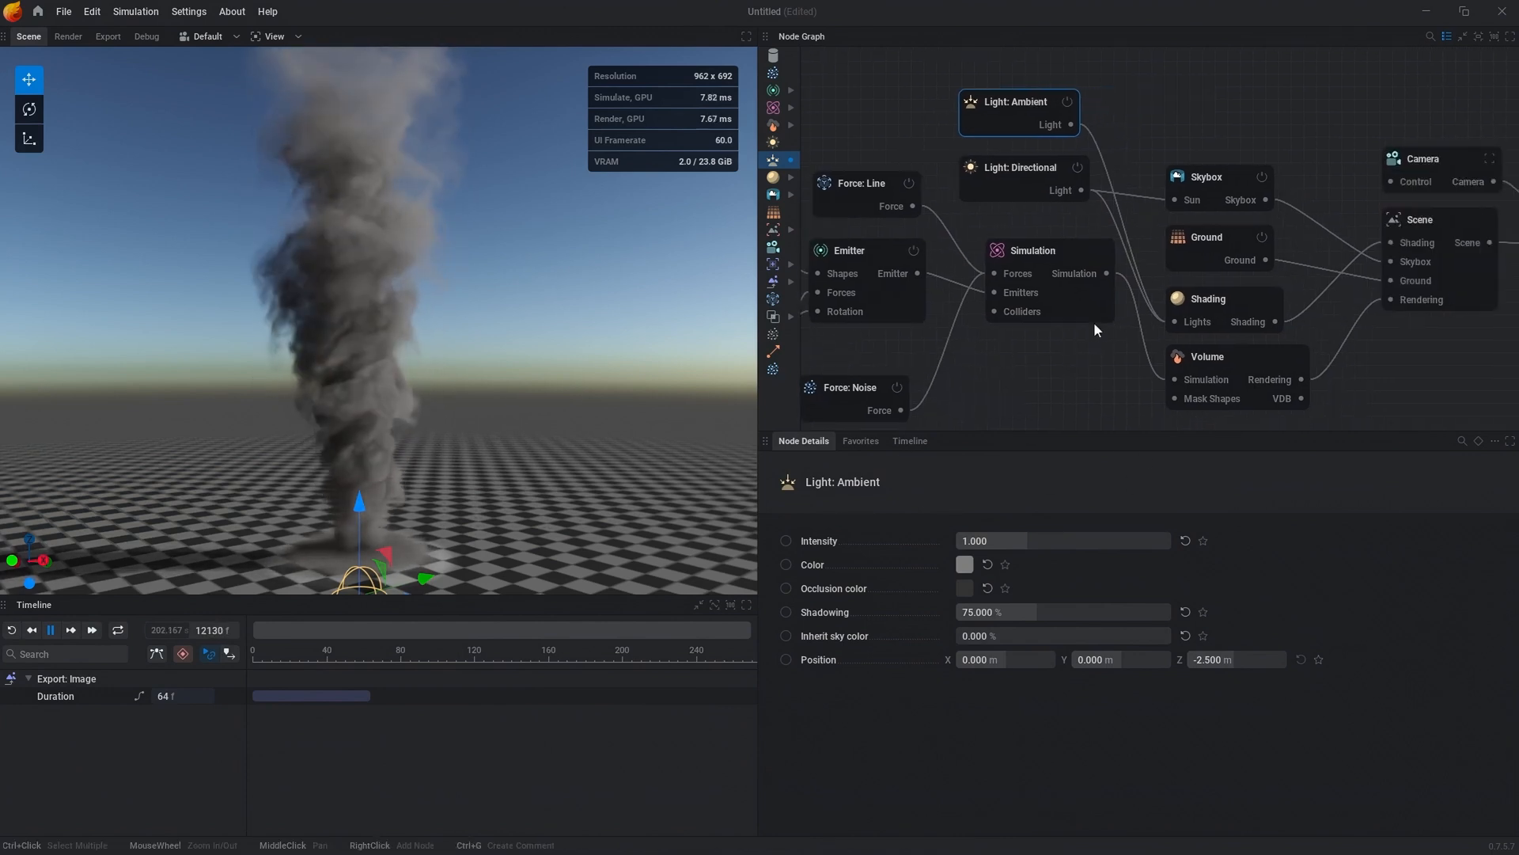
pyautogui.click(1207, 298)
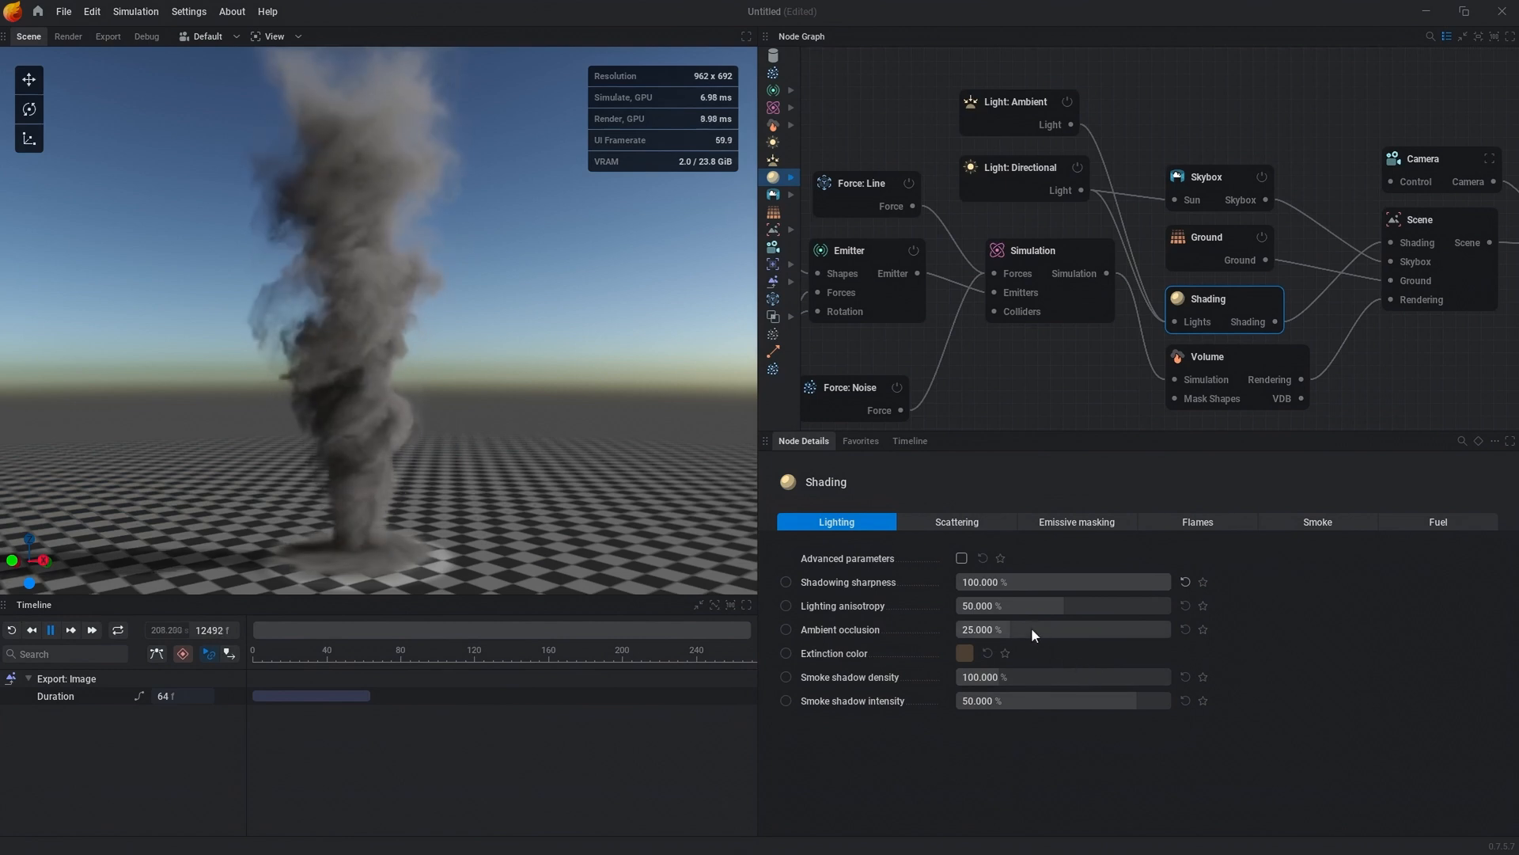
# - Raise ambient occlusion, set the smoke colour to brown, and set smoke shadow density to 200%
pyautogui.moveTo(979, 628); pyautogui.dragTo(1037, 628)
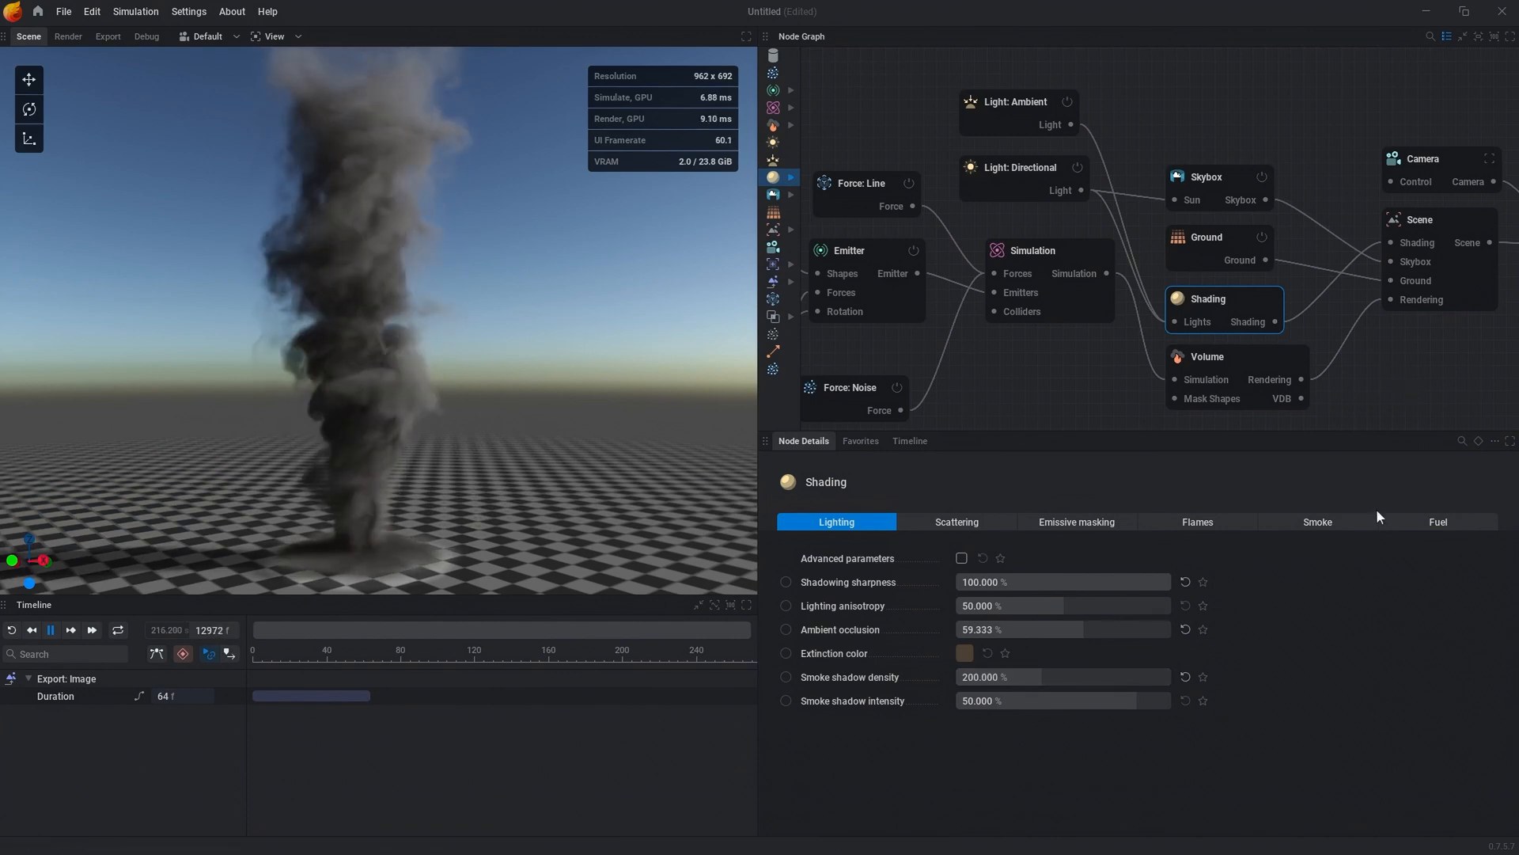
pyautogui.click(1316, 522)
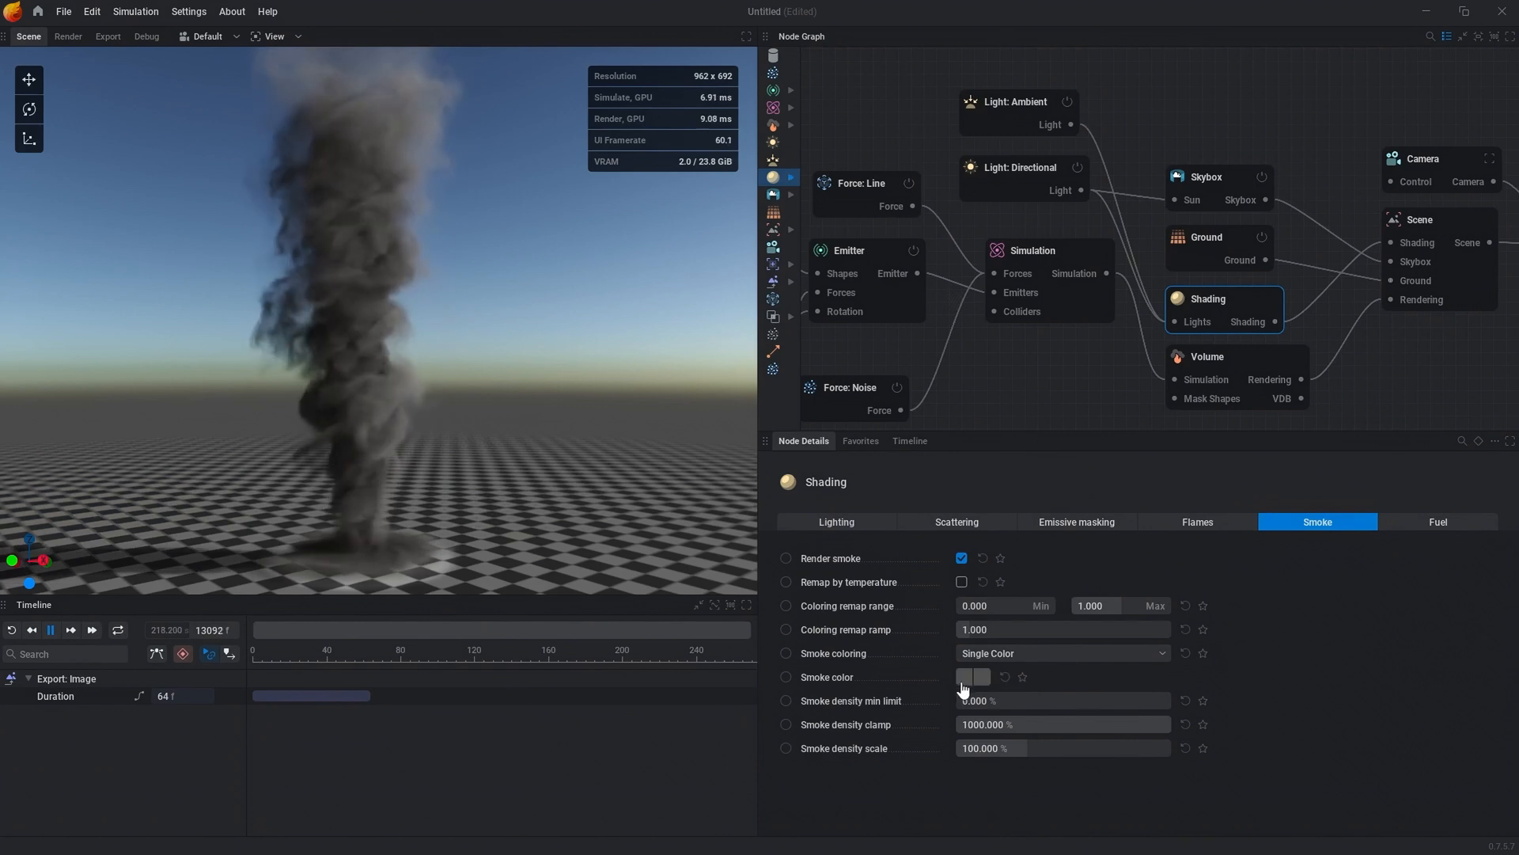
pyautogui.click(974, 677)
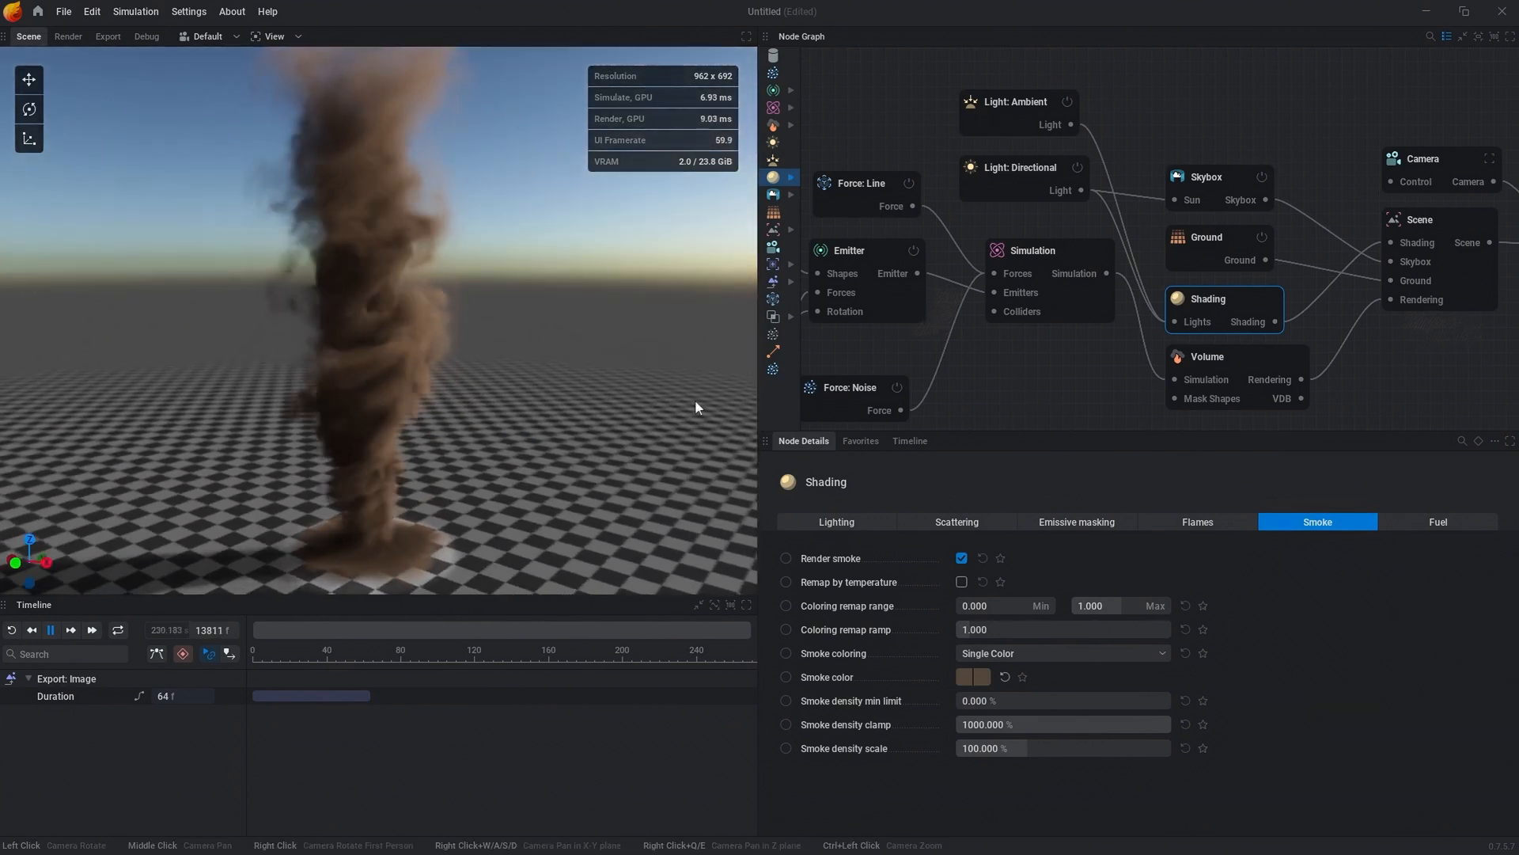
pyautogui.click(836, 521)
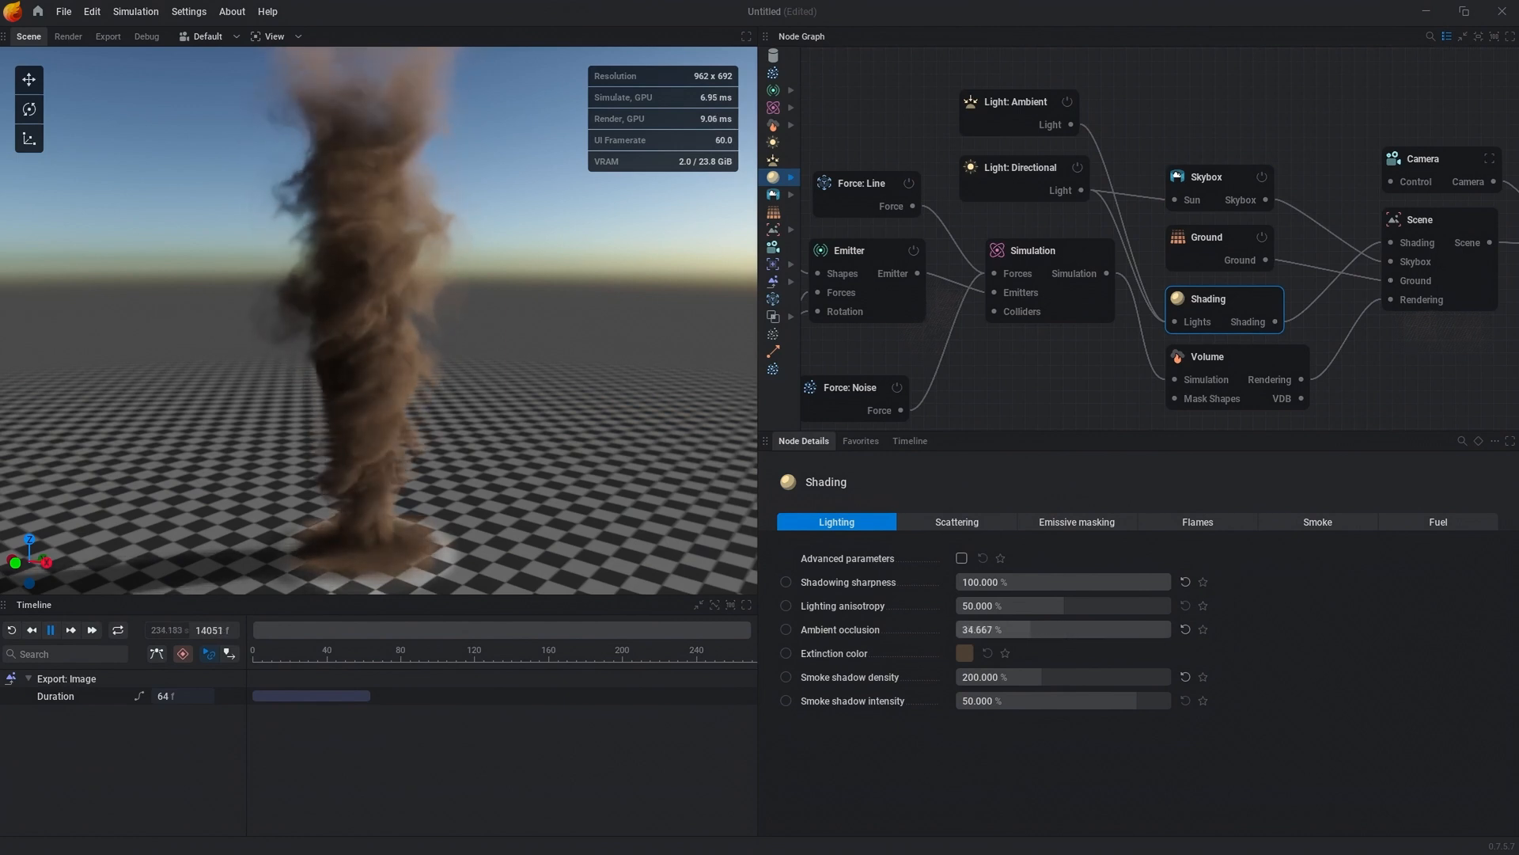
pyautogui.click(955, 521)
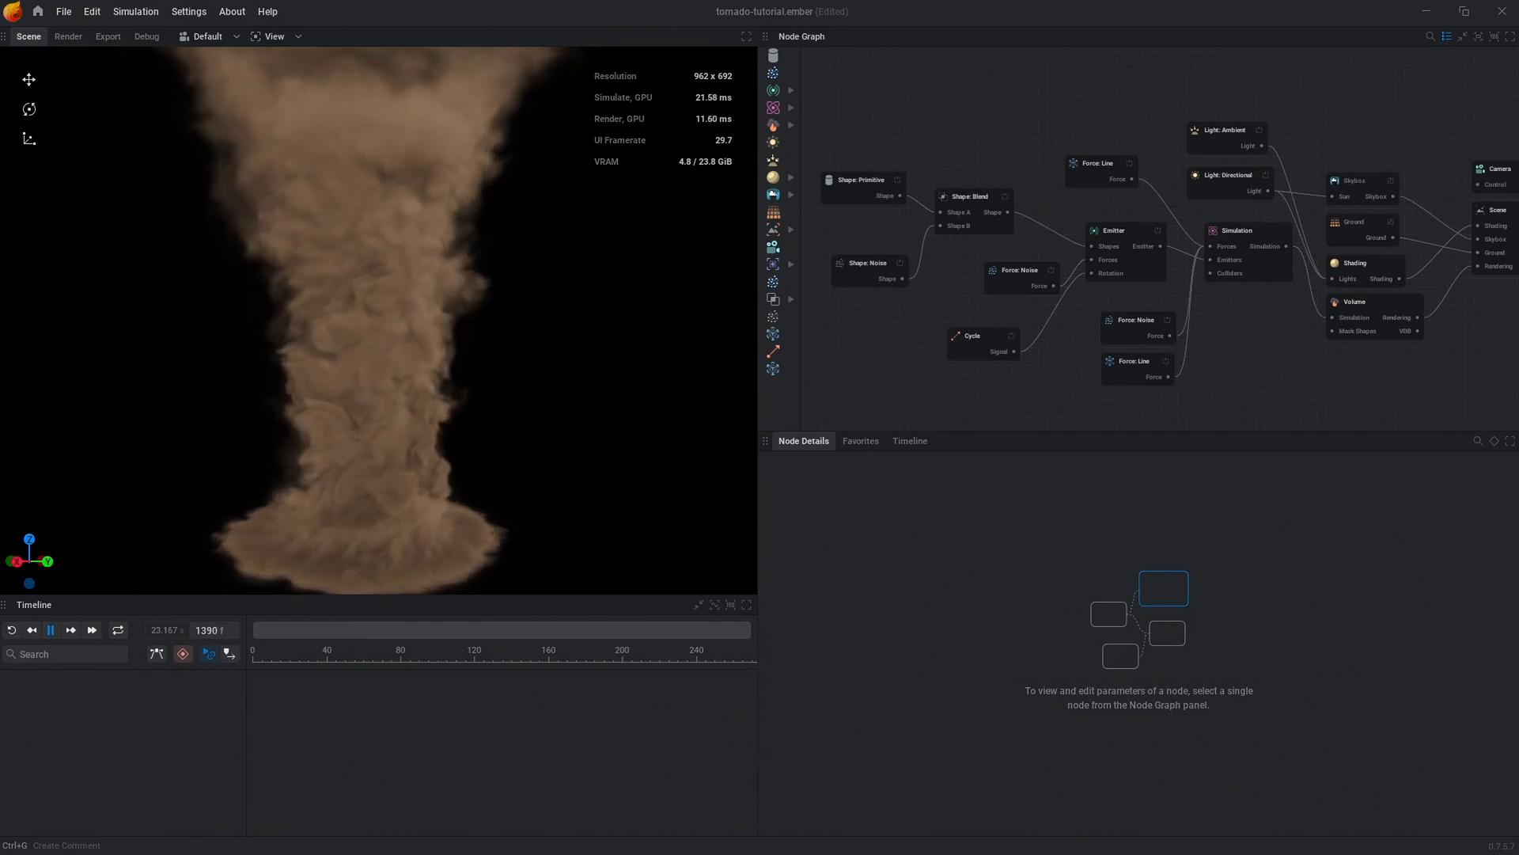
# - Review the second line force's settings: twist strength -20, quadratic falloff, 5 m falloff distance
pyautogui.click(1138, 366)
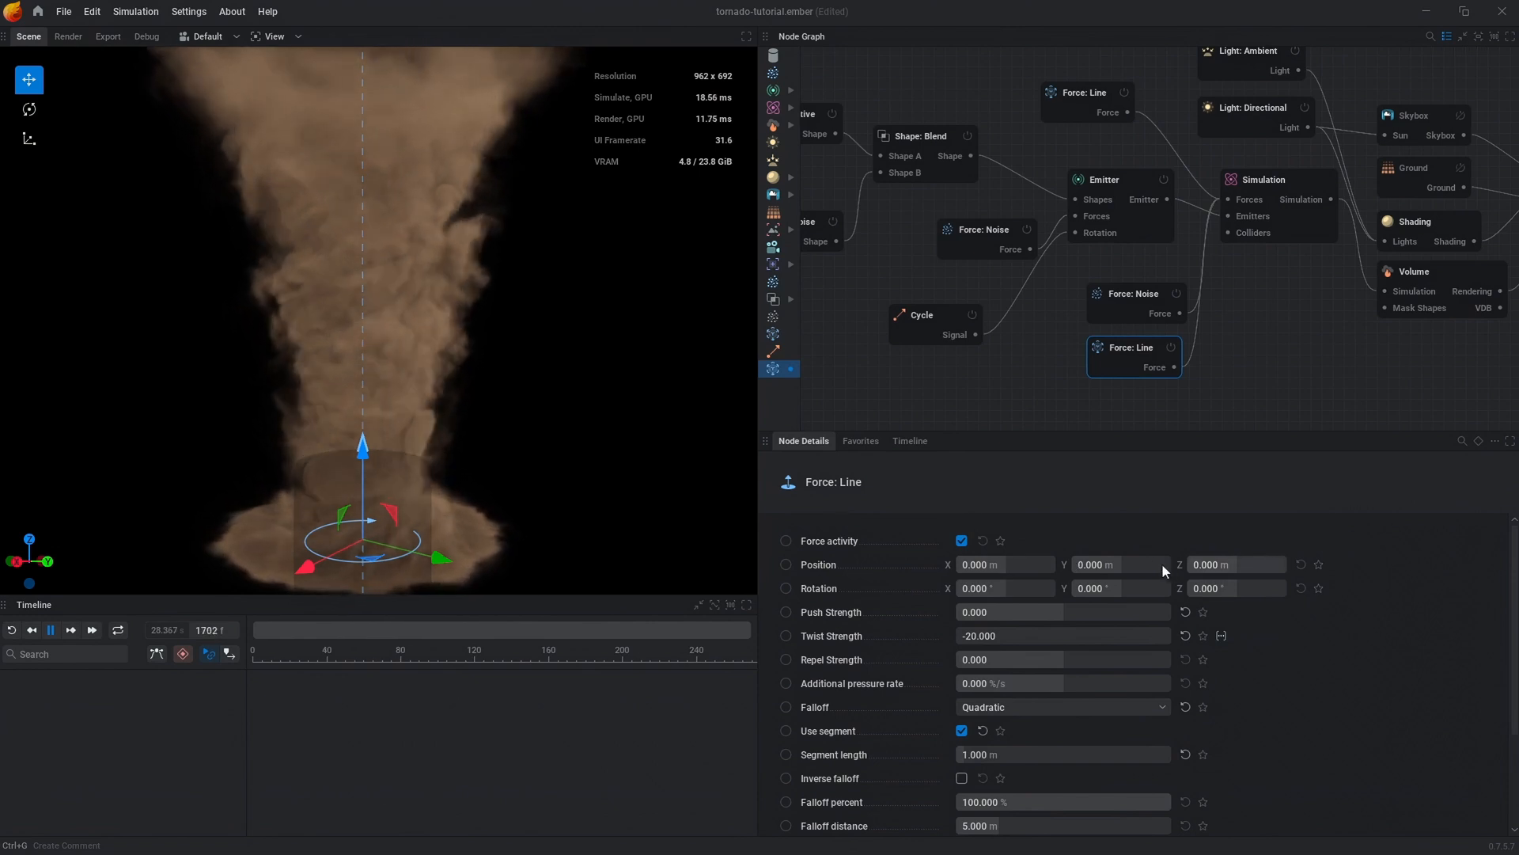
pyautogui.scroll(-3)
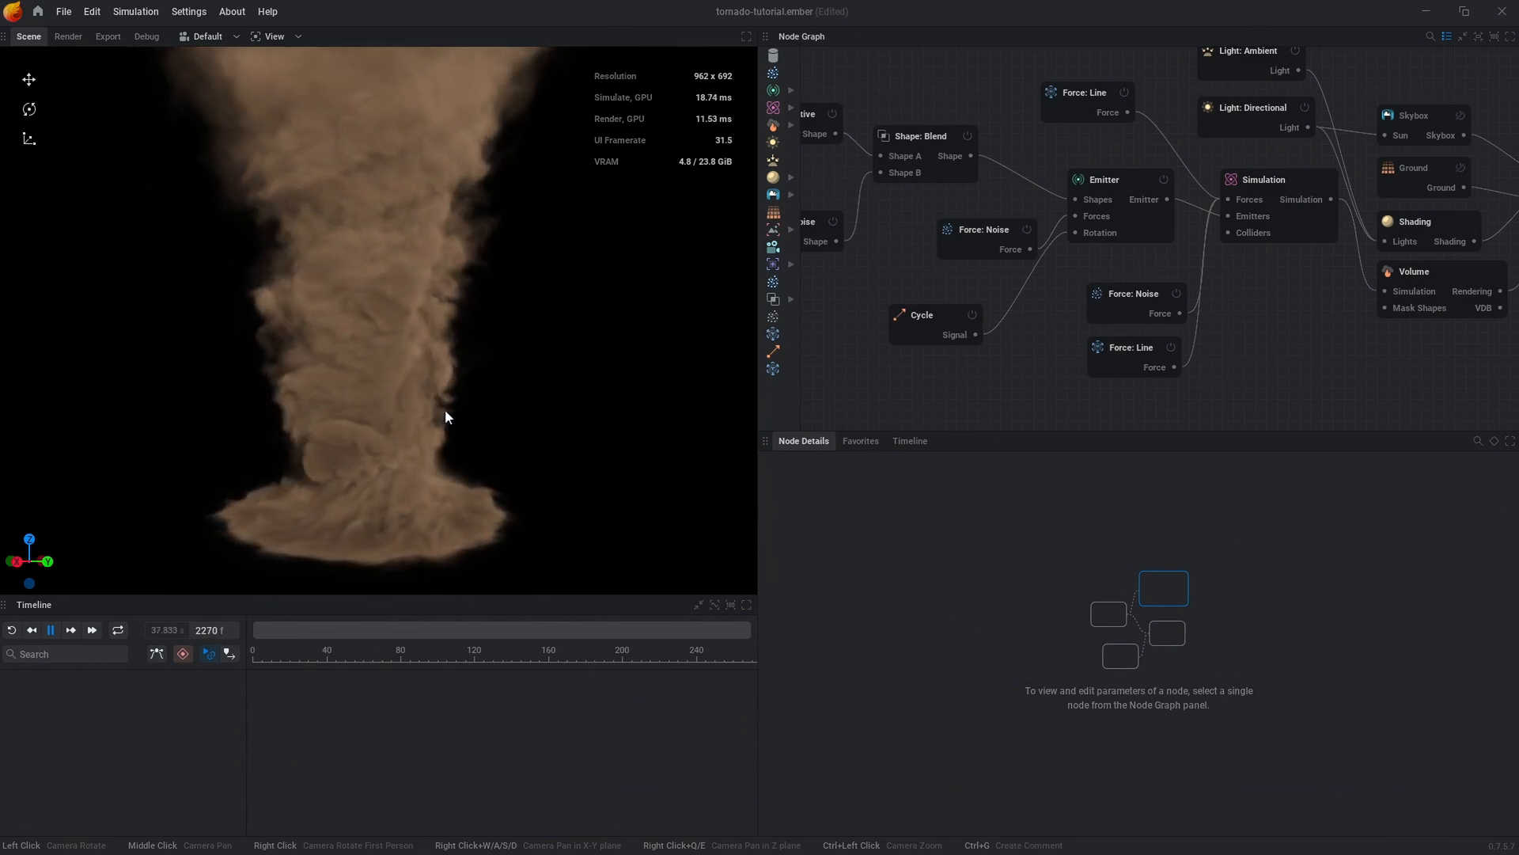
pyautogui.click(1130, 346)
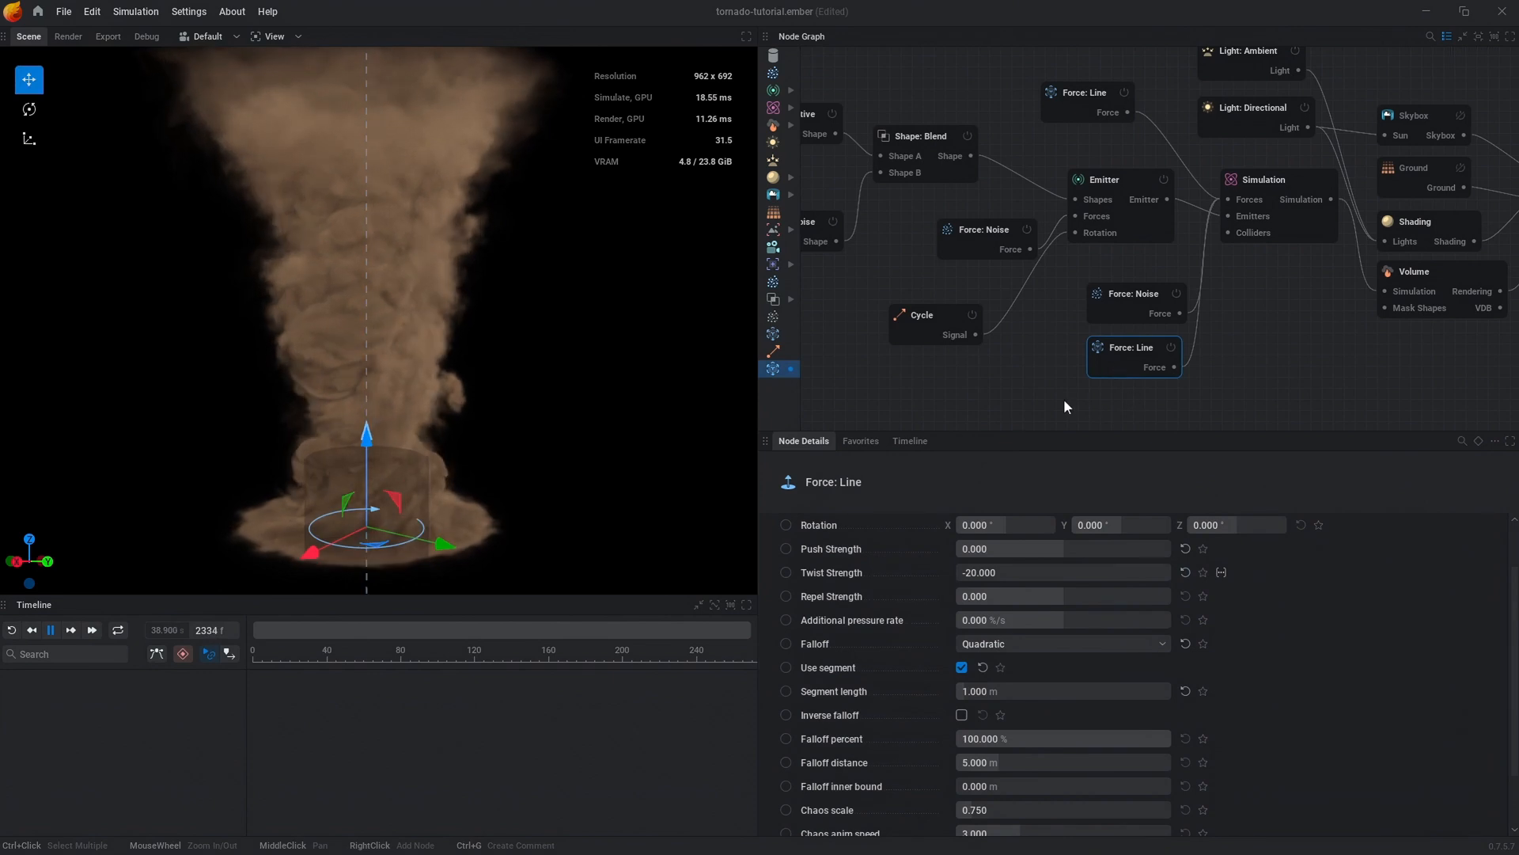